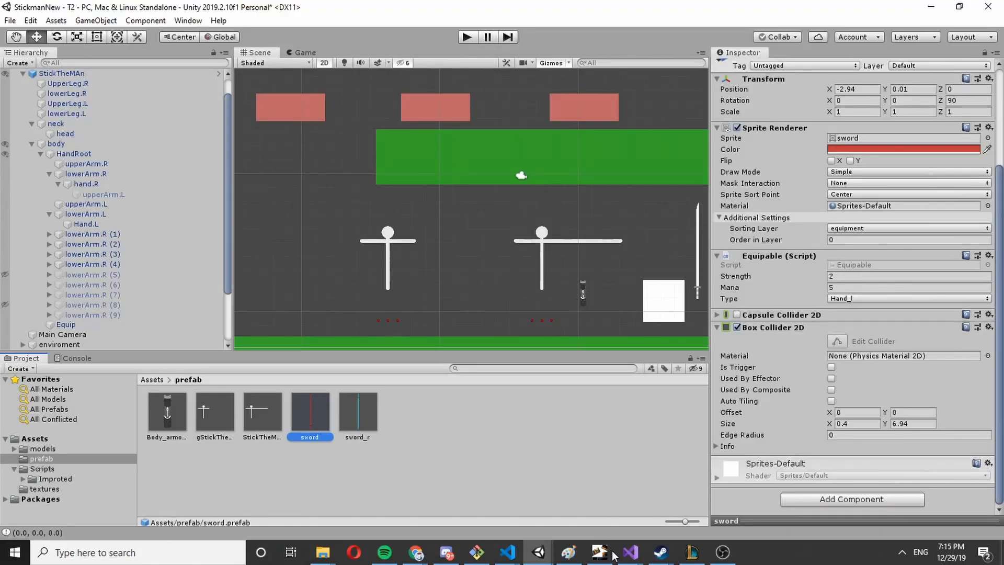
{"action": "mouse_move", "coordinate": [629, 552]}
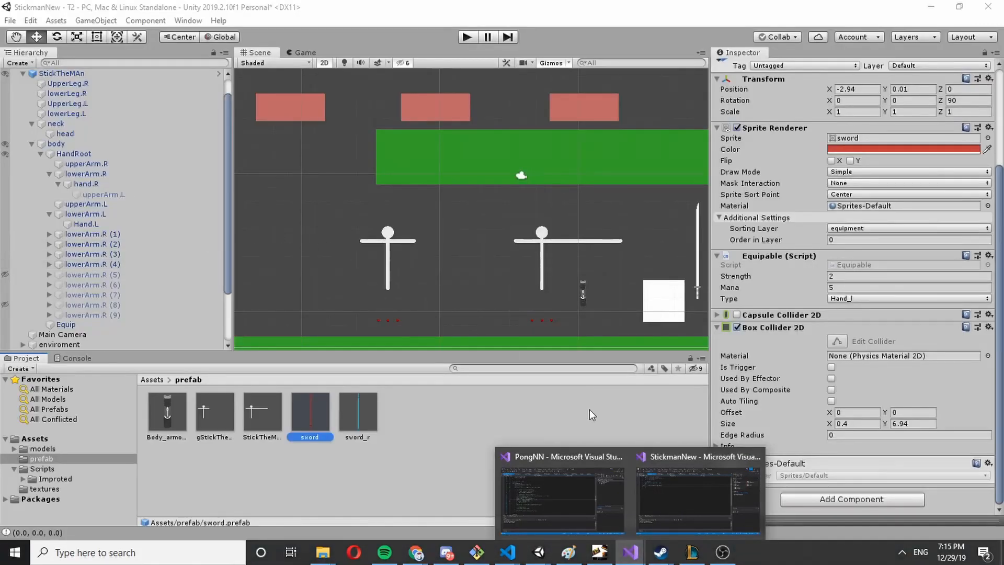
- Inspect the Hand.L object in Unity's Hierarchy, then return to the scripts in Visual Studio
{"action": "left_click", "coordinate": [698, 492]}
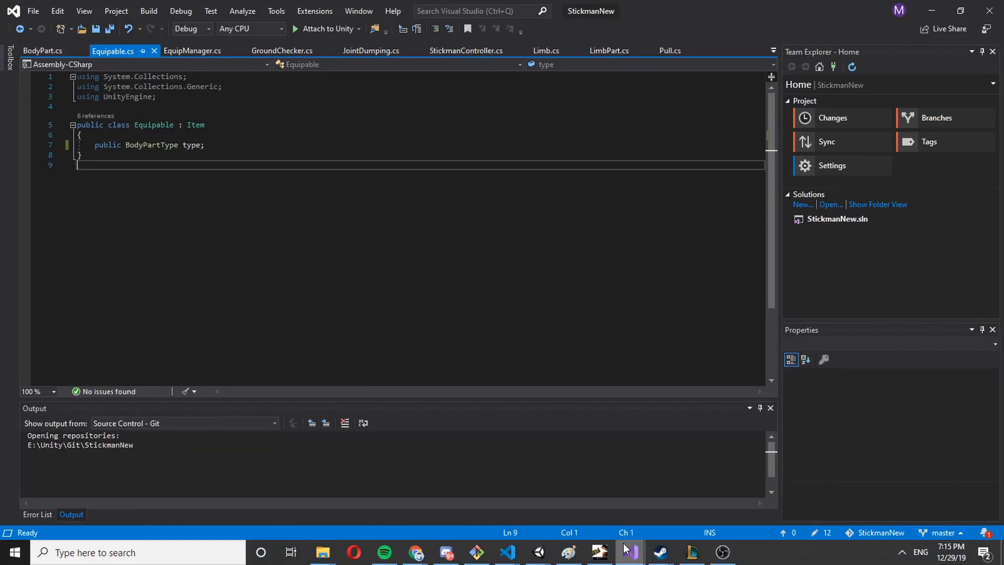
{"action": "left_click", "coordinate": [536, 552]}
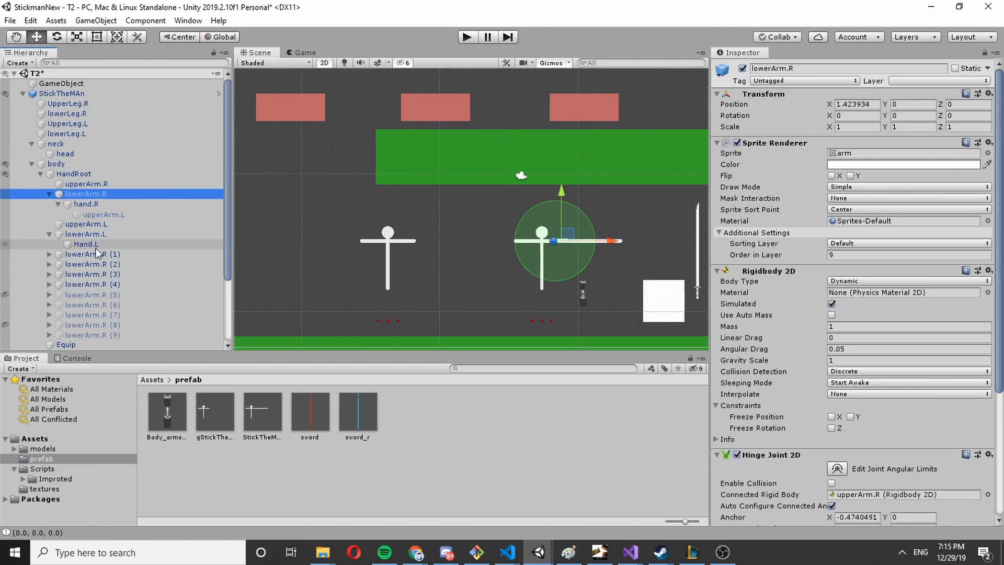
{"action": "left_click", "coordinate": [85, 243]}
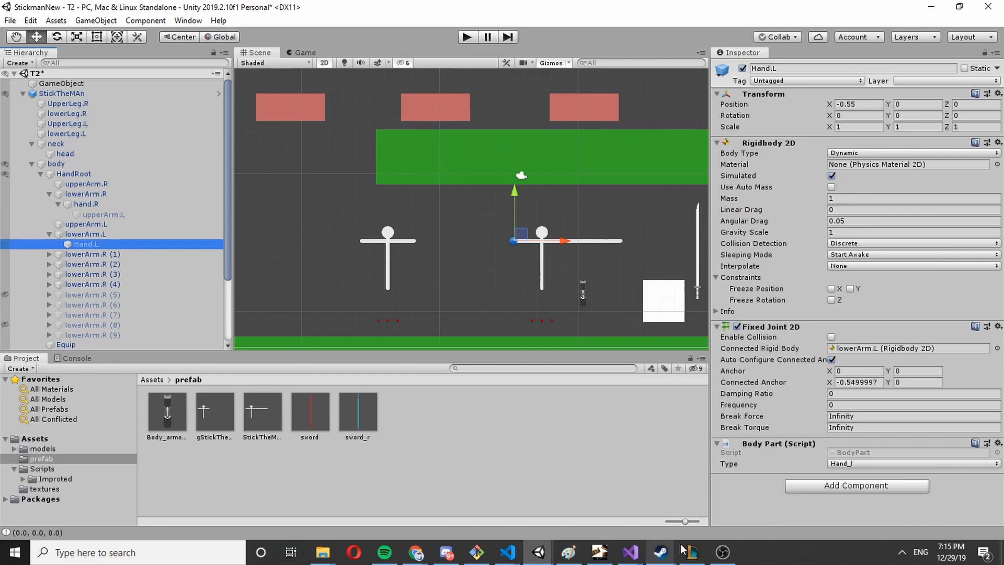
{"action": "left_click", "coordinate": [628, 552]}
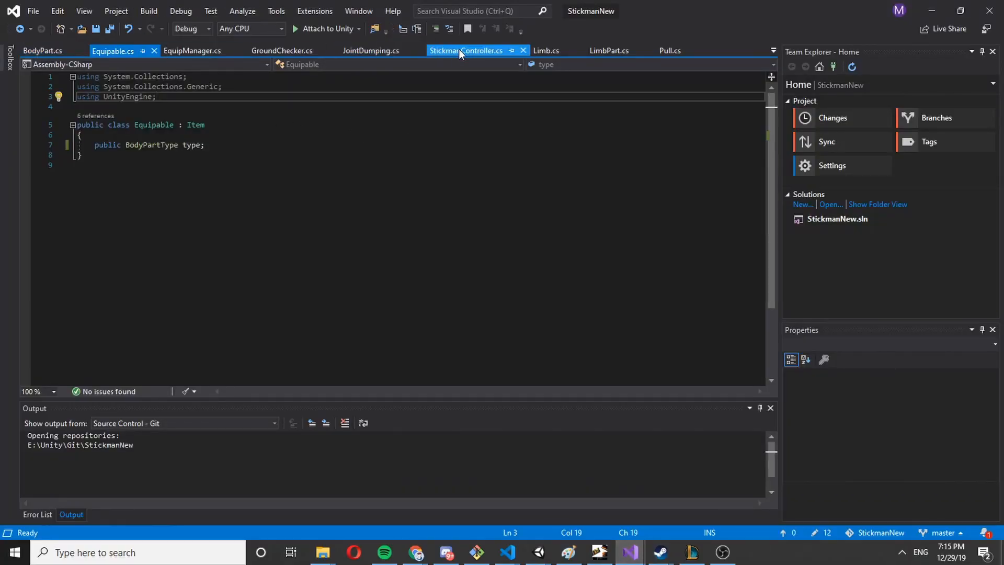
- In StickmanController's Update, add an if (Input.GetKey(KeyCode.E)) check
{"action": "left_click", "coordinate": [467, 50]}
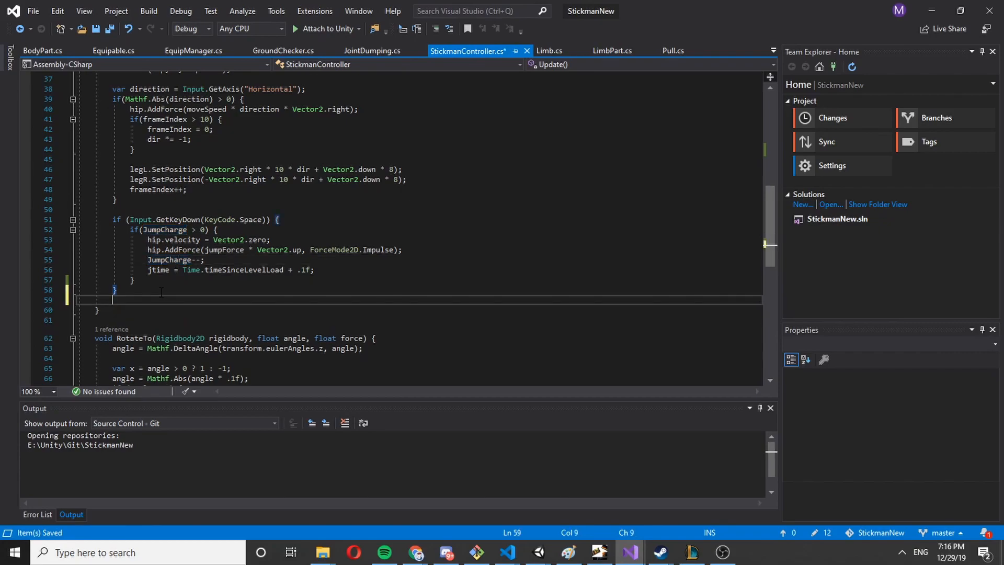
{"action": "type", "text": "if("}
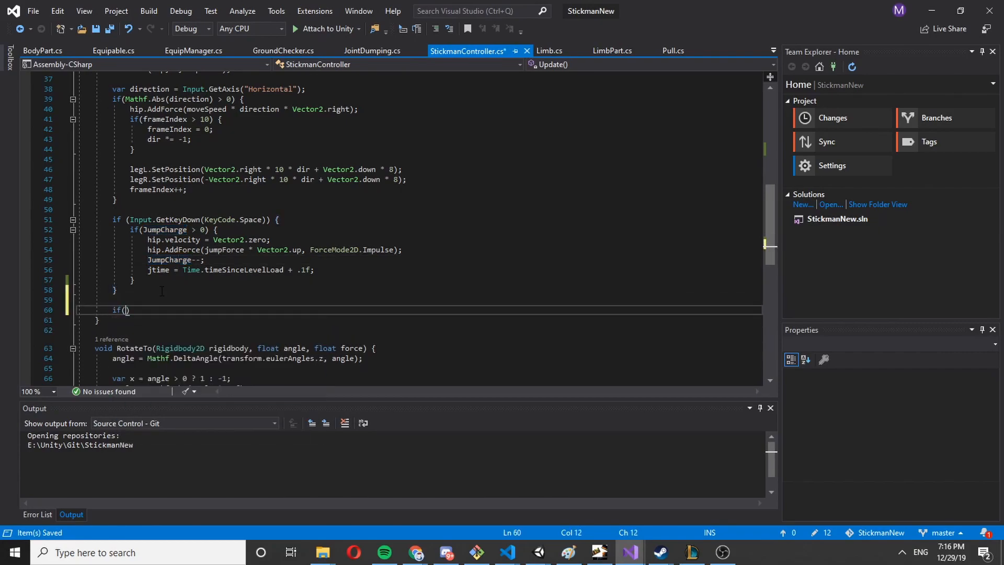
{"action": "type", "text": "in"}
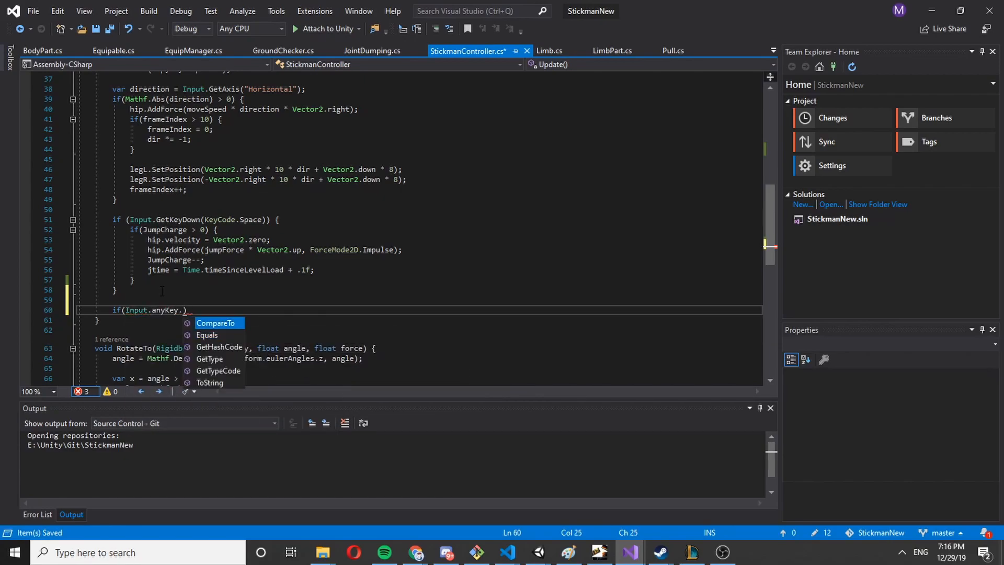
{"action": "type", "text": "ge"}
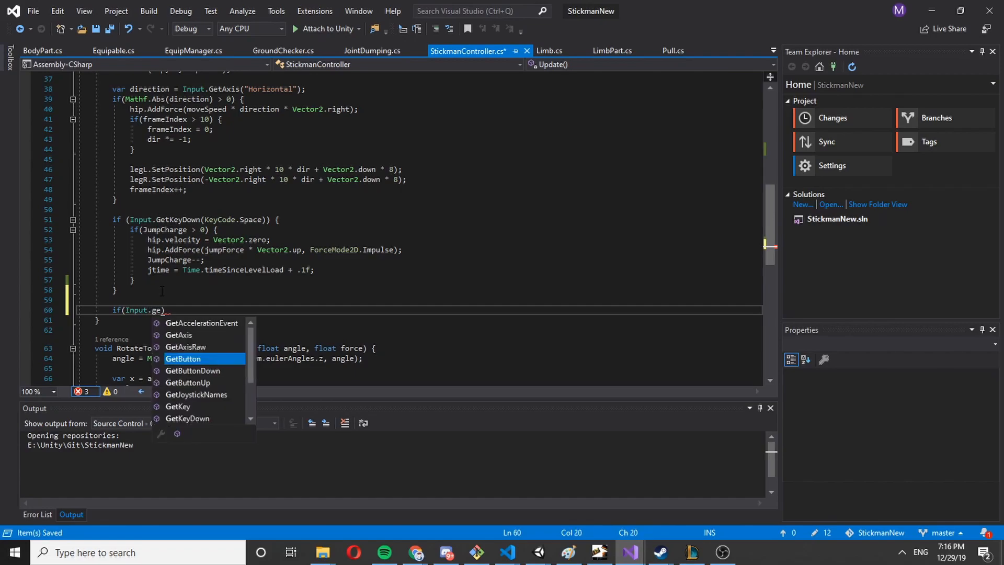
{"action": "type", "text": "tk"}
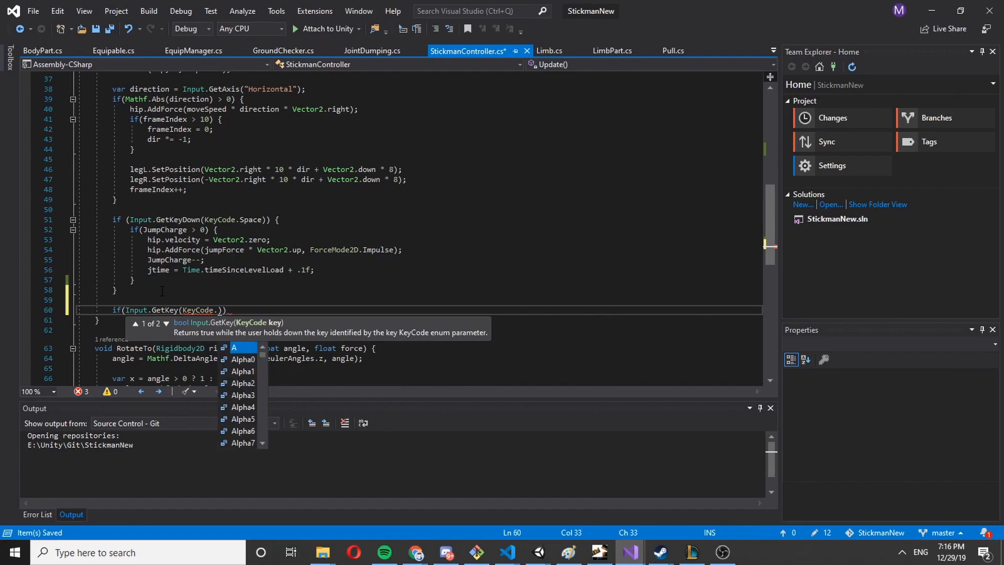
{"action": "type", "text": "E"}
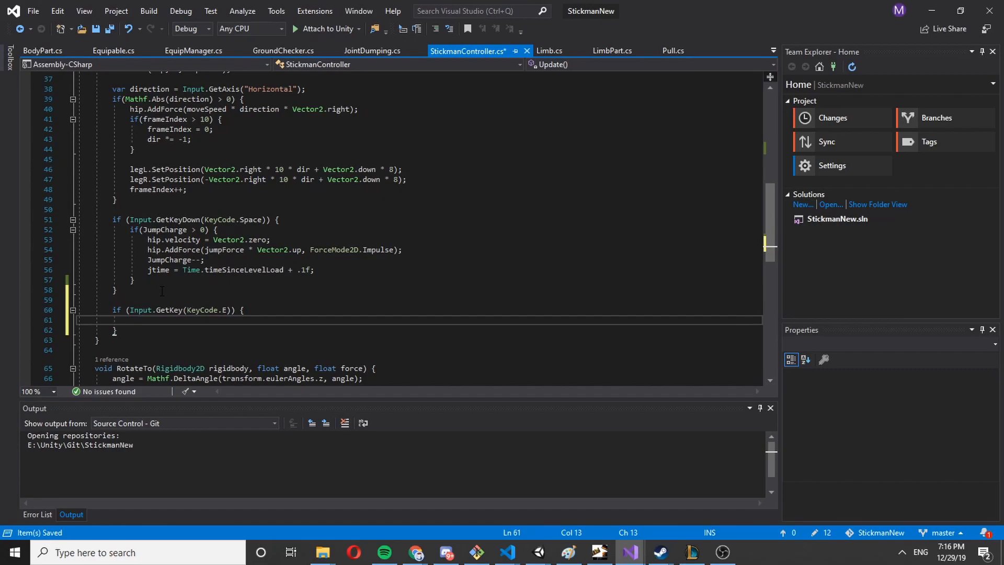
- Inside the E block, call handR.SetPosition(Vector2.right * 5f) and save
{"action": "type", "text": "r"}
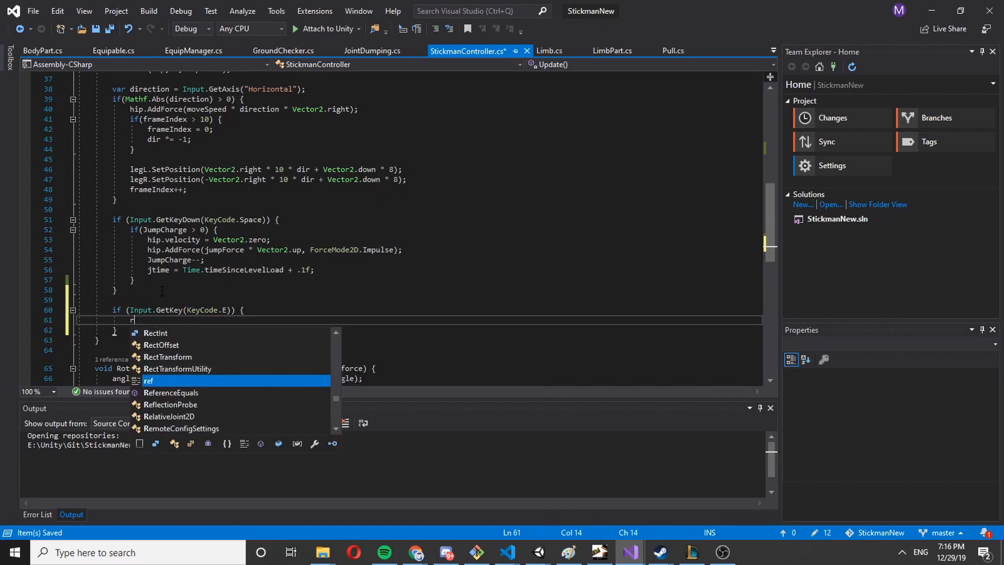
{"action": "type", "text": "handR"}
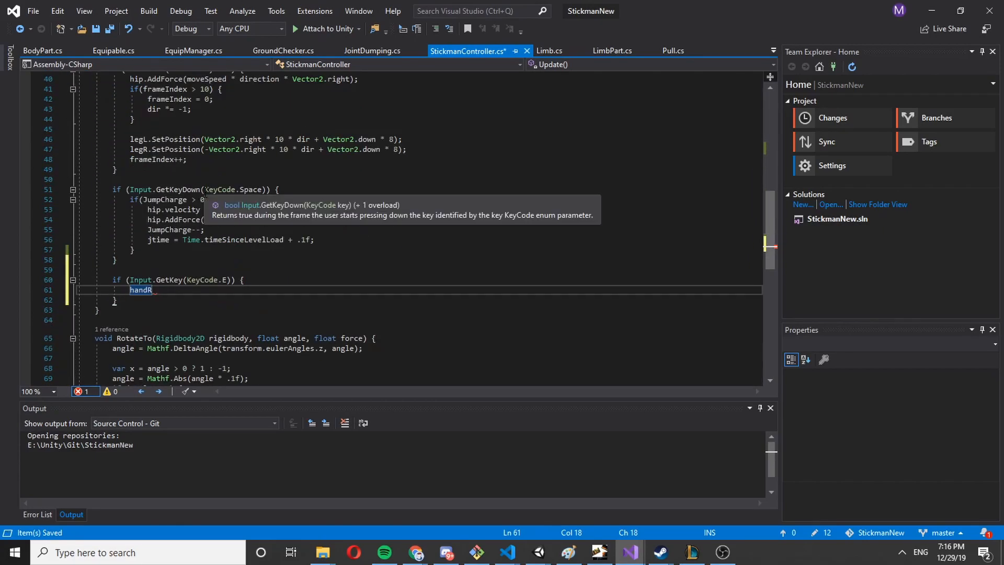
{"action": "type", "text": ".SetPosition"}
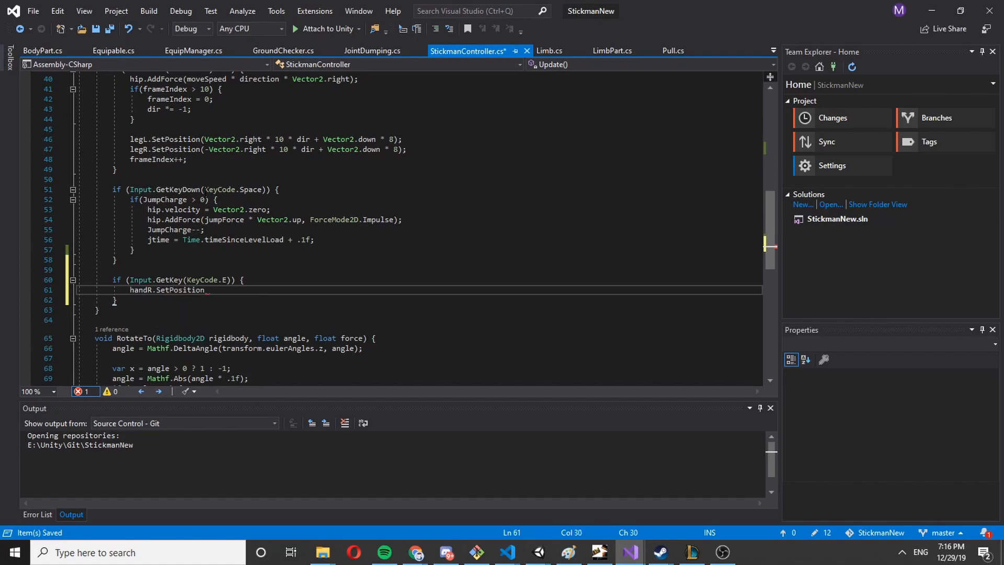
{"action": "type", "text": "(Vector2"}
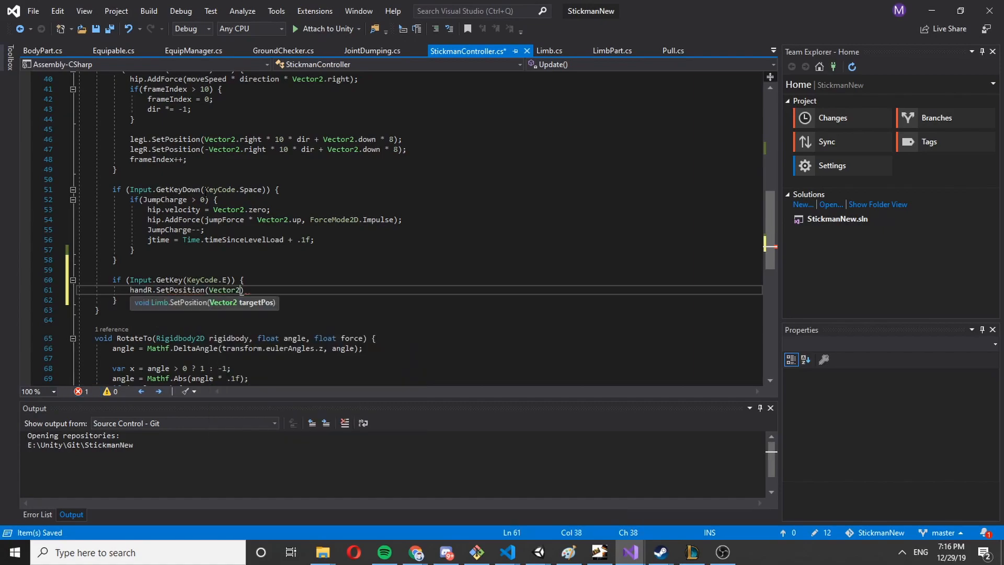
{"action": "type", "text": ".right"}
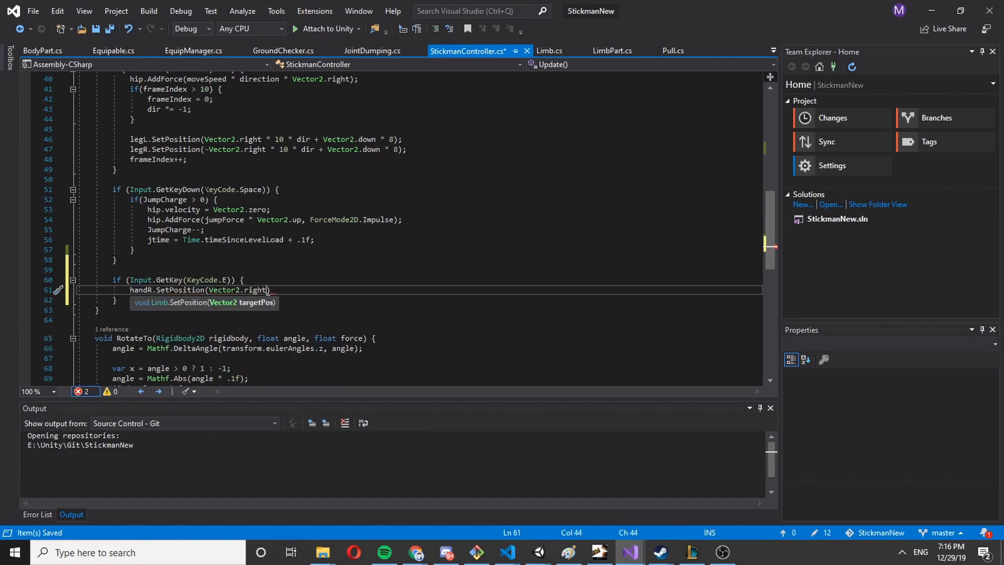
{"action": "type", "text": "* 5"}
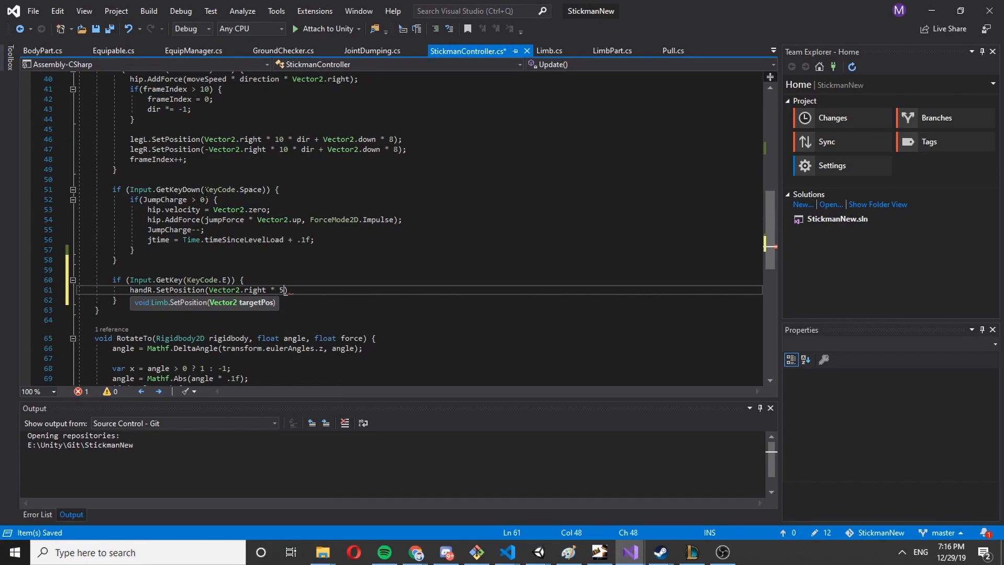
{"action": "type", "text": "f);"}
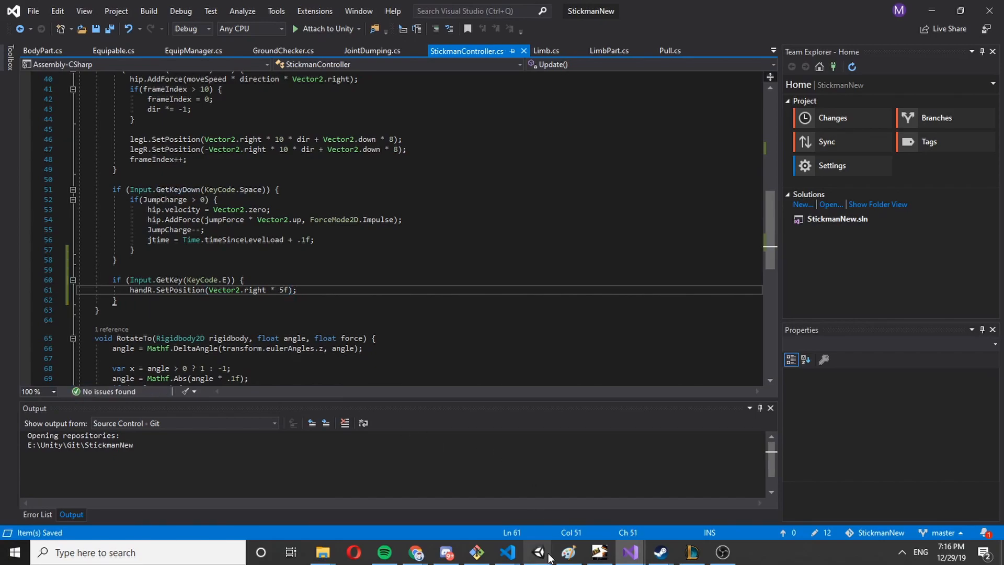
- Play the scene in Unity to try the E-key hand push, then stop the game
{"action": "left_click", "coordinate": [537, 552]}
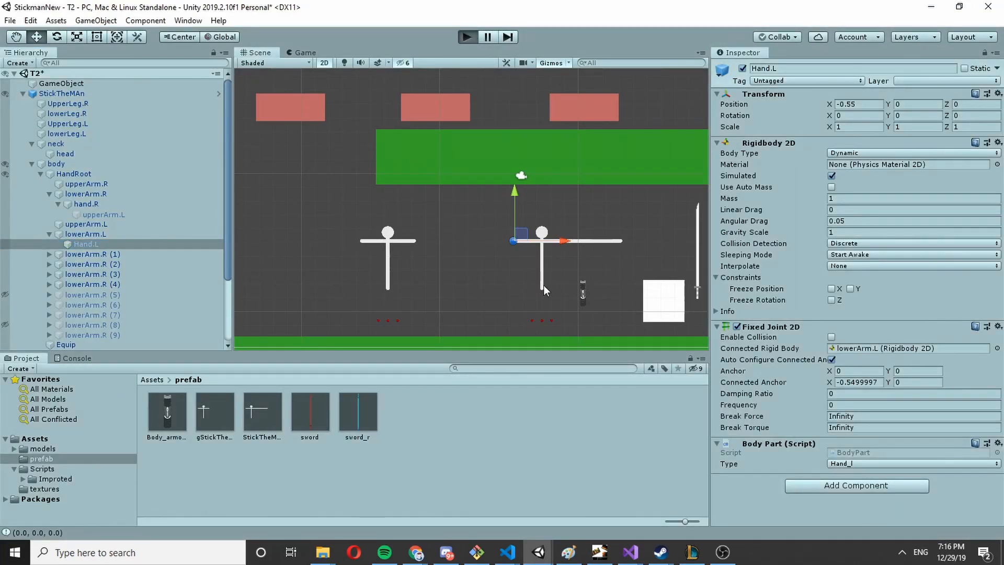
{"action": "left_click", "coordinate": [466, 36]}
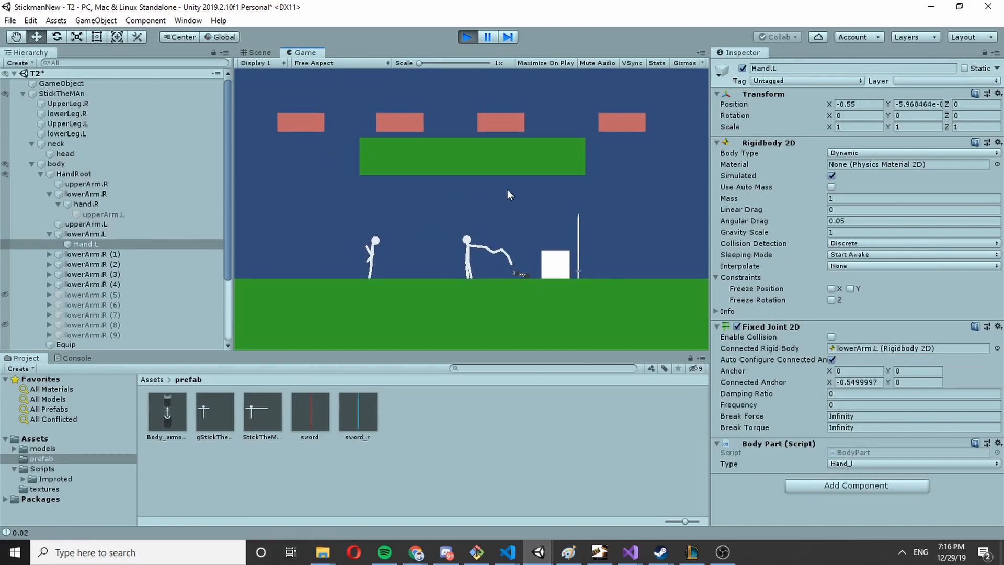
{"action": "left_click", "coordinate": [467, 36]}
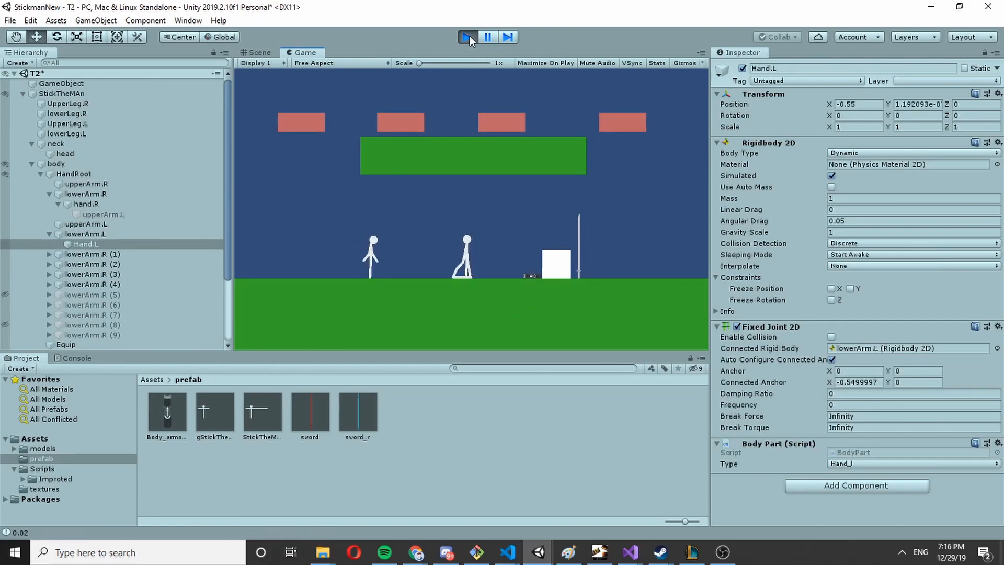
{"action": "left_click", "coordinate": [466, 36]}
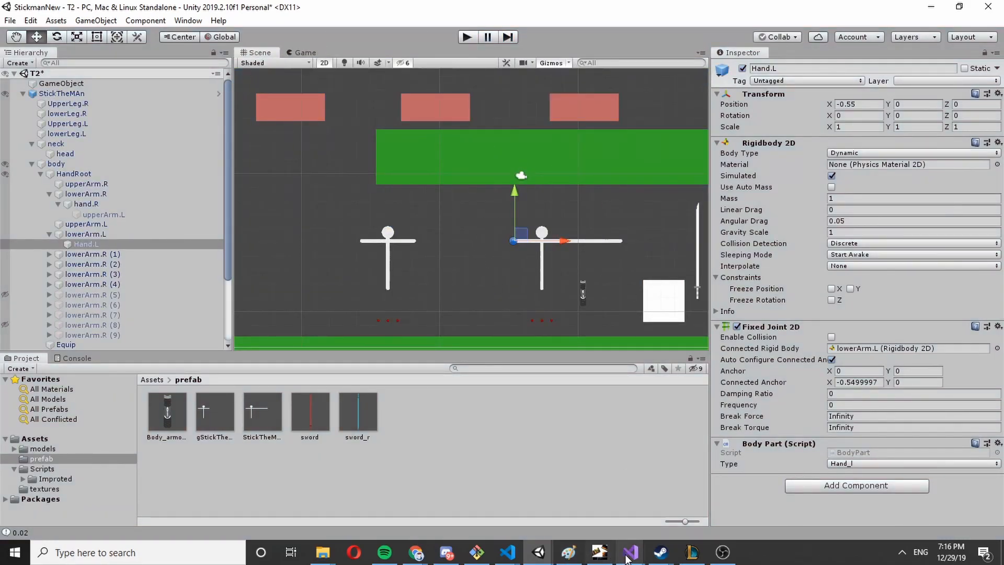
- Declare a Camera cam field and assign cam = Camera.main in Start()
{"action": "left_click", "coordinate": [630, 552]}
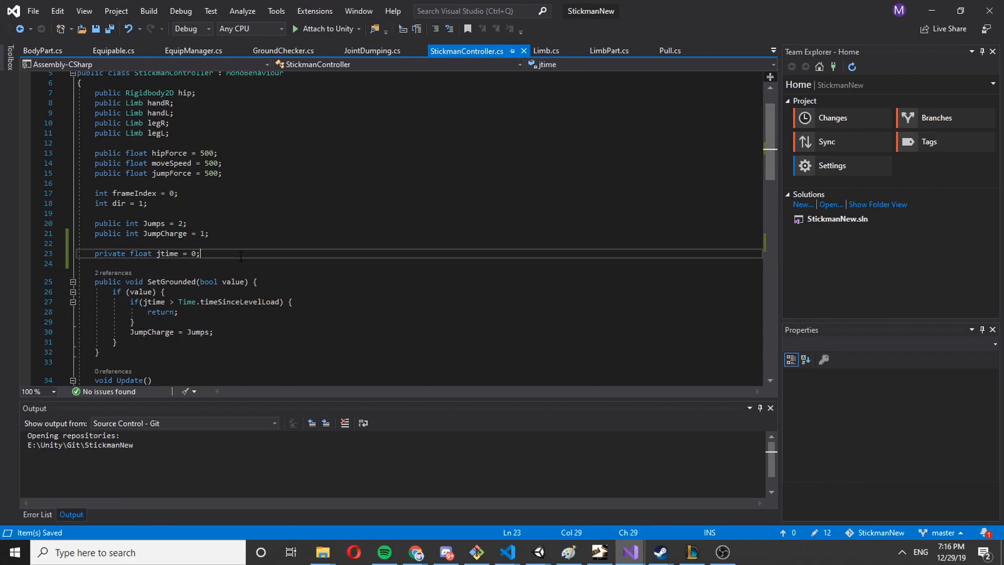
{"action": "type", "text": "void Start() {"}
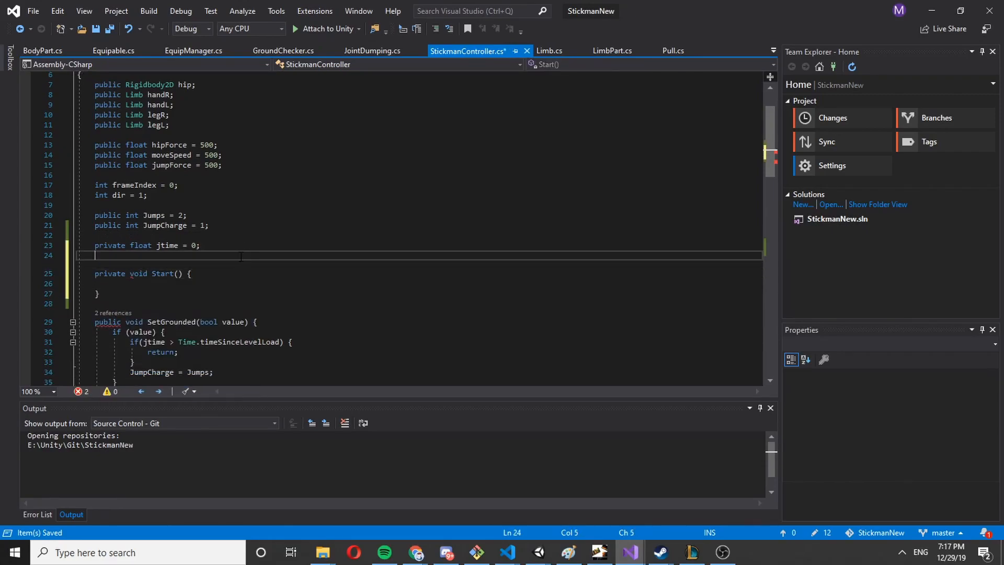
{"action": "type", "text": "Camera"}
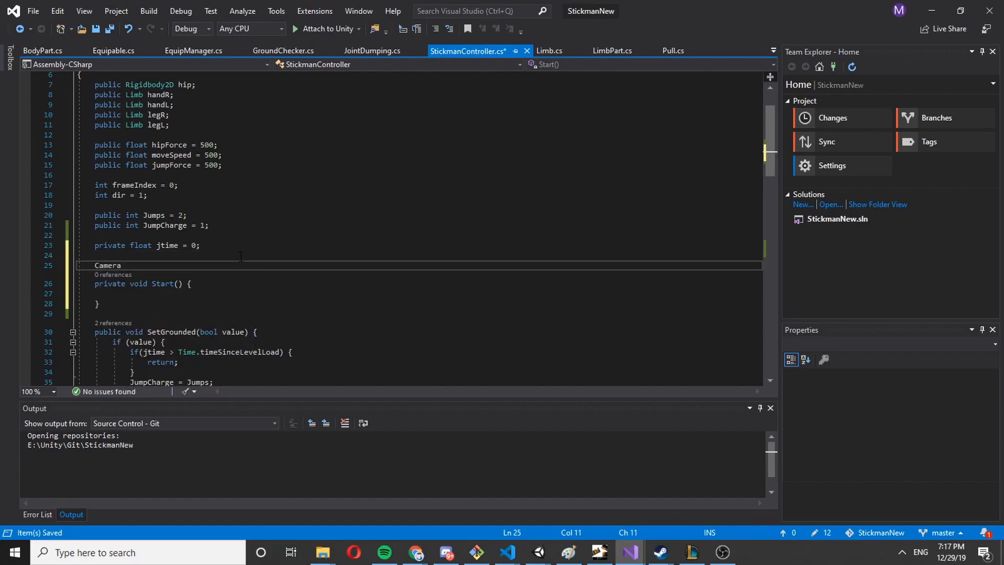
{"action": "type", "text": "cam;"}
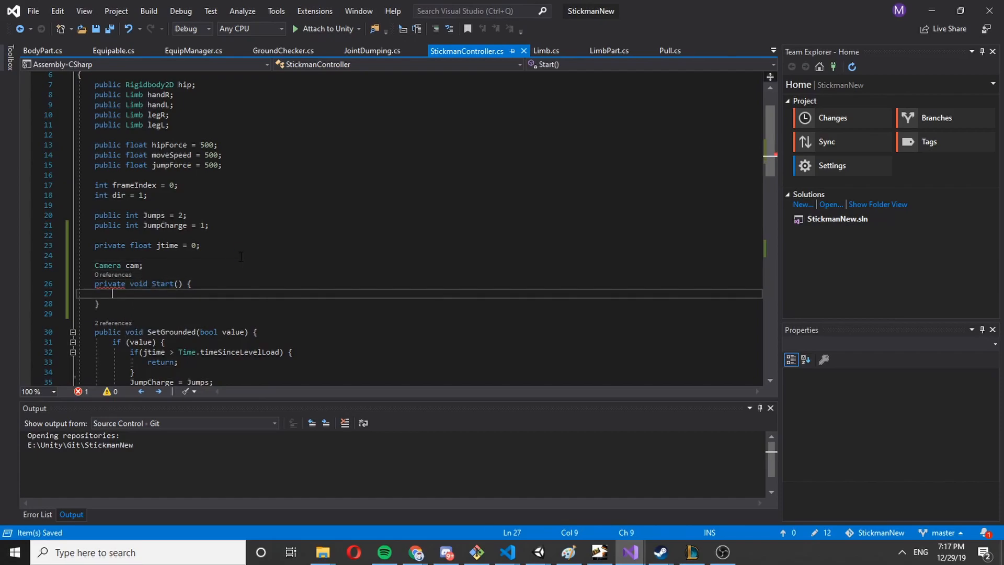
{"action": "type", "text": "cam = camera.main;"}
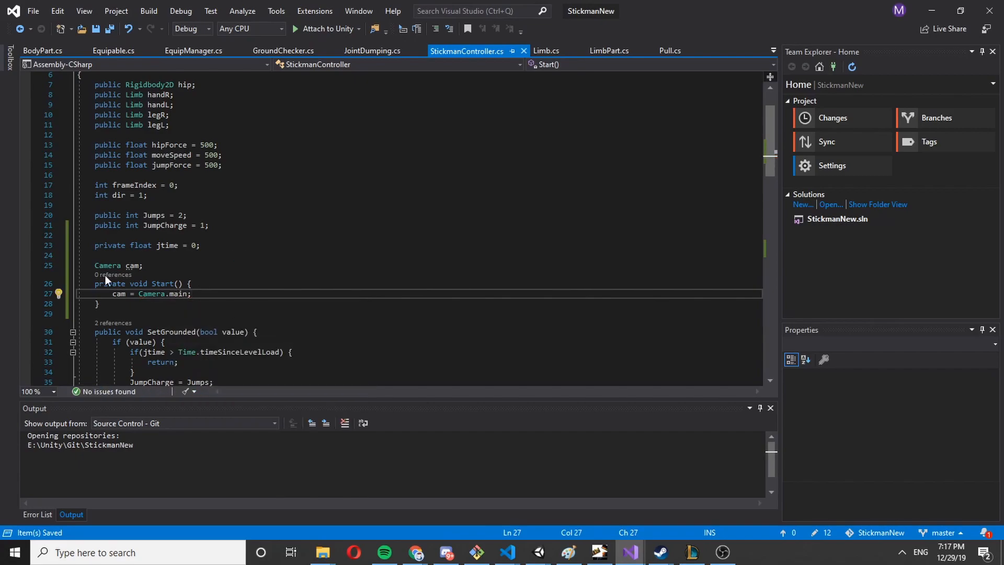
- Check the StickTheMAn and Main Camera objects in Unity's Hierarchy, then return to the code
{"action": "left_click", "coordinate": [537, 552]}
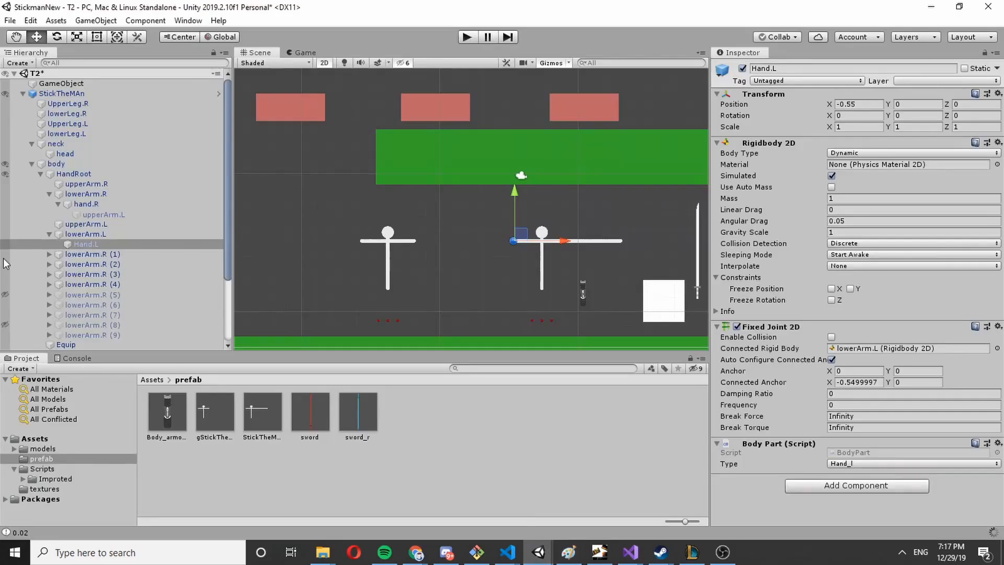
{"action": "left_click", "coordinate": [62, 93]}
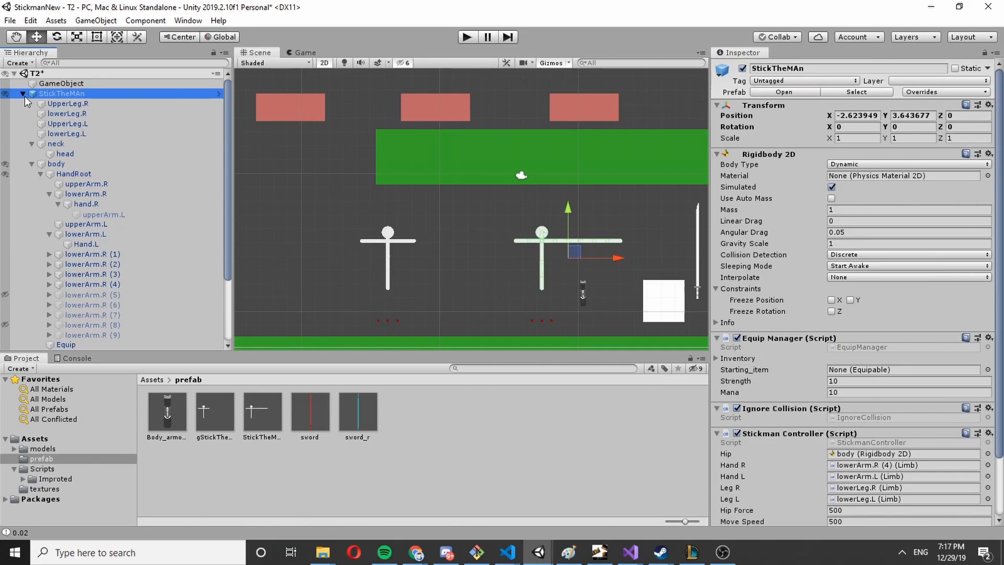
{"action": "left_click", "coordinate": [61, 104]}
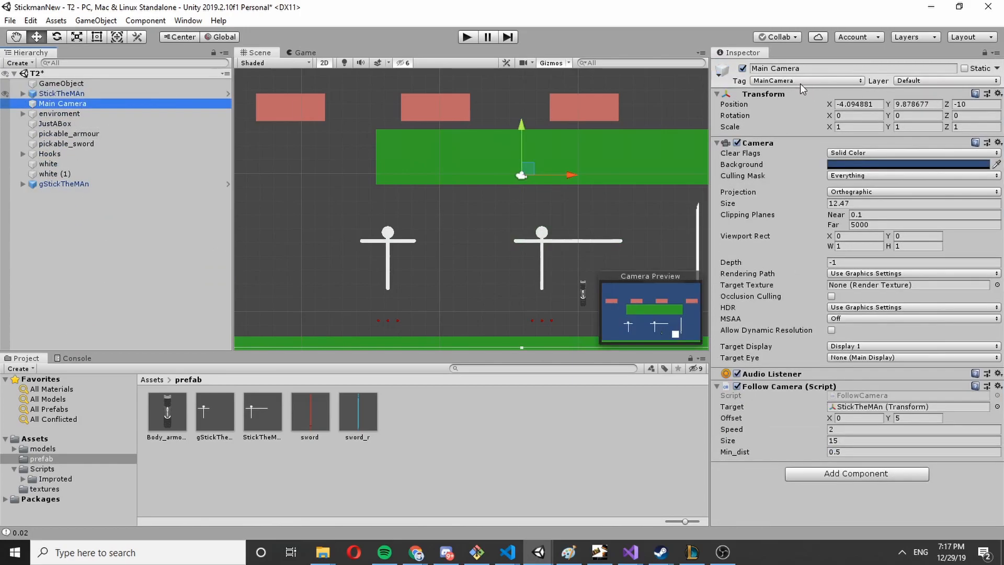
{"action": "left_click", "coordinate": [628, 552]}
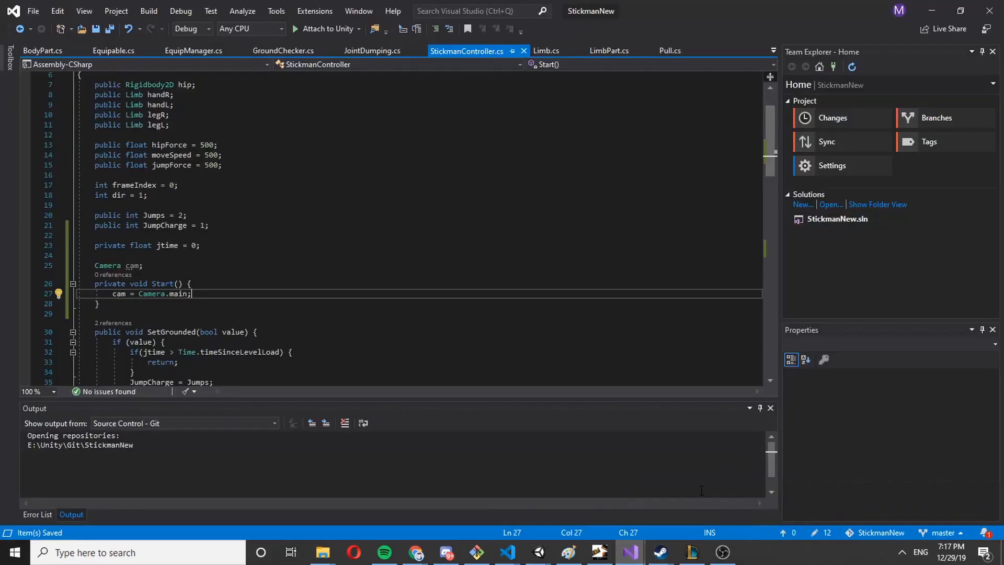
{"action": "scroll", "scroll_direction": "down", "scroll_amount": 3}
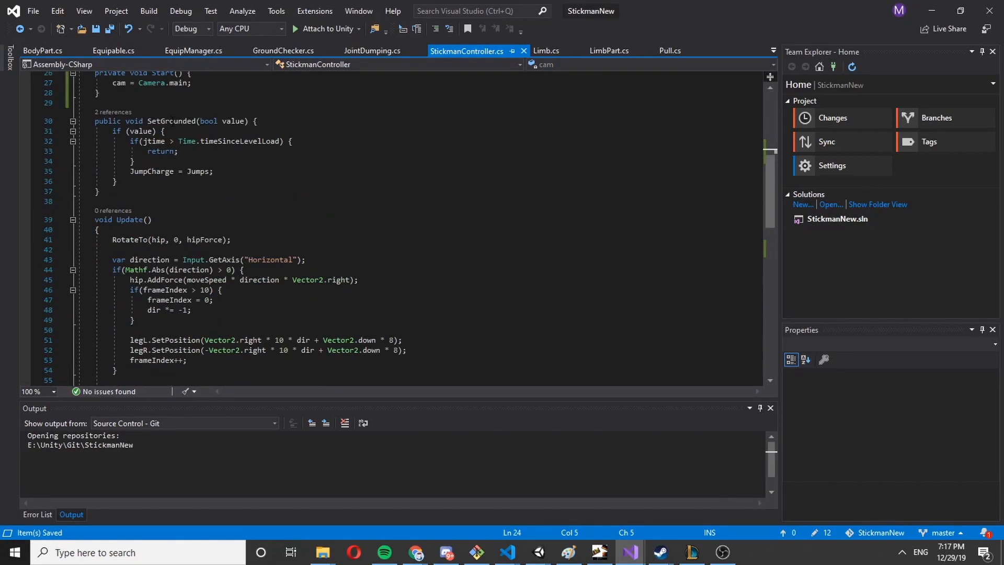
{"action": "scroll", "scroll_direction": "up", "scroll_amount": 3}
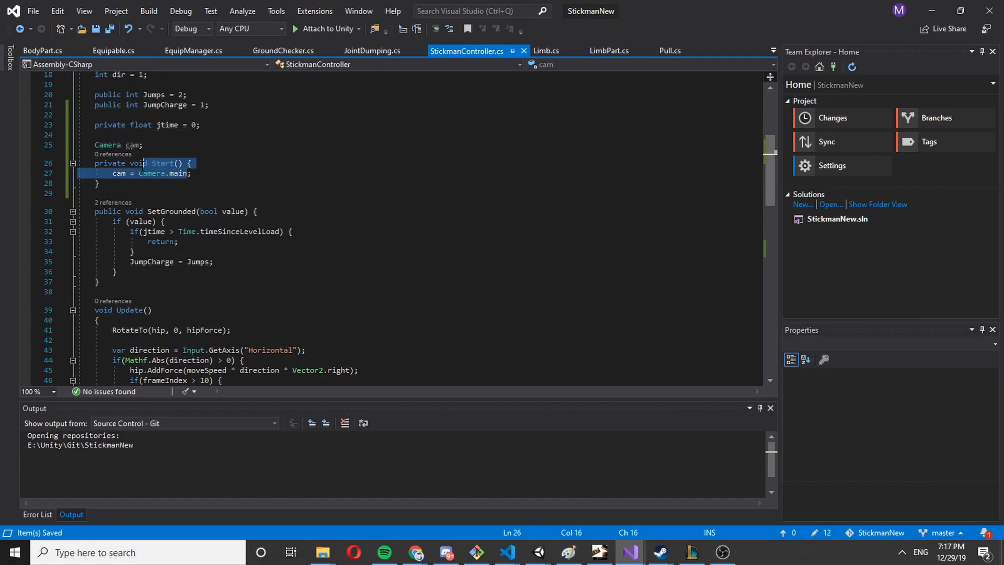
{"action": "double_click", "coordinate": [151, 173]}
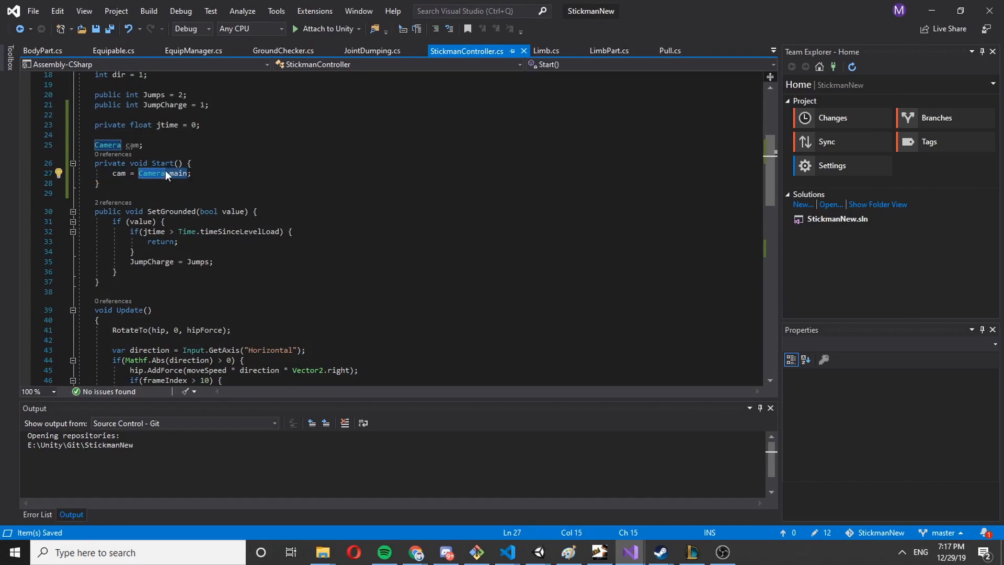
{"action": "mouse_move", "coordinate": [266, 324]}
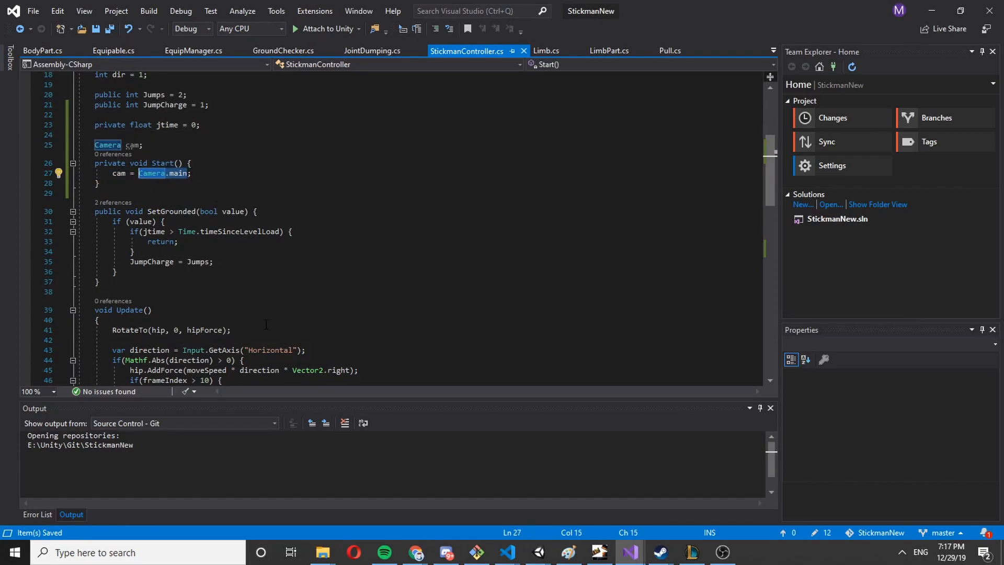
{"action": "left_click", "coordinate": [189, 173]}
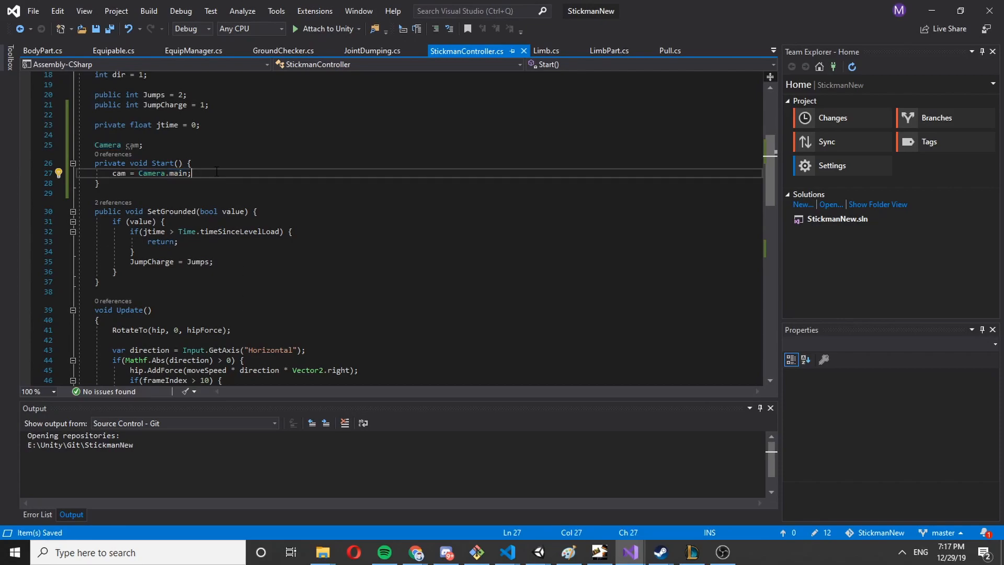
{"action": "scroll", "scroll_direction": "down", "scroll_amount": 3}
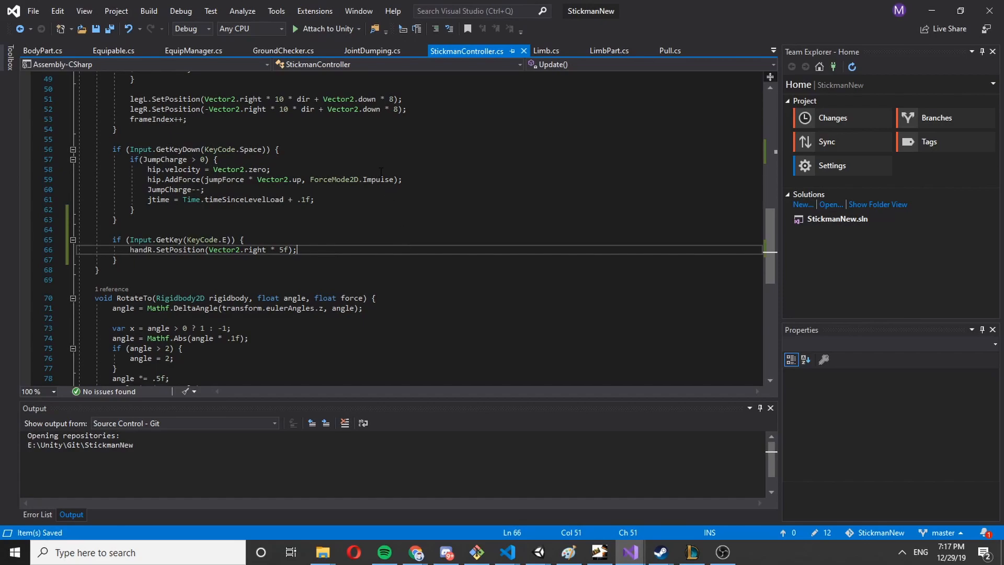
- Compute var dir = cam.ScreenToWorldPoint(Input.mousePosition) - transform.position and pass dir to handR.SetPosition
{"action": "key", "text": "enter"}
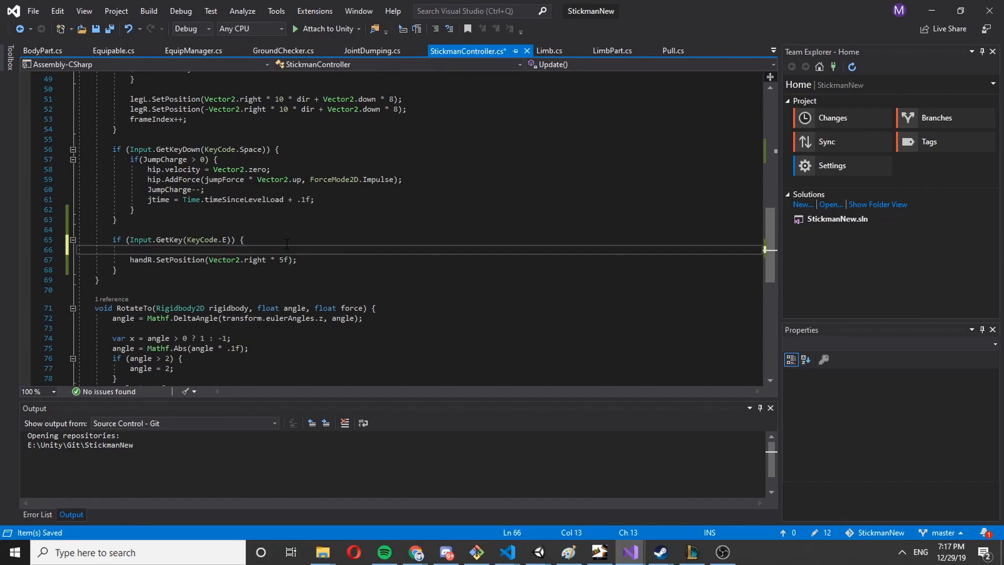
{"action": "type", "text": "var dir = cam"}
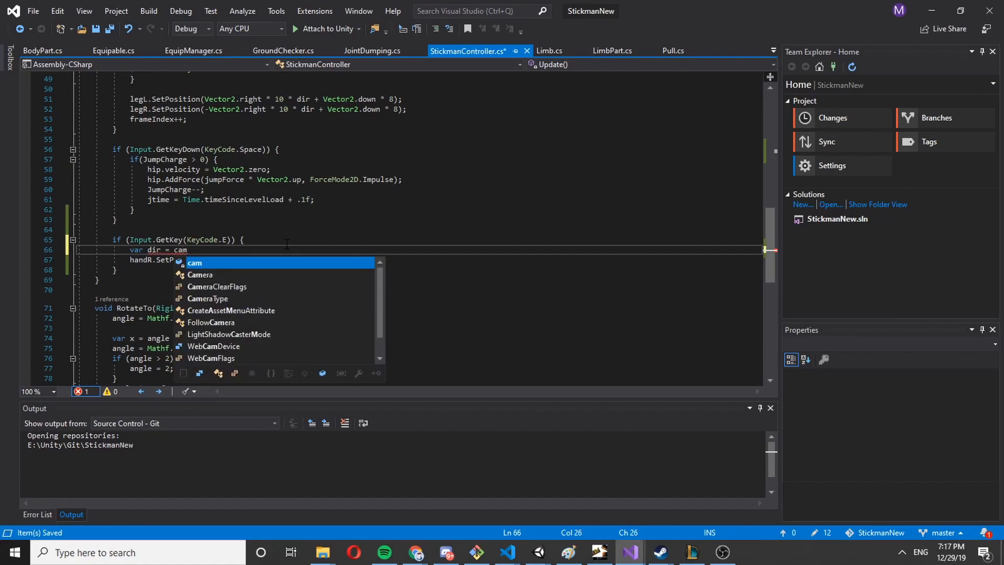
{"action": "type", "text": ".screenToWorldPoint("}
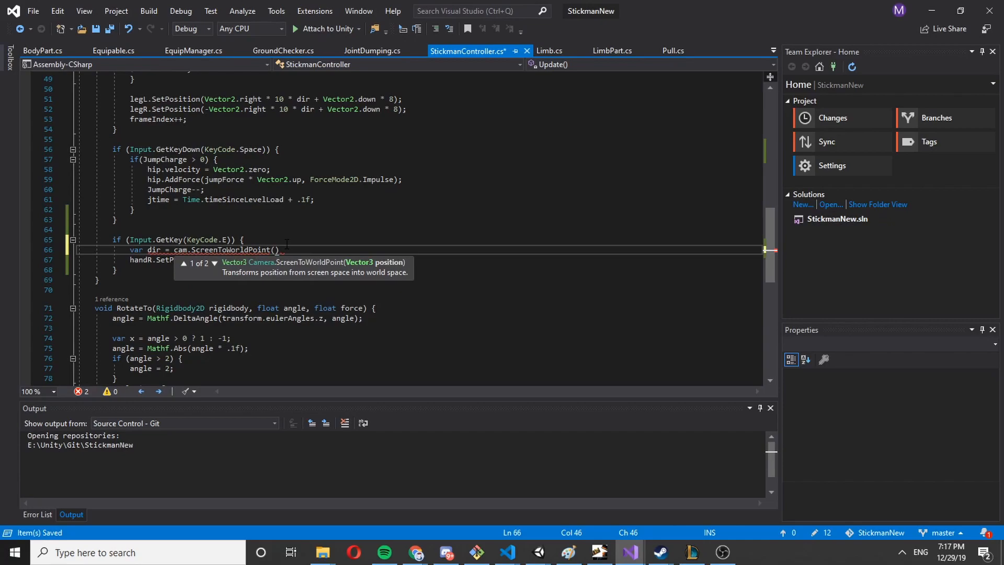
{"action": "type", "text": "i"}
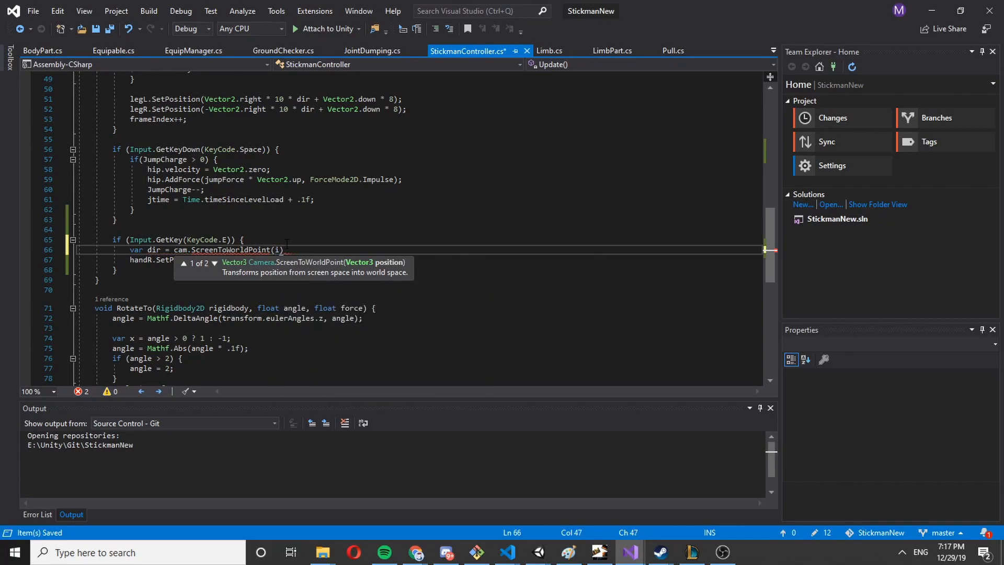
{"action": "type", "text": "Input.mousePosition"}
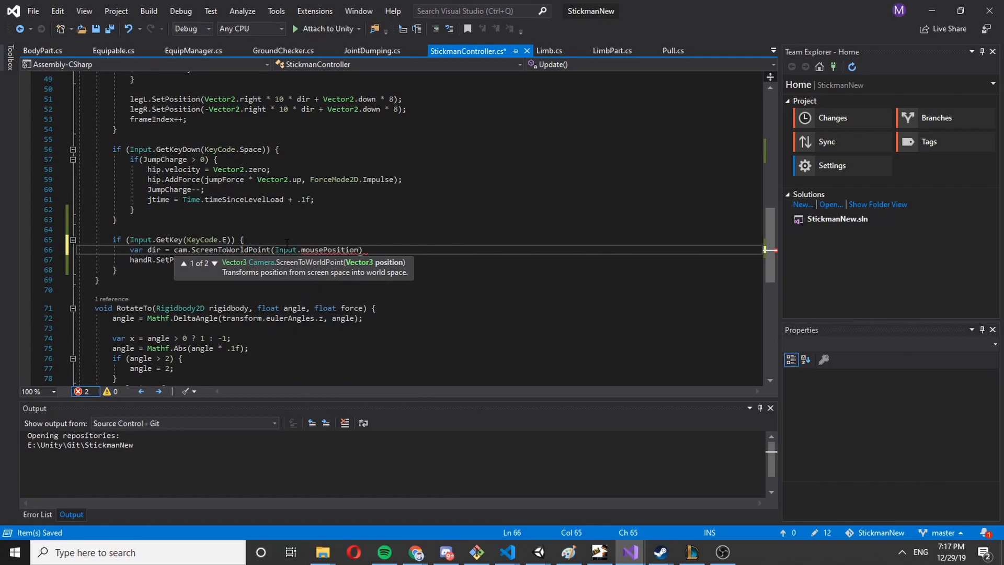
{"action": "type", "text": "- tr"}
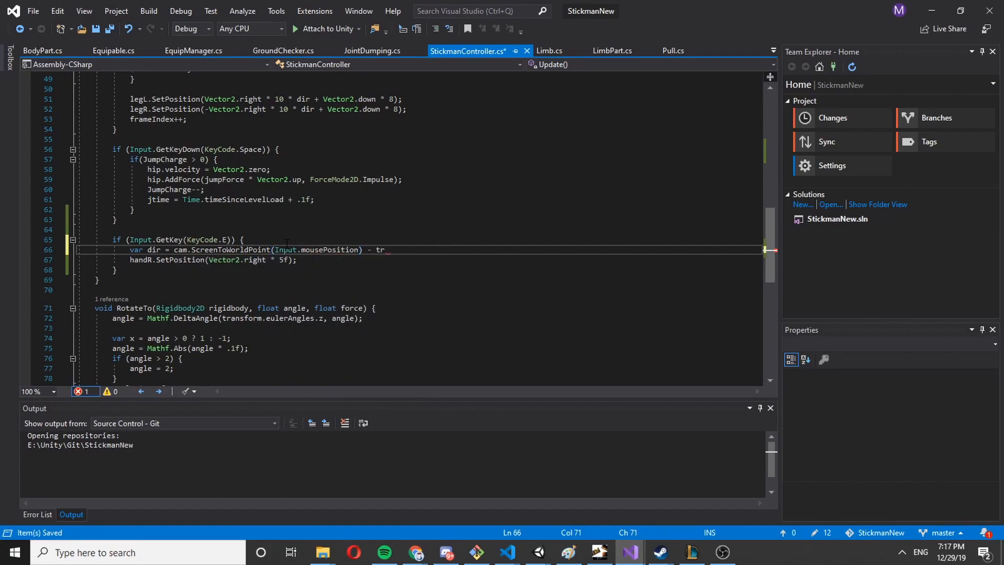
{"action": "type", "text": "ansform.position"}
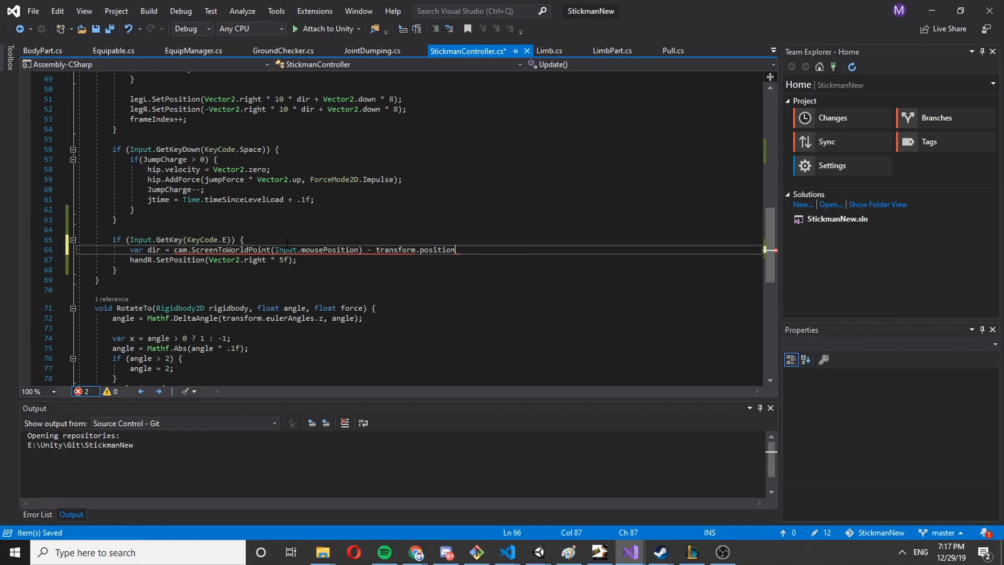
{"action": "type", "text": ";"}
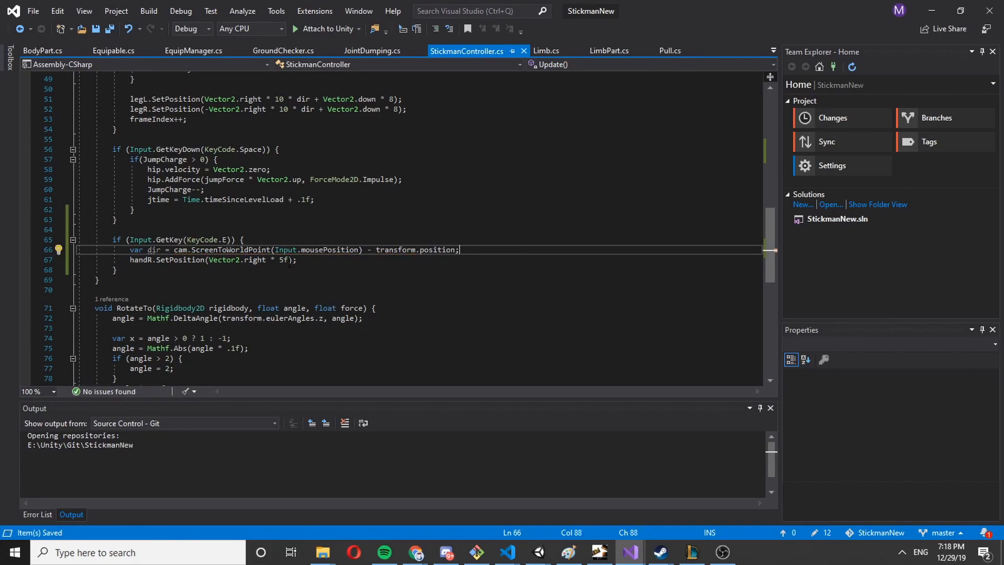
{"action": "type", "text": "dir"}
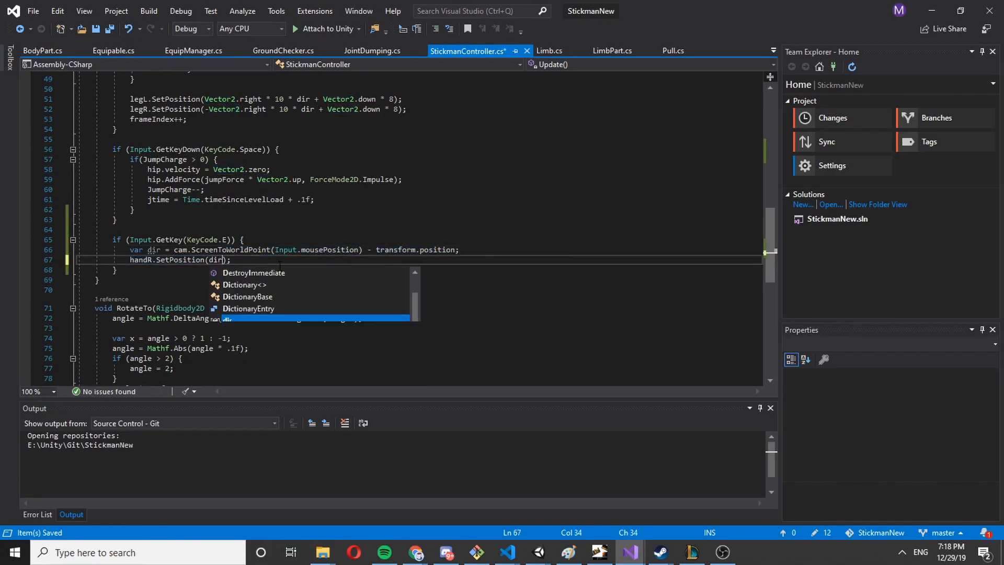
{"action": "mouse_move", "coordinate": [546, 552]}
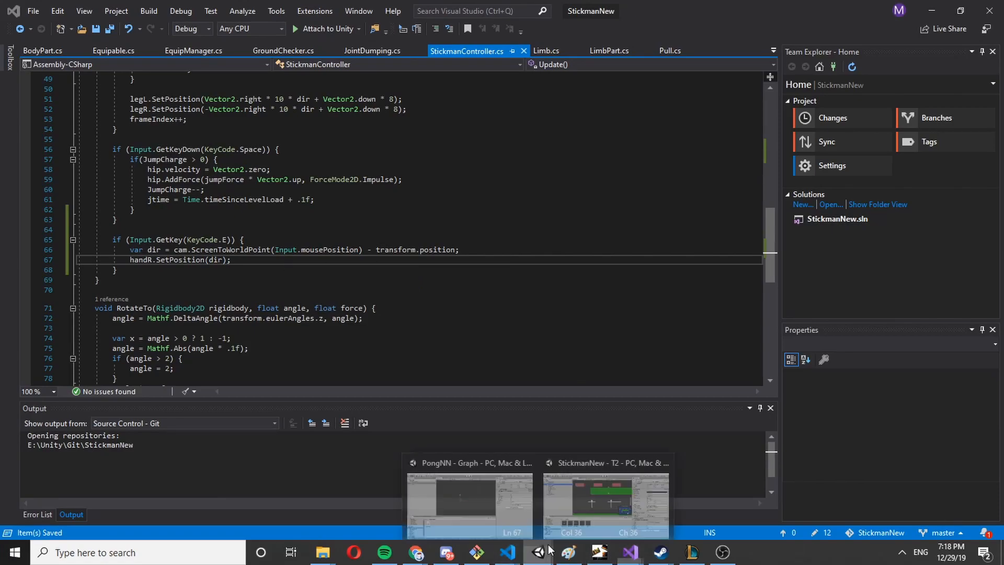
- Play the scene in Unity to test the mouse-directed right hand, then stop
{"action": "left_click", "coordinate": [604, 499]}
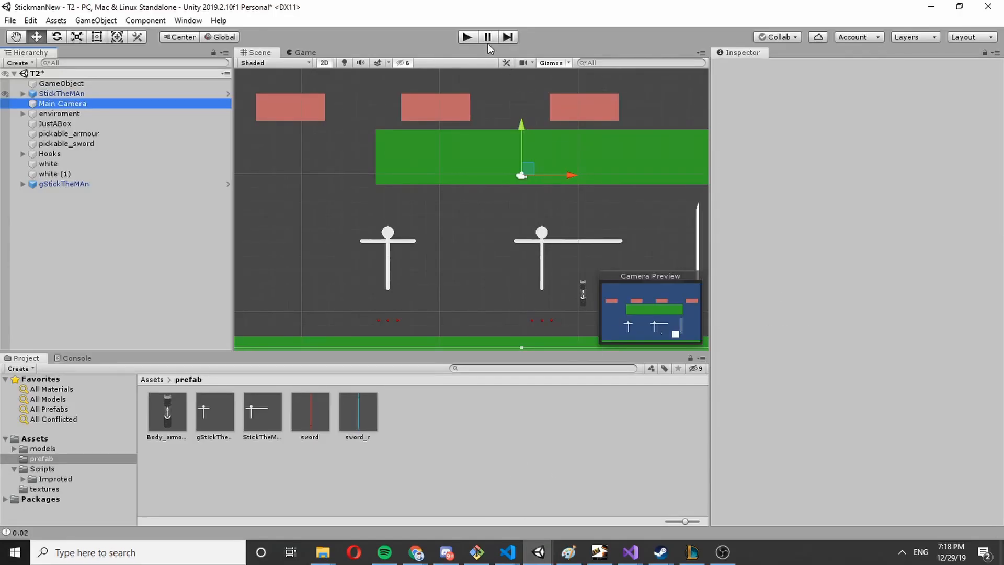
{"action": "left_click", "coordinate": [62, 104]}
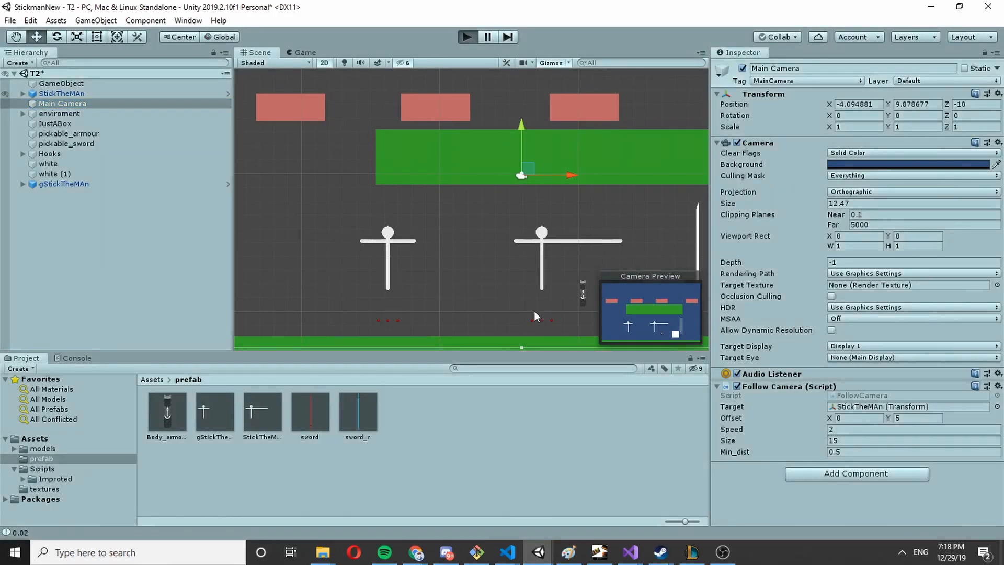
{"action": "left_click", "coordinate": [466, 37]}
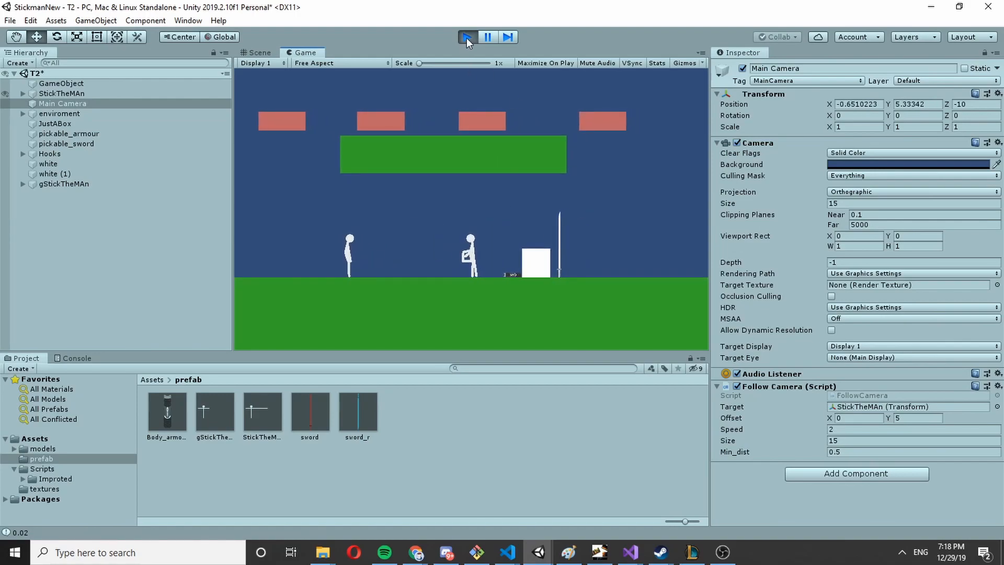
{"action": "left_click", "coordinate": [629, 552]}
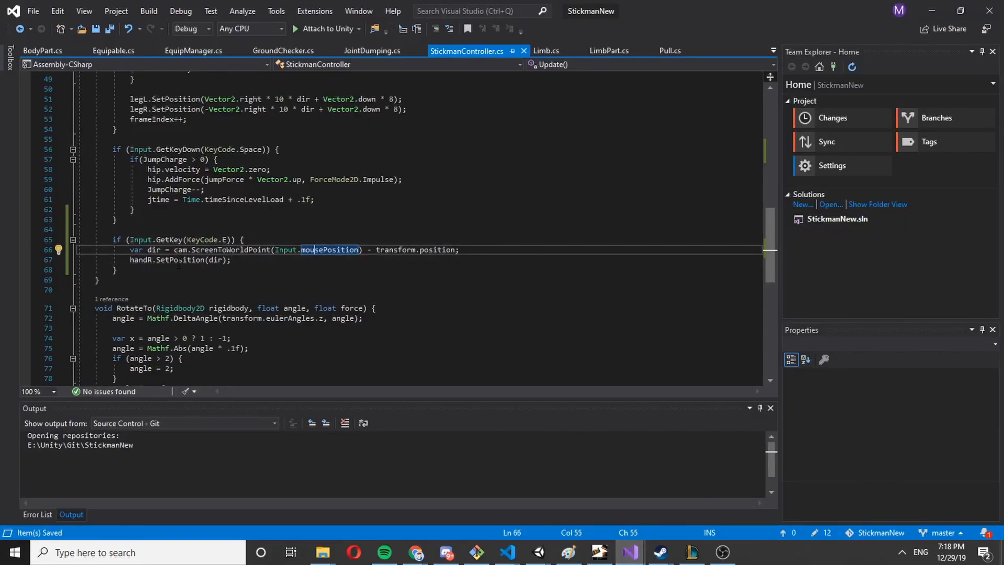
- Give Limb.SetPosition an optional float addedForce = 1 parameter stored in an addedForce field
{"action": "left_click", "coordinate": [546, 50]}
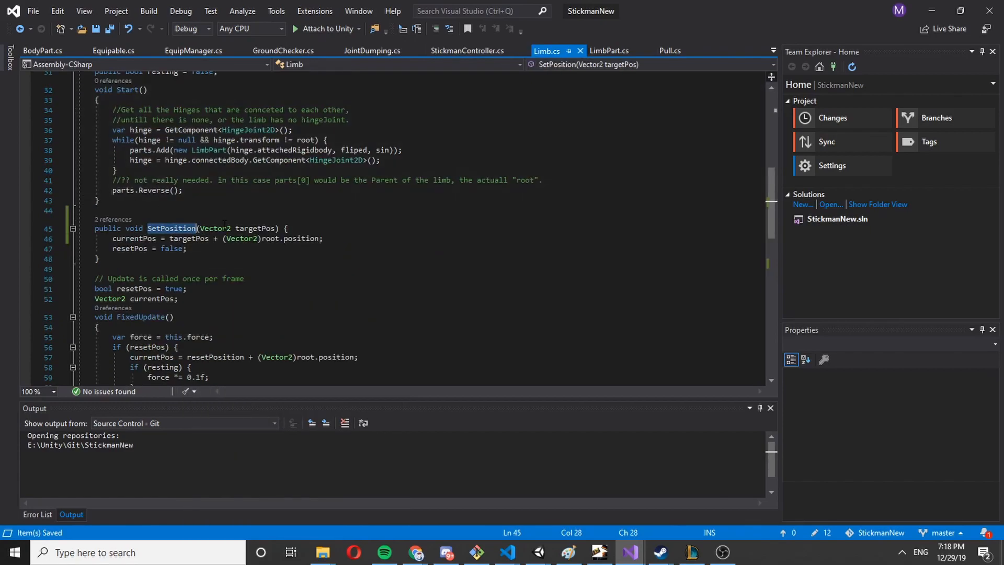
{"action": "left_click", "coordinate": [276, 229]}
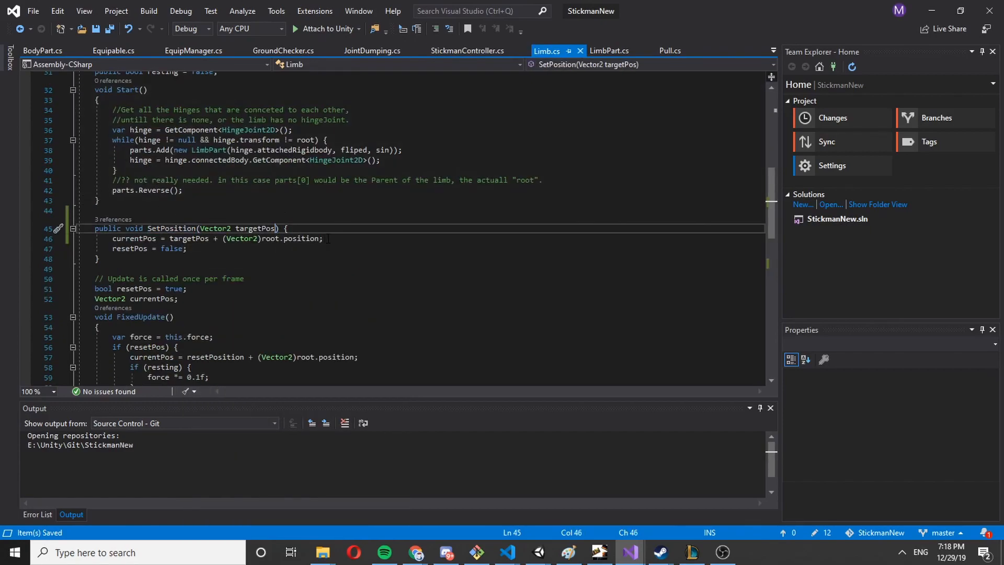
{"action": "type", "text": ", float addedForce"}
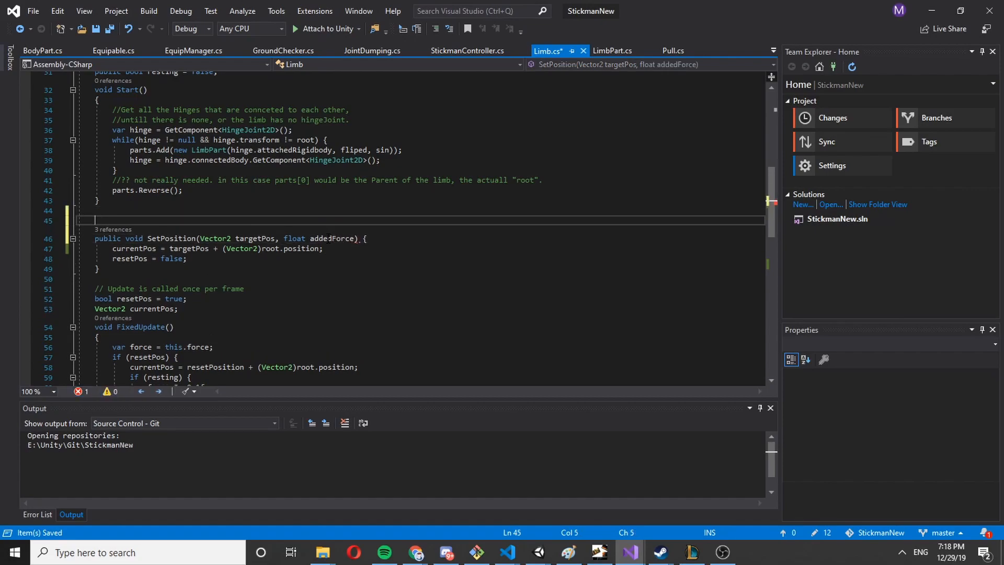
{"action": "type", "text": "float"}
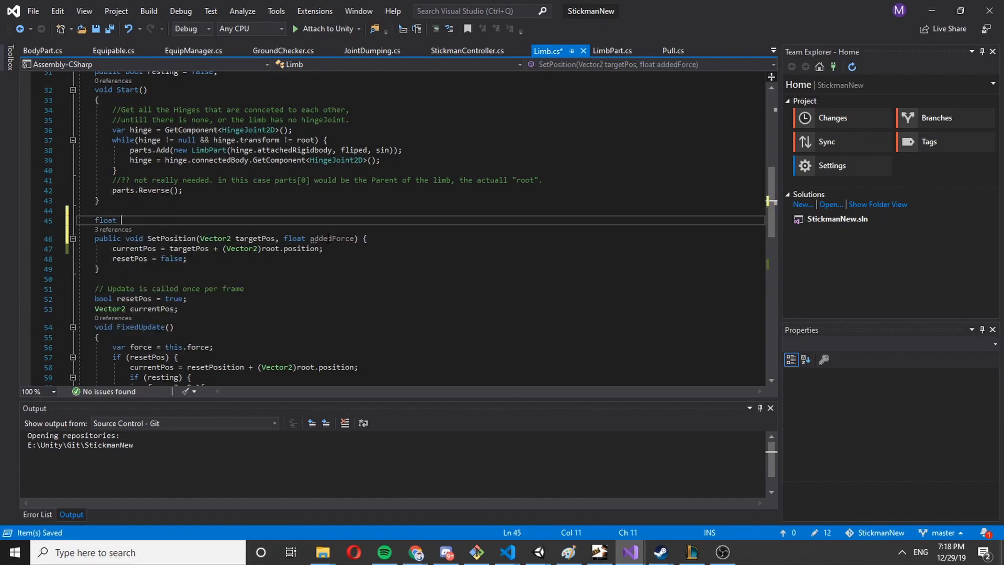
{"action": "type", "text": "addedForce = 1f;"}
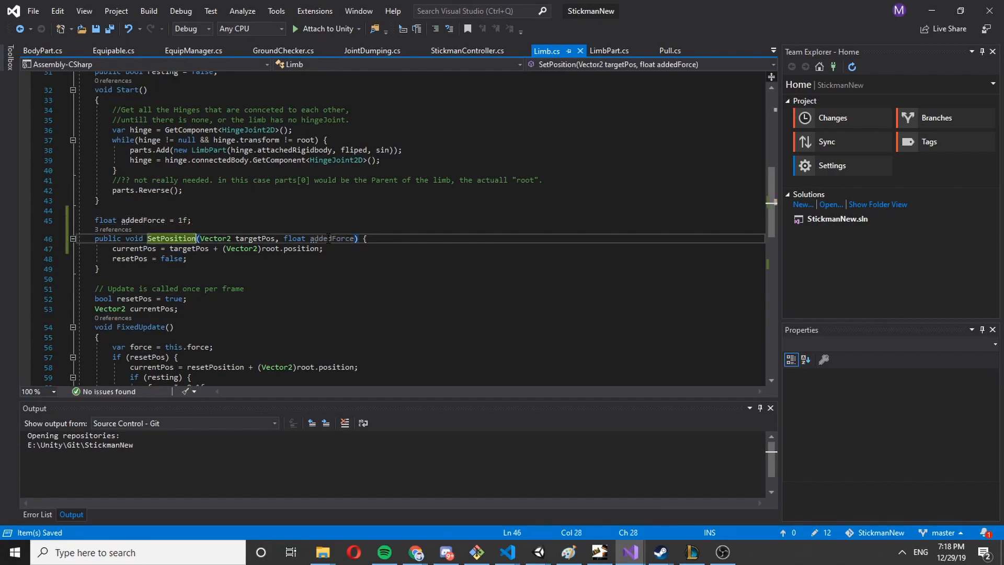
{"action": "left_click", "coordinate": [354, 239]}
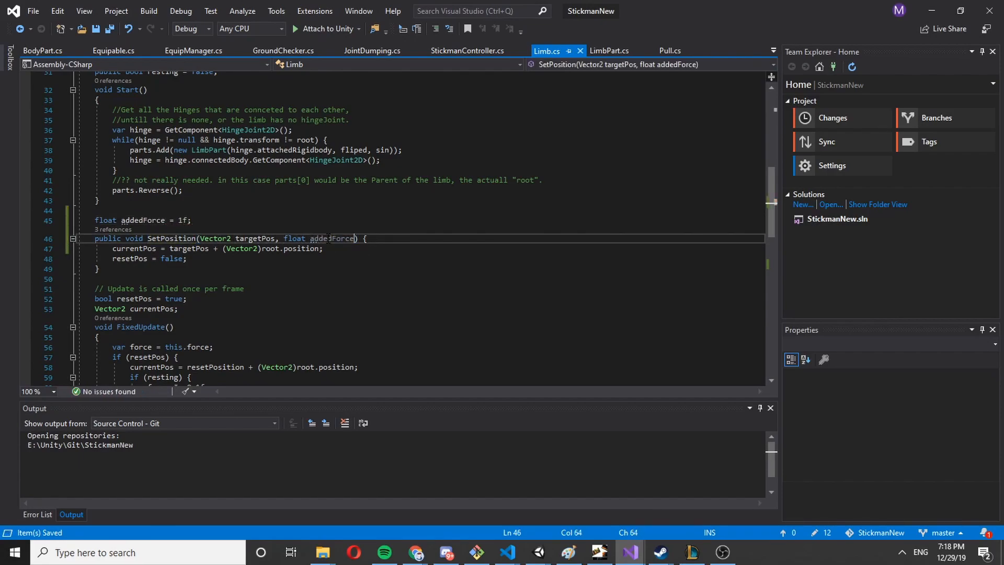
{"action": "type", "text": "= 1f"}
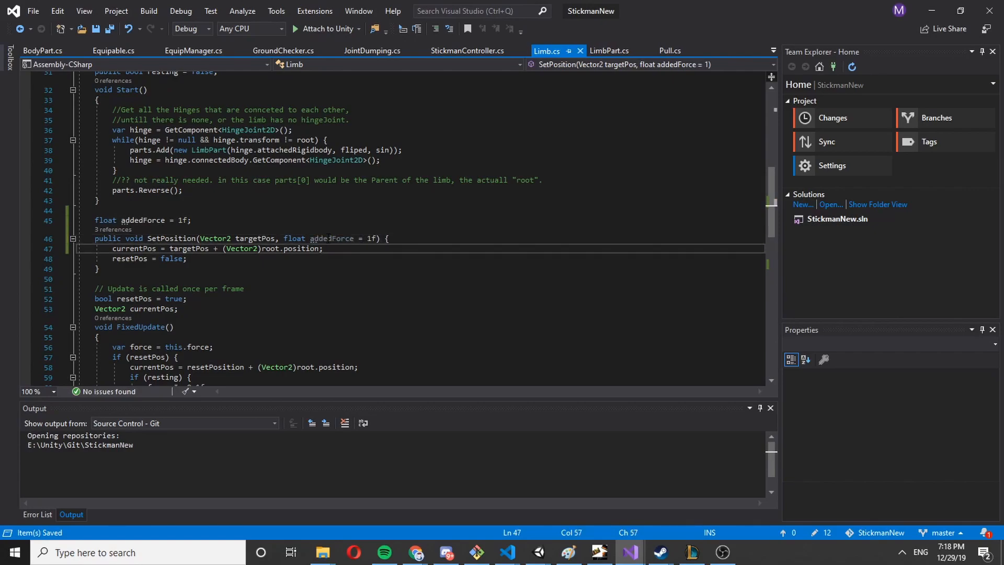
{"action": "type", "text": "a"}
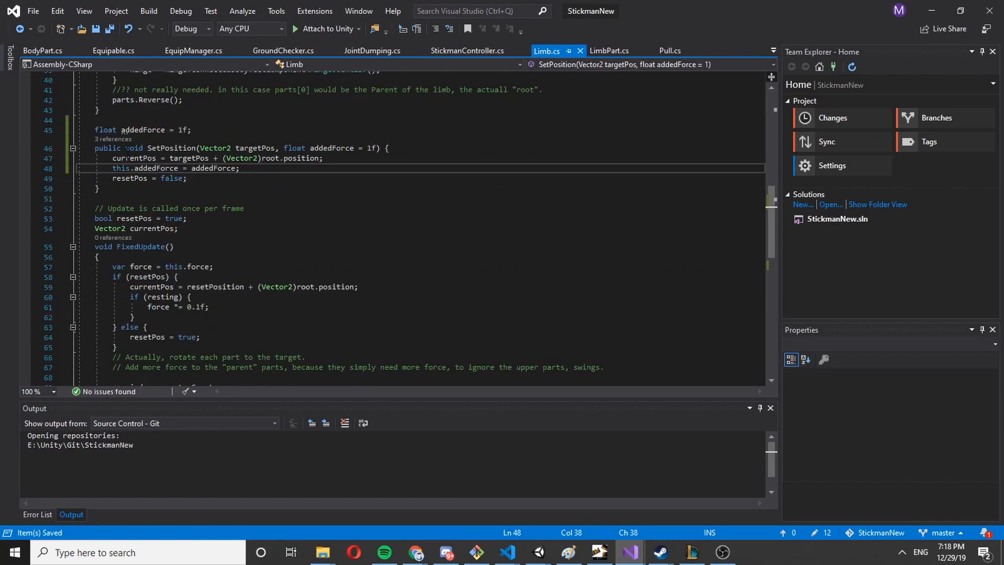
- In FixedUpdate multiply the RotateToward force by addedForce and reset it to 1f
{"action": "scroll", "scroll_direction": "down", "scroll_amount": 3}
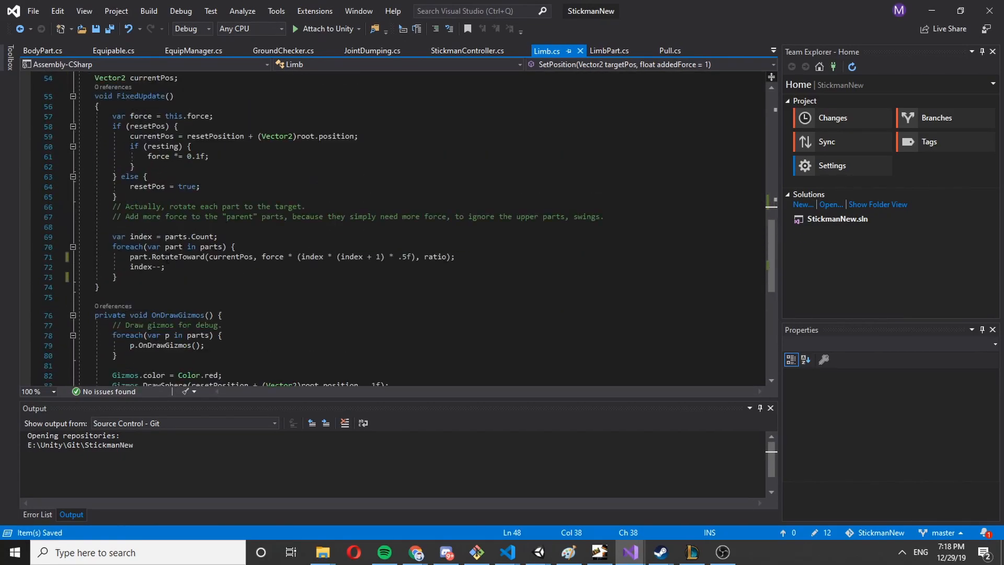
{"action": "type", "text": "addedForce = 1f;"}
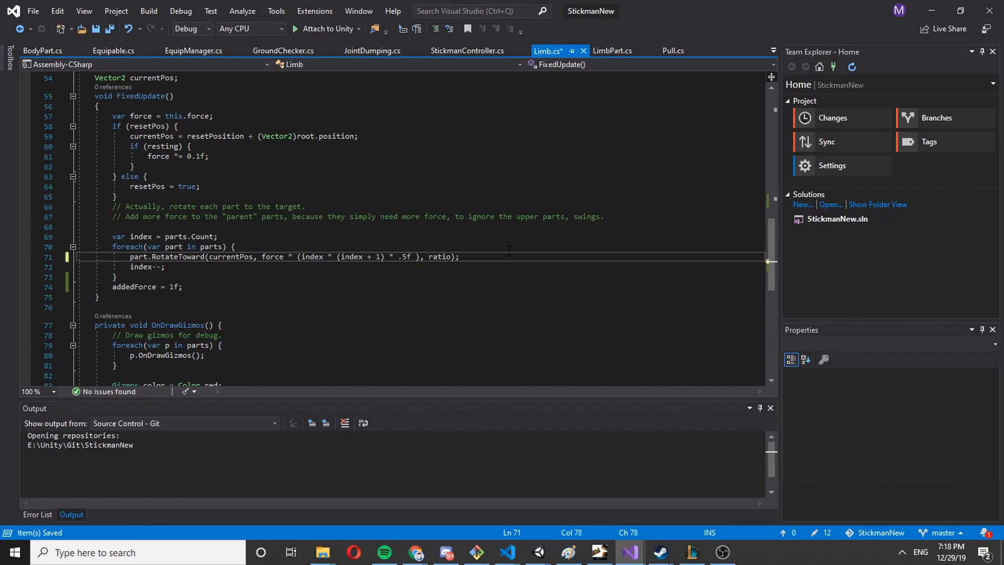
{"action": "type", "text": "* addedForce"}
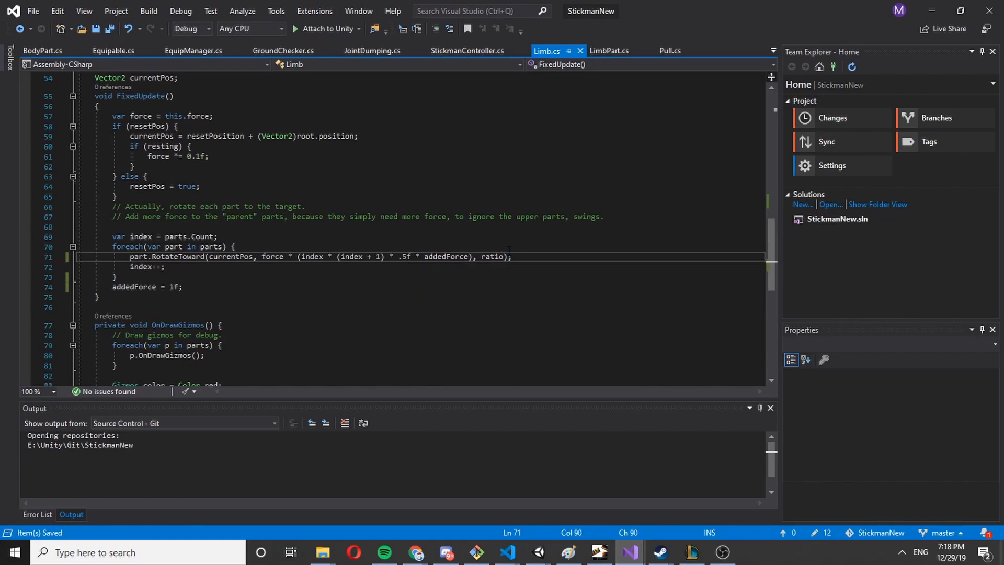
{"action": "mouse_move", "coordinate": [540, 552]}
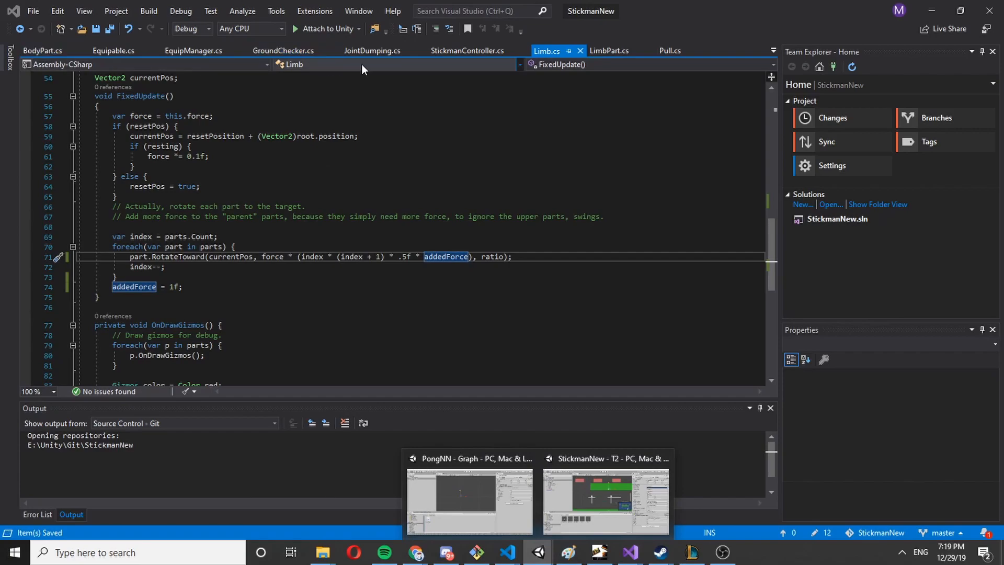
- Pass 5f as the force in handR.SetPosition(dir, 5f), then play-test in Unity and stop
{"action": "left_click", "coordinate": [467, 50]}
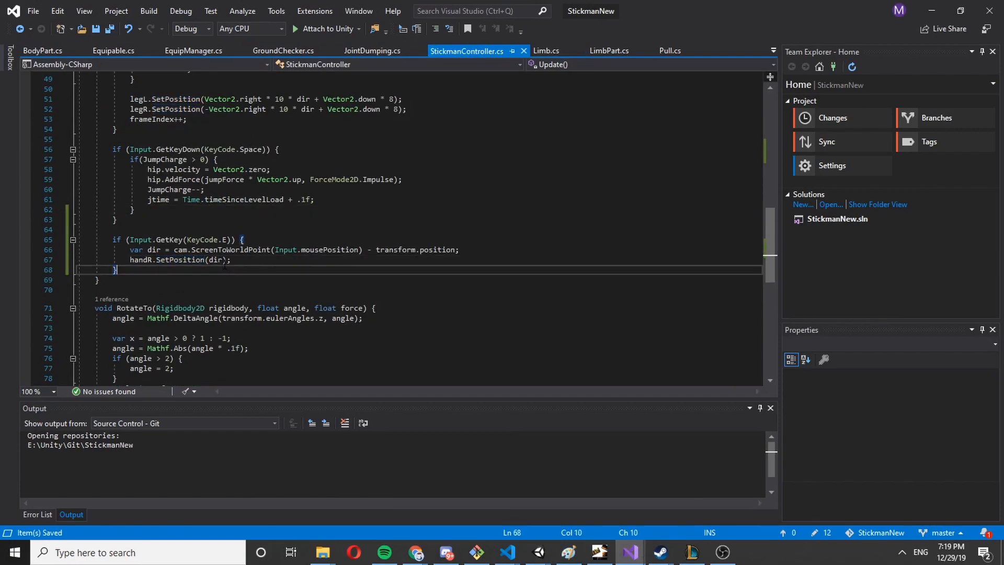
{"action": "type", "text": ", 5f"}
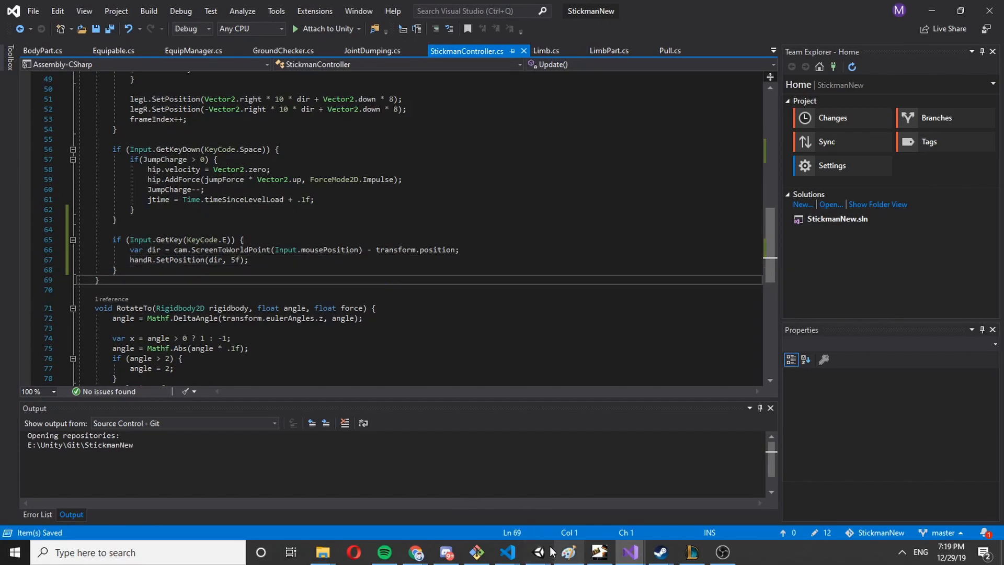
{"action": "left_click", "coordinate": [538, 552]}
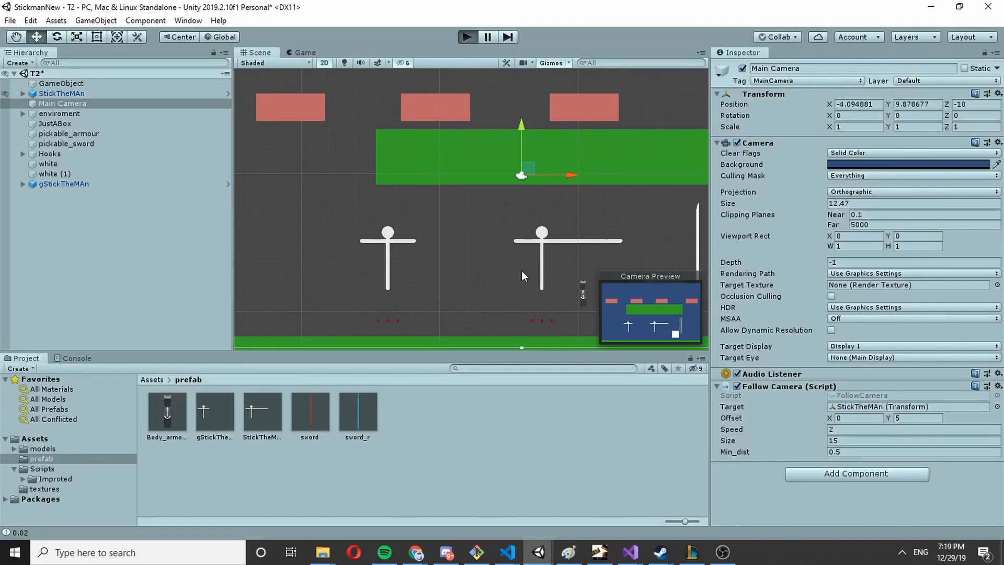
{"action": "left_click", "coordinate": [466, 37]}
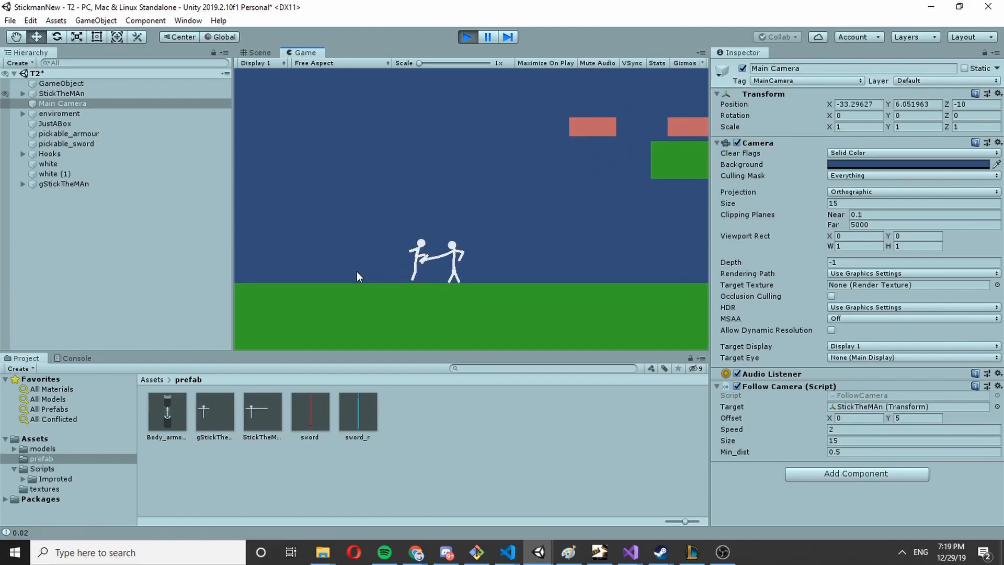
{"action": "left_click", "coordinate": [466, 36]}
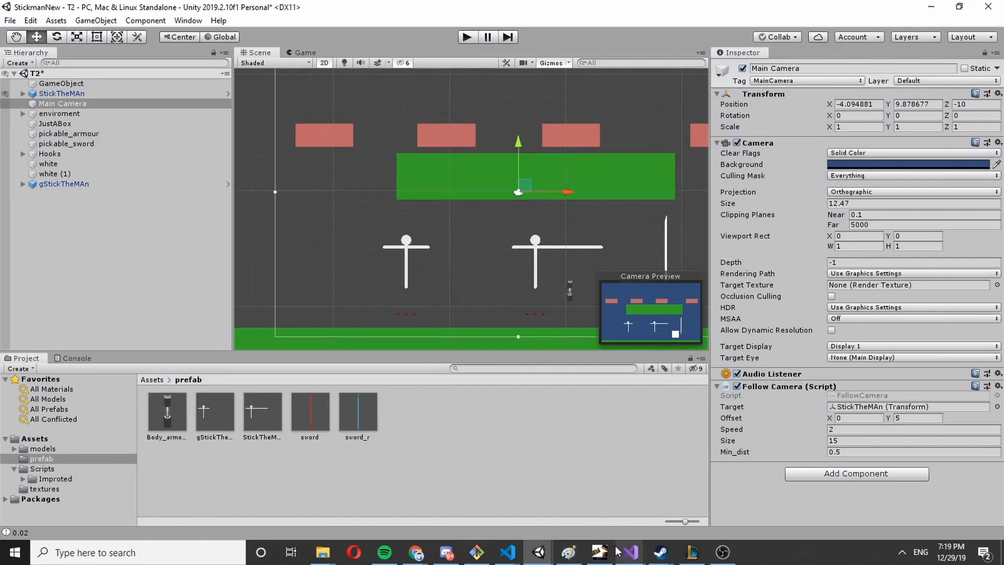
- Duplicate the E block as a KeyCode.Q block that moves handL toward the mouse with 5f
{"action": "left_click", "coordinate": [626, 552]}
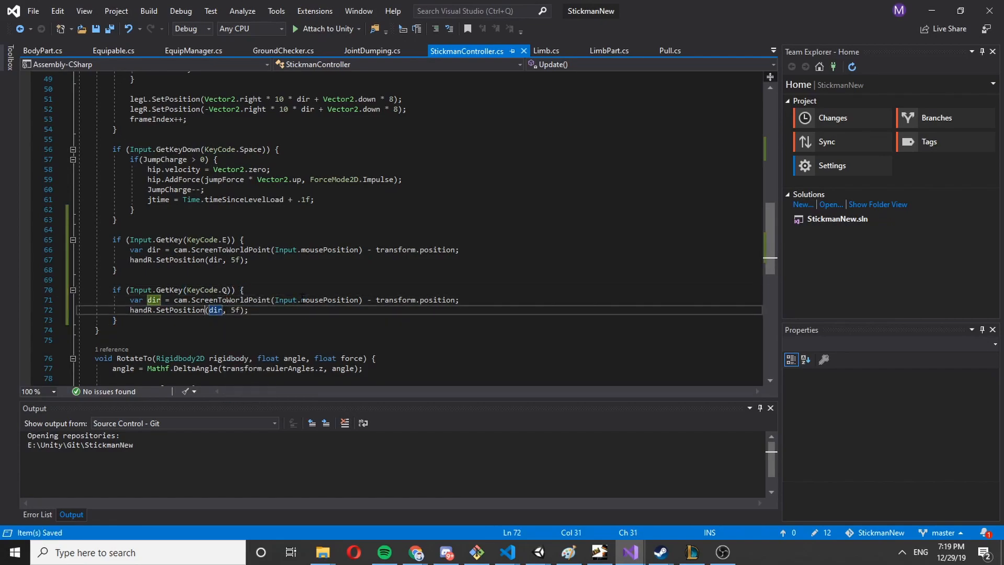
{"action": "left_click", "coordinate": [152, 309]}
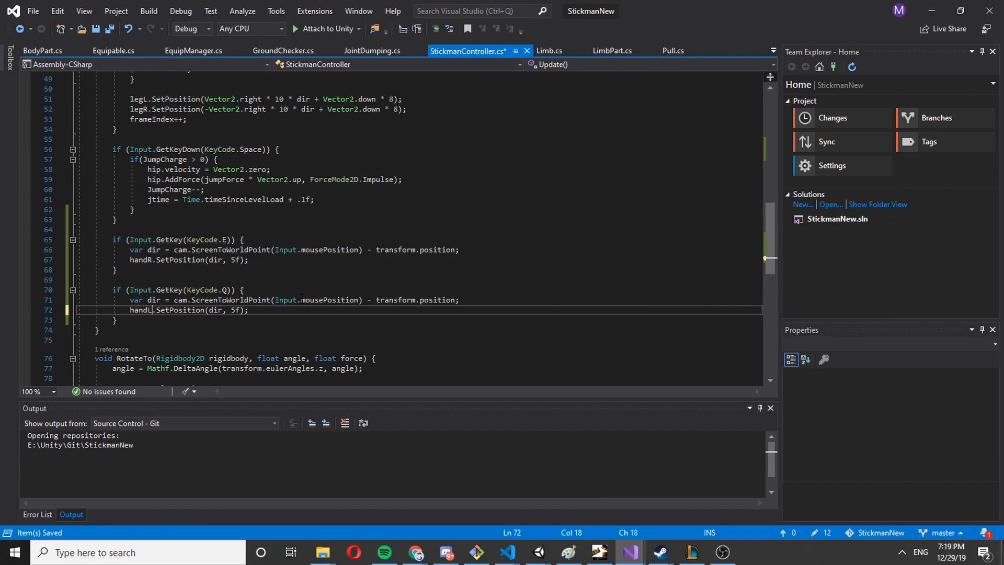
{"action": "left_click", "coordinate": [115, 270]}
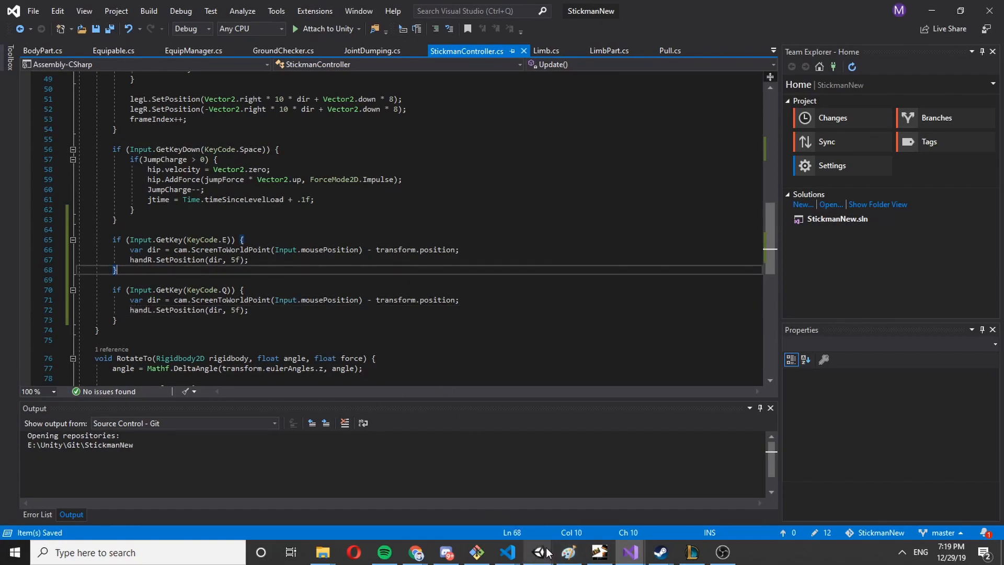
- Glance at Unity, then review the Limb script's code before heading back
{"action": "left_click", "coordinate": [566, 552]}
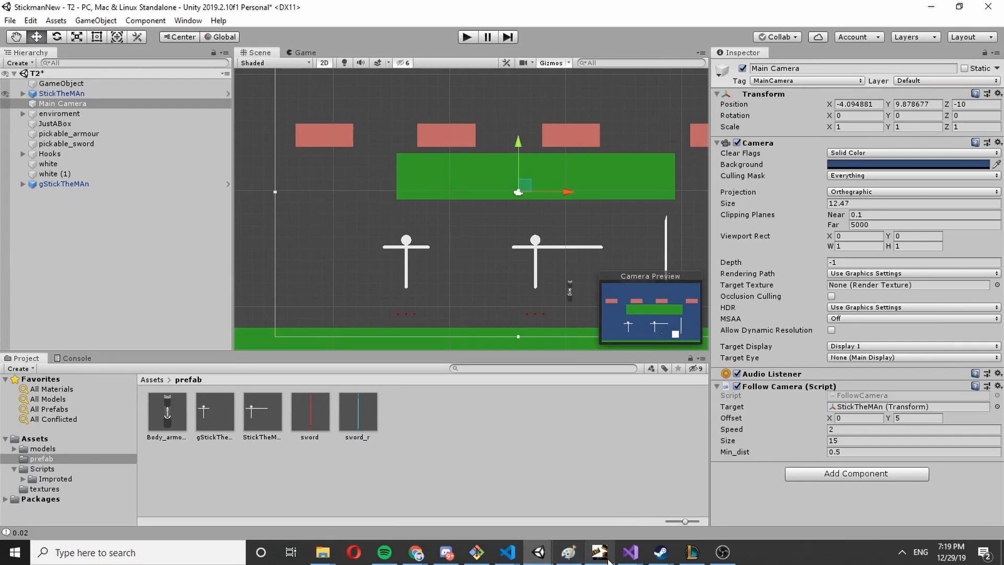
{"action": "left_click", "coordinate": [628, 552]}
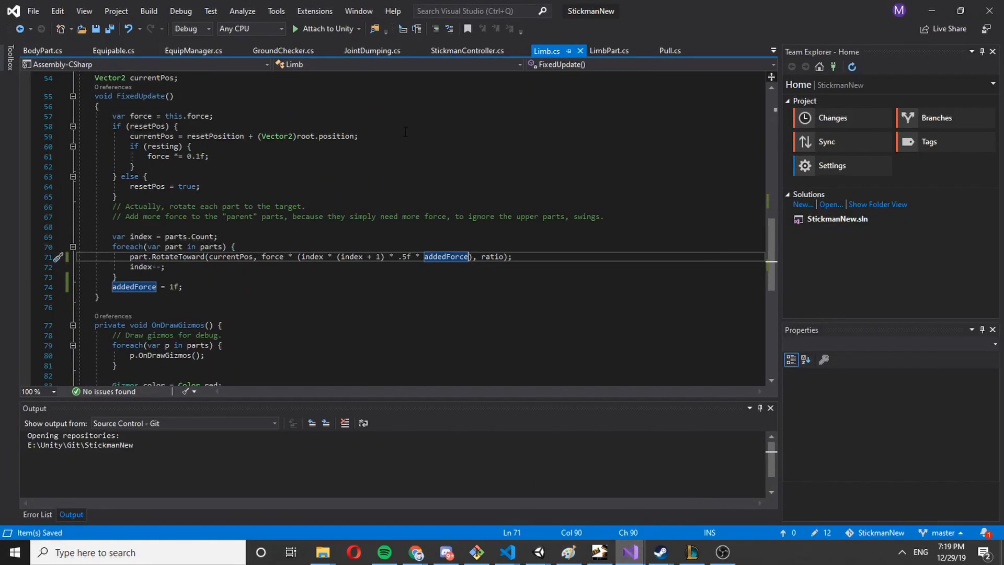
{"action": "scroll", "scroll_direction": "up", "scroll_amount": 3}
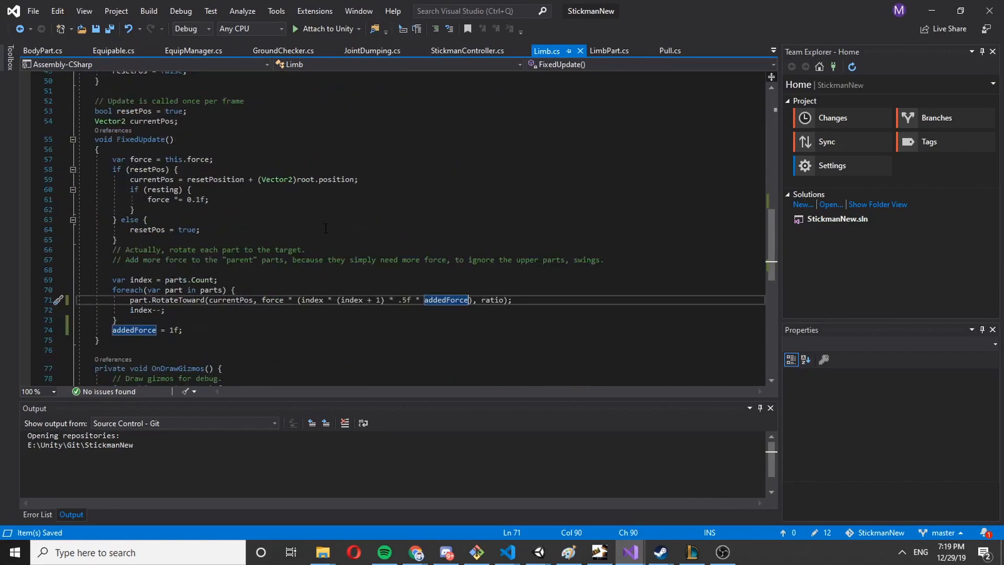
{"action": "scroll", "scroll_direction": "up", "scroll_amount": 3}
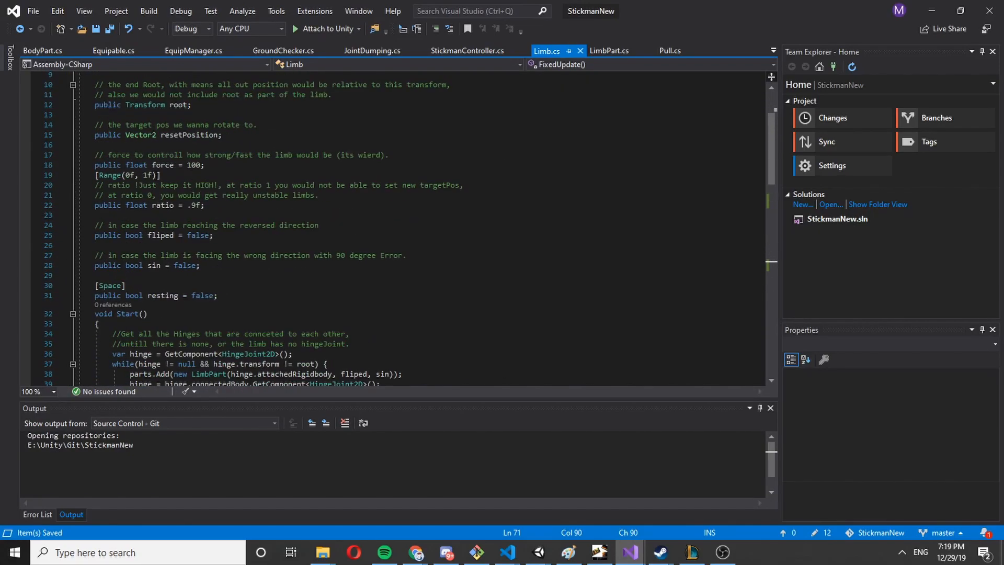
{"action": "scroll", "scroll_direction": "down", "scroll_amount": 3}
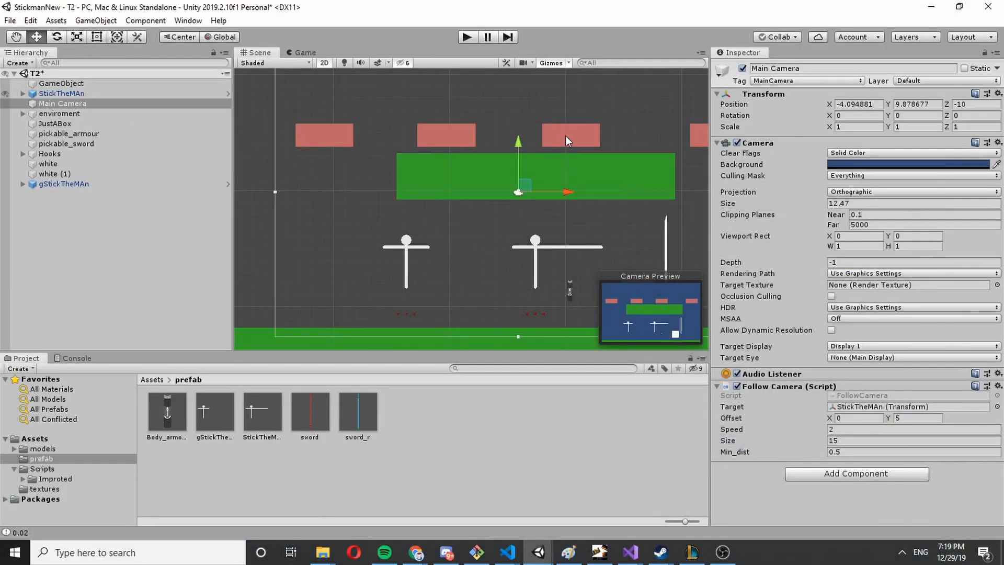
{"action": "mouse_move", "coordinate": [298, 64]}
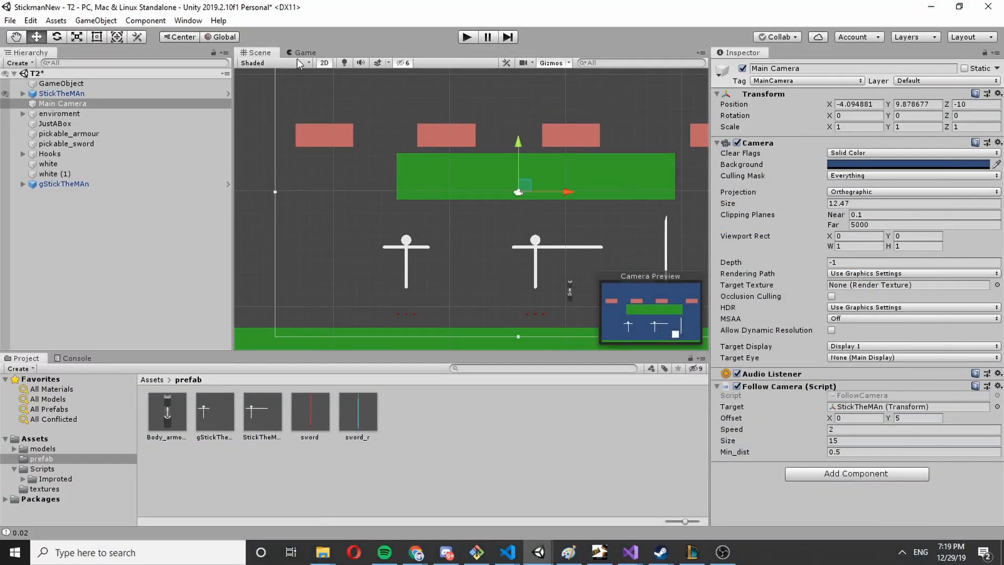
{"action": "mouse_move", "coordinate": [825, 349]}
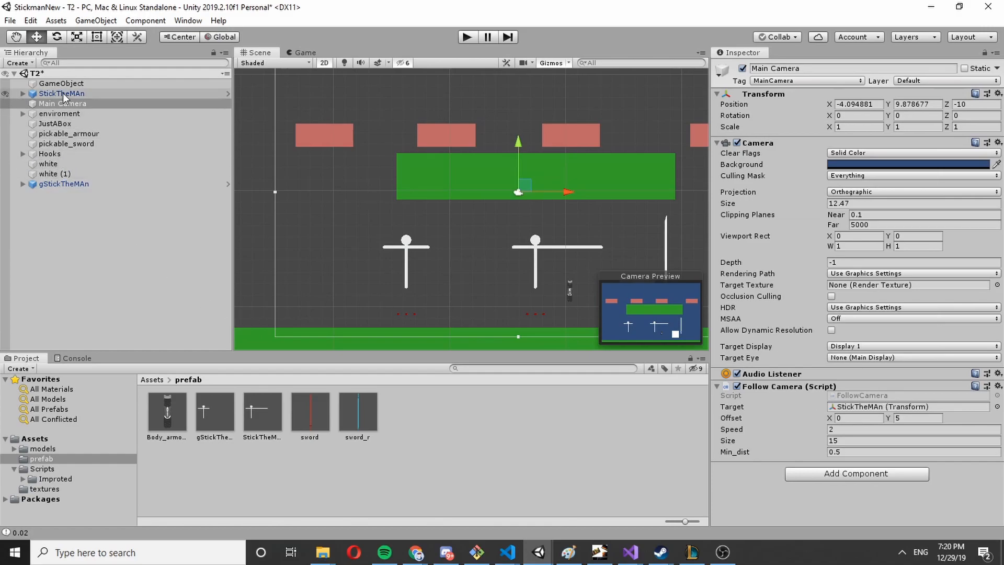
- Create a new C# script named Health in Assets and open it in Visual Studio
{"action": "left_click", "coordinate": [35, 438]}
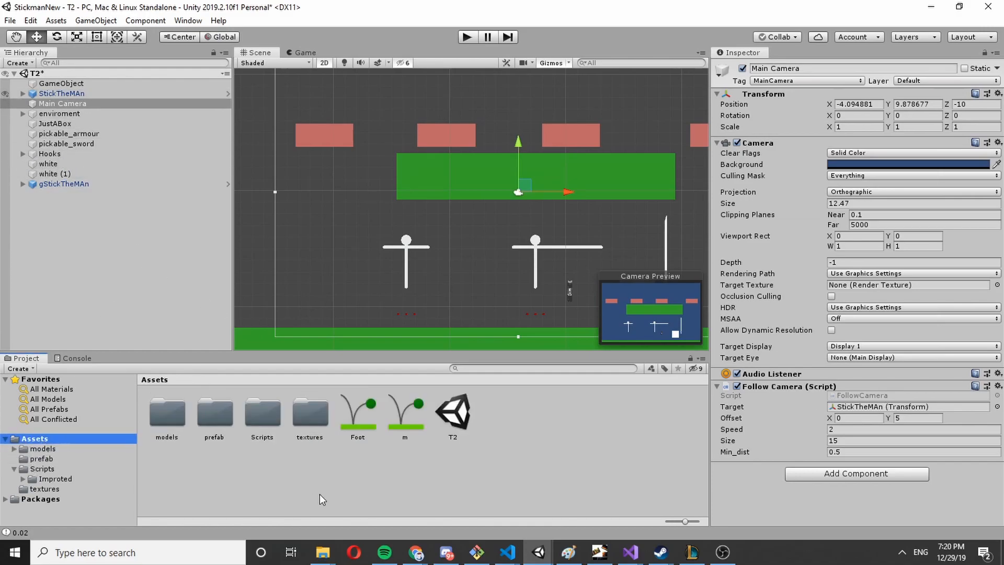
{"action": "right_click", "coordinate": [422, 479]}
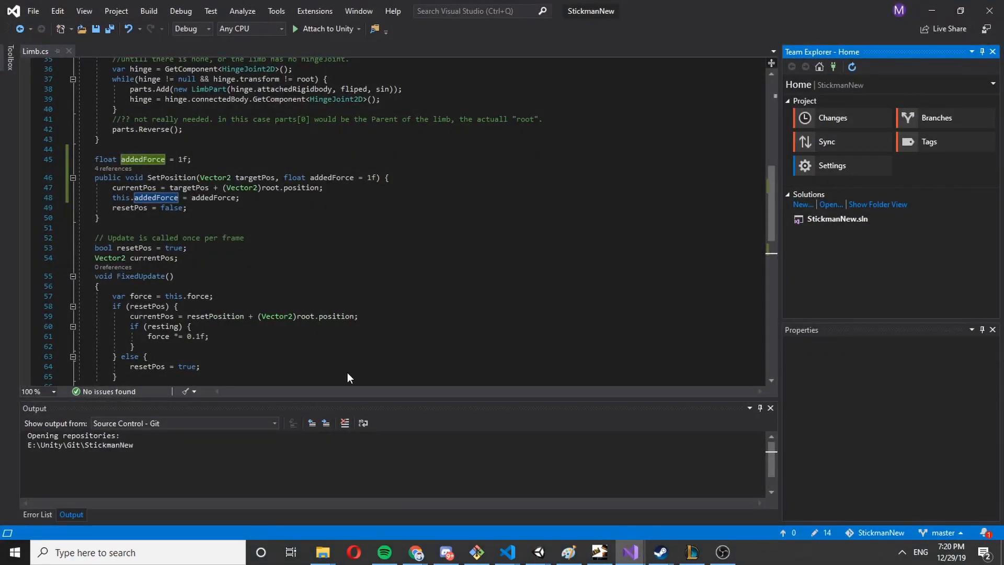
{"action": "left_click", "coordinate": [537, 552]}
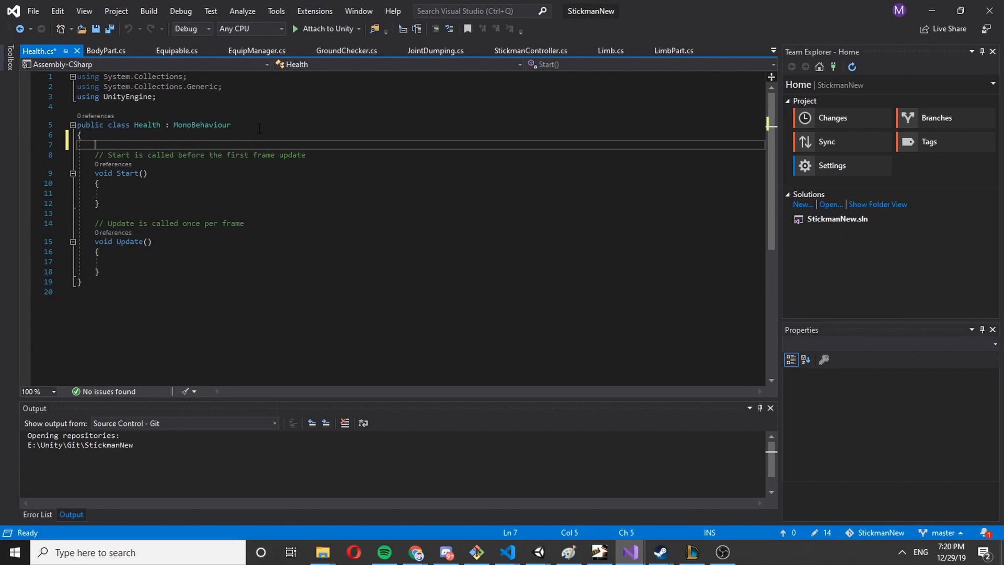
- Add a public float health field and remove the unused Start method
{"action": "type", "text": "public"}
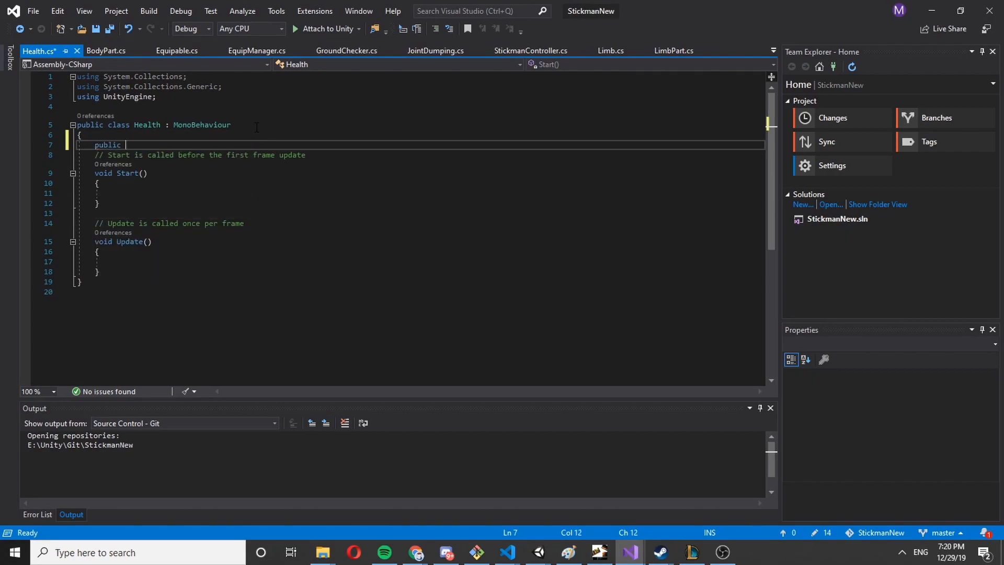
{"action": "type", "text": "float hea"}
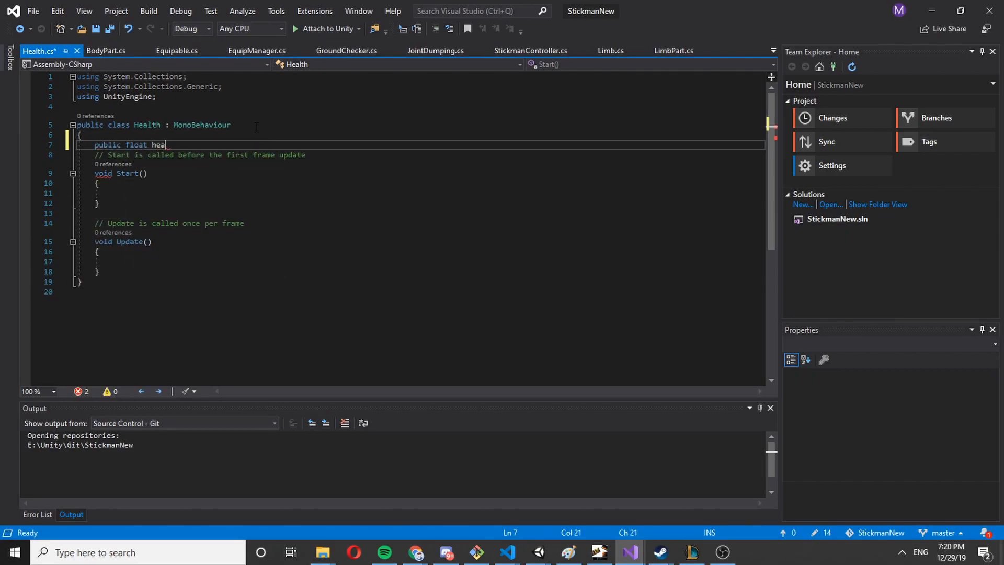
{"action": "type", "text": "lth;"}
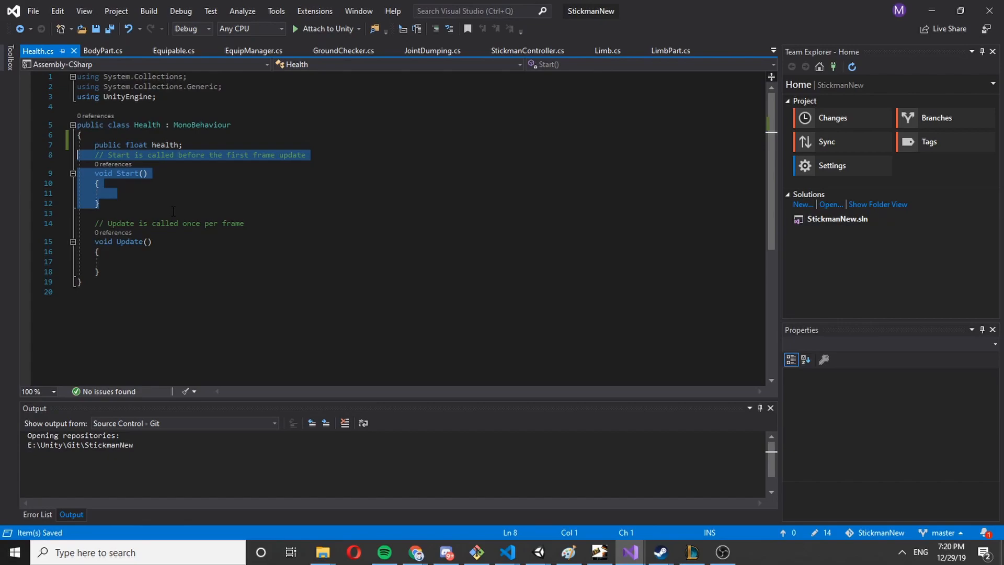
{"action": "key", "text": "Delete"}
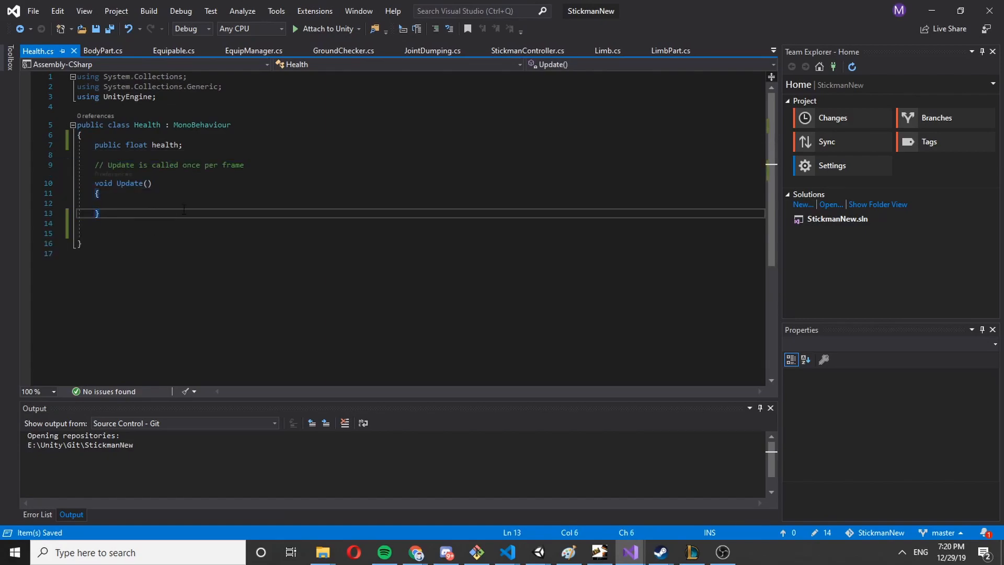
- Add a public bool dead = false flag and an IsDead method that sets dead = true
{"action": "type", "text": "void"}
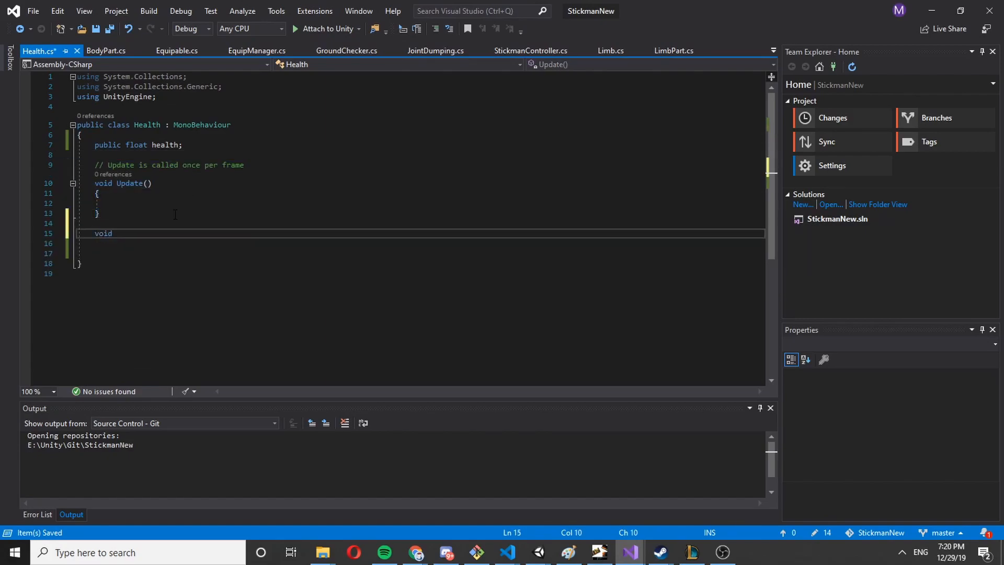
{"action": "type", "text": "Isd"}
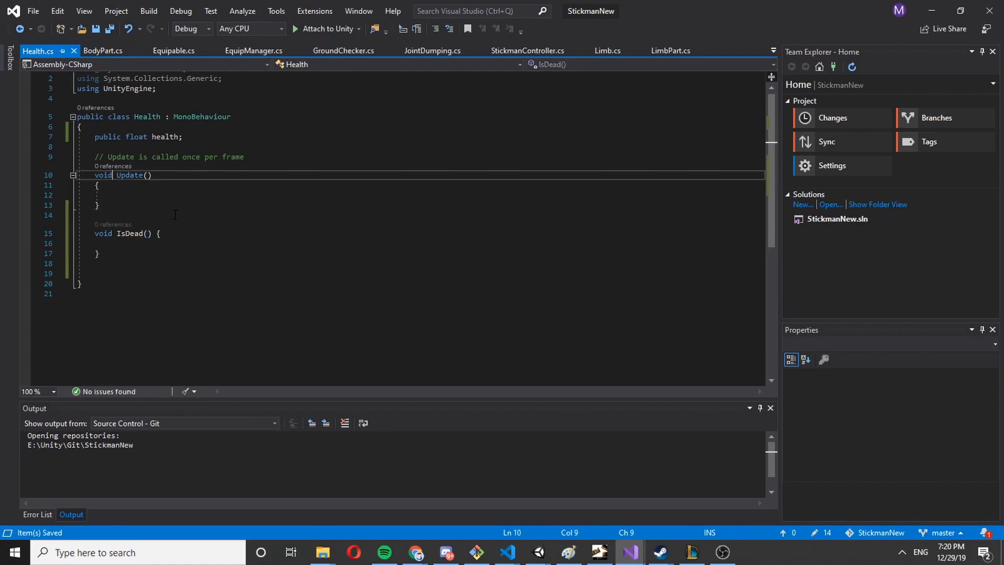
{"action": "type", "text": "public"}
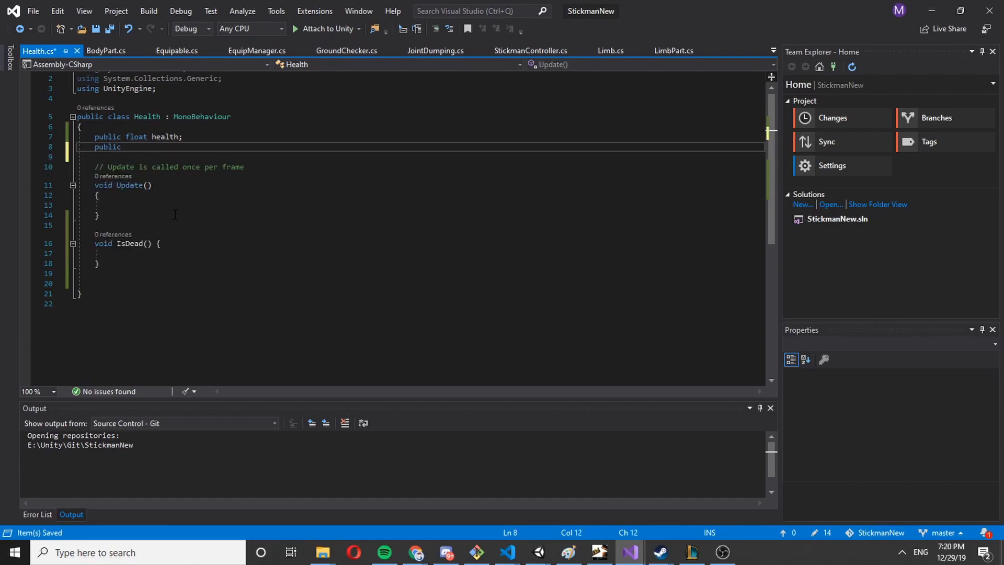
{"action": "type", "text": "bool Dead"}
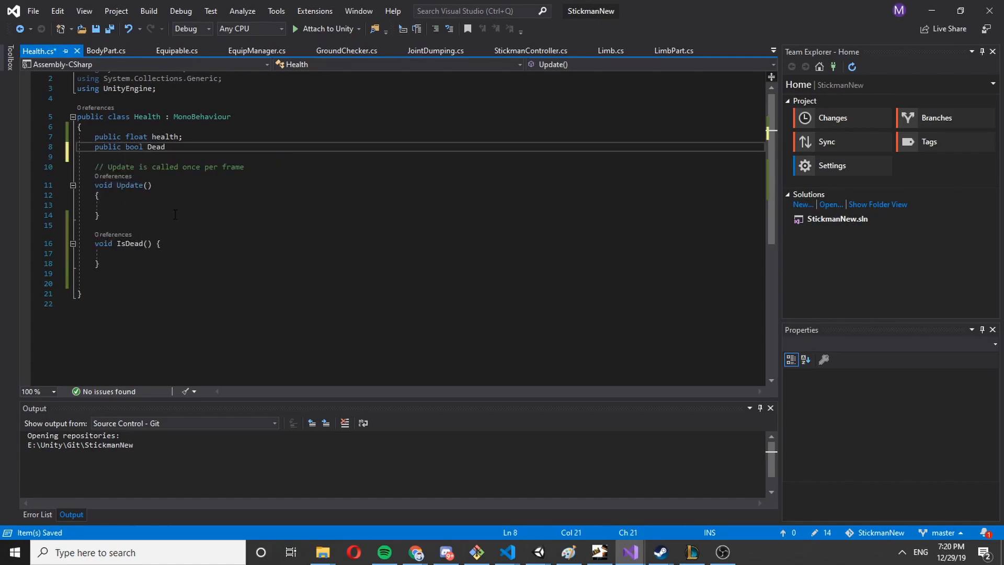
{"action": "type", "text": "dead;"}
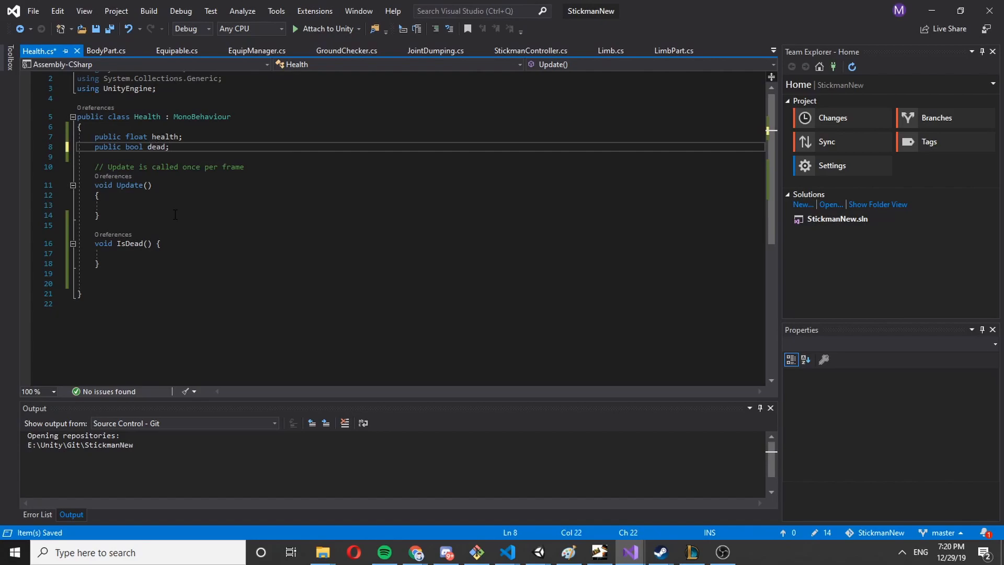
{"action": "type", "text": "= false"}
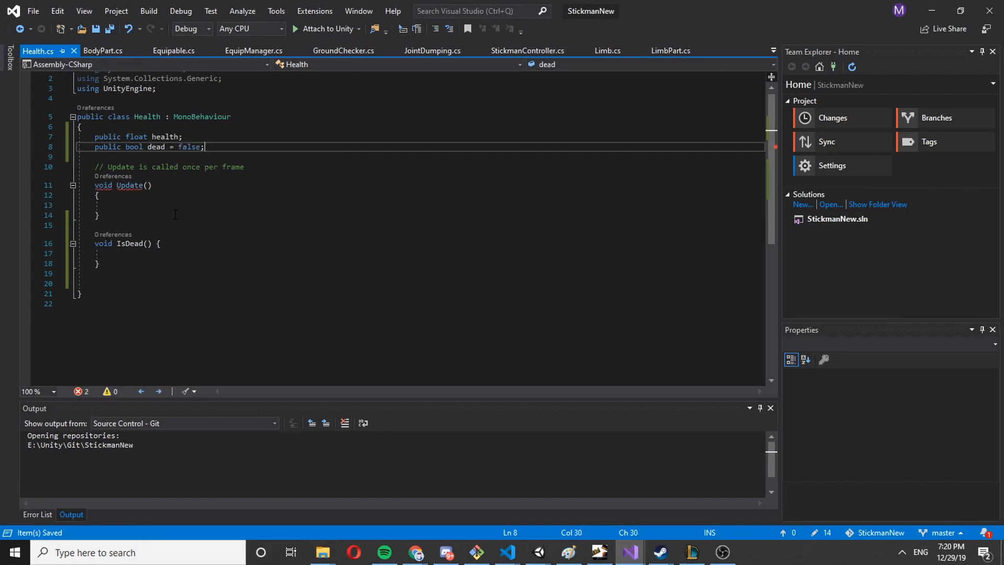
{"action": "type", "text": "false"}
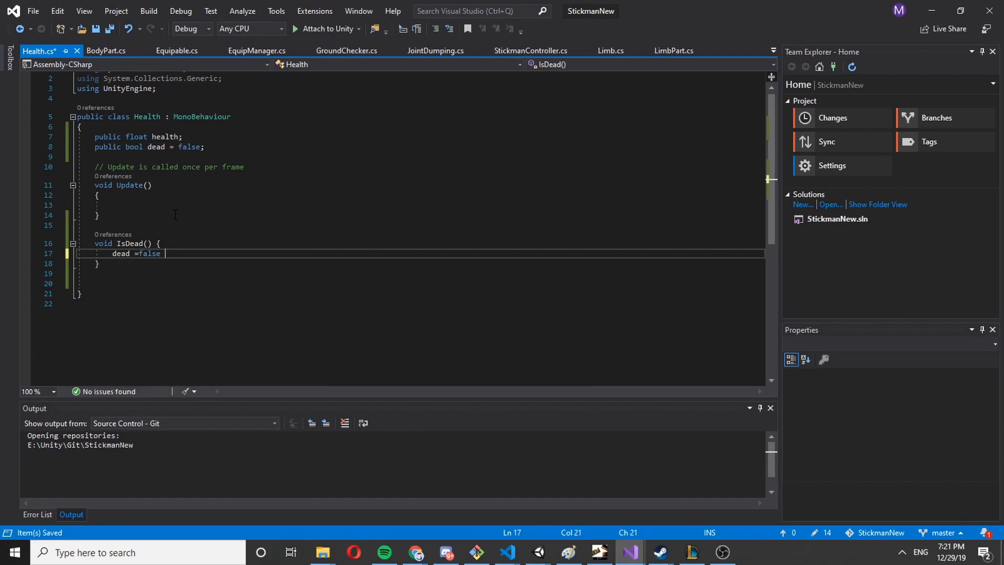
- Declare a public GetDamage(float damage) method, renaming the misspelled attempt
{"action": "key", "text": "Backspace"}
{"action": "type", "text": " true;"}
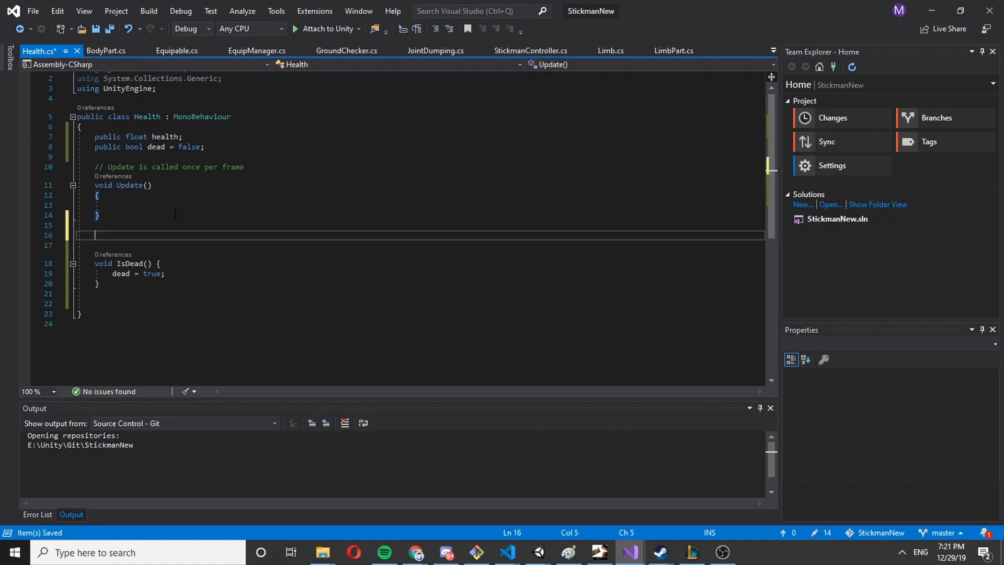
{"action": "type", "text": "void"}
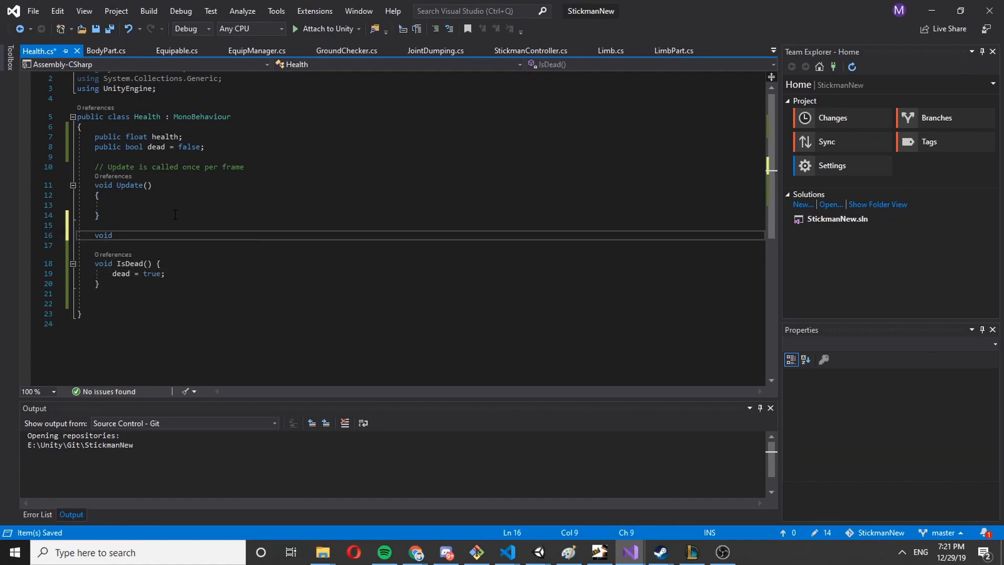
{"action": "type", "text": "public vo"}
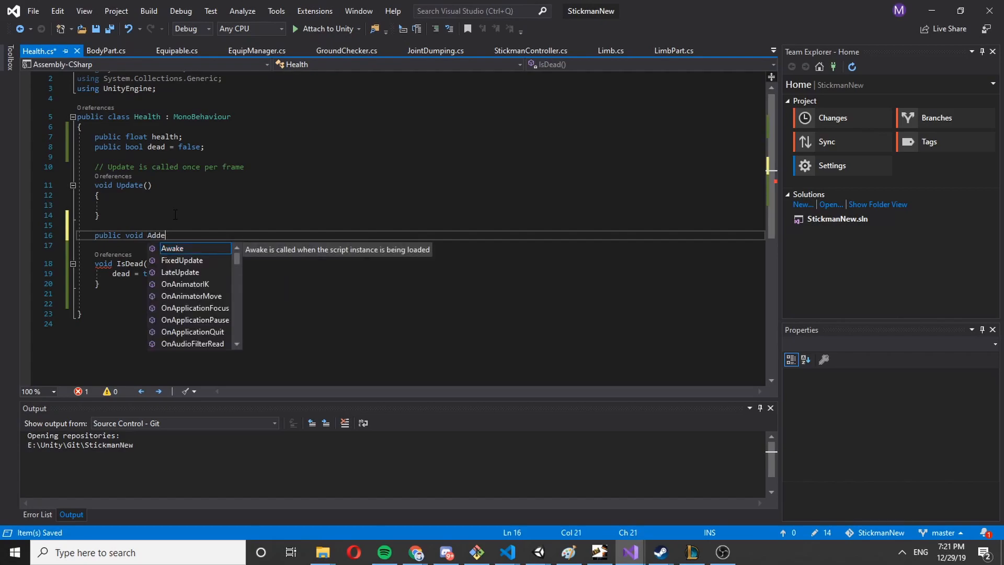
{"action": "type", "text": "Damg"}
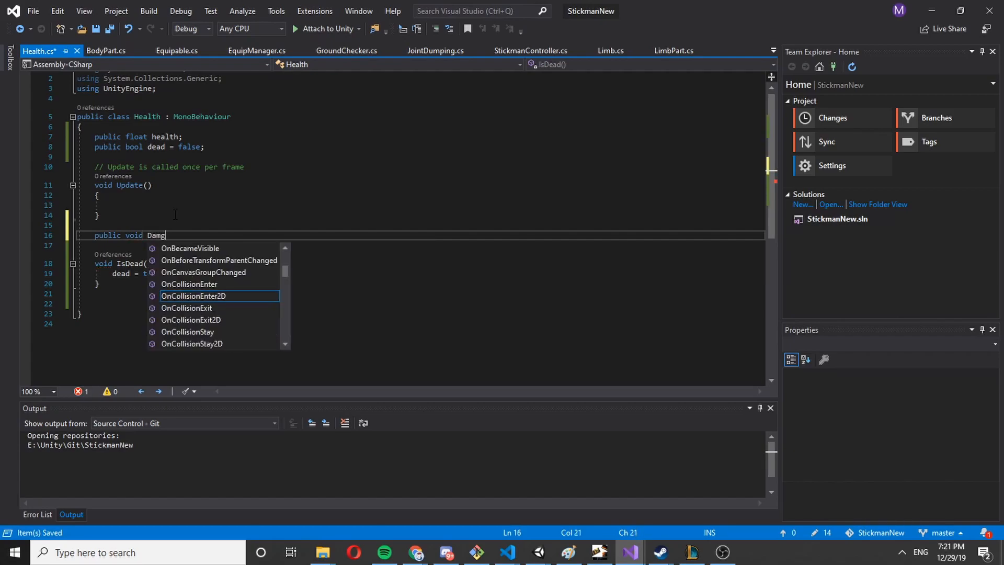
{"action": "type", "text": "REac"}
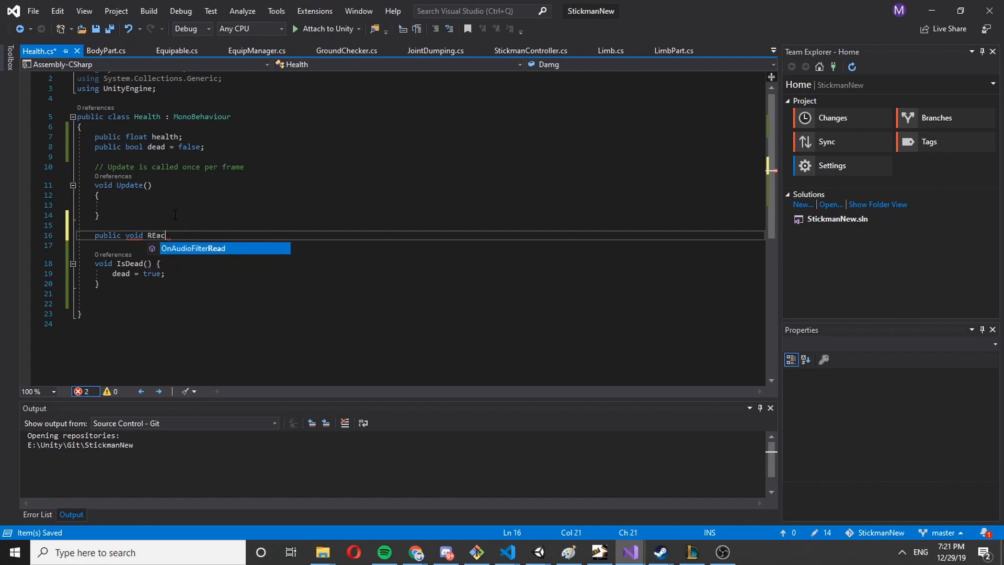
{"action": "type", "text": "ReciveDamage"}
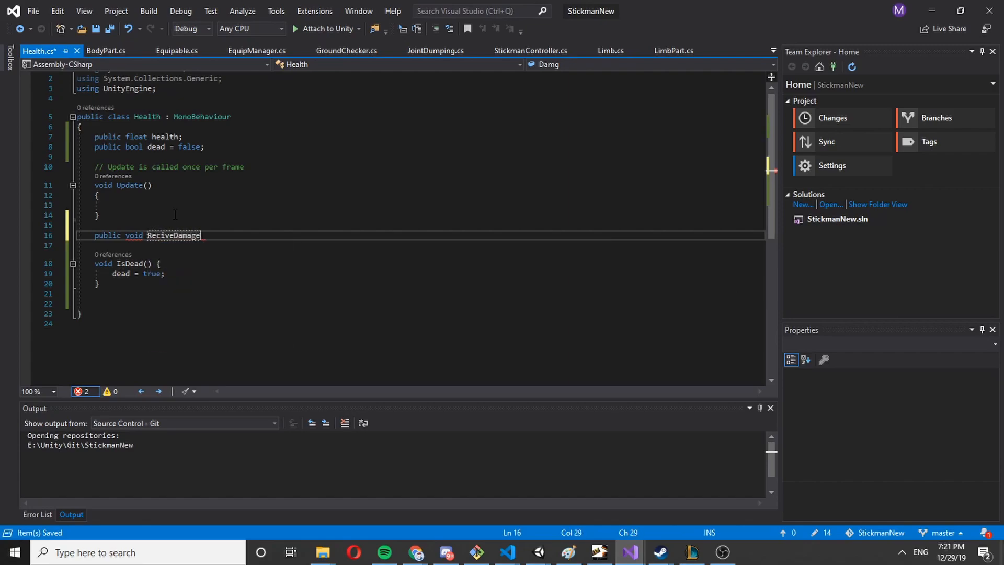
{"action": "type", "text": "()"}
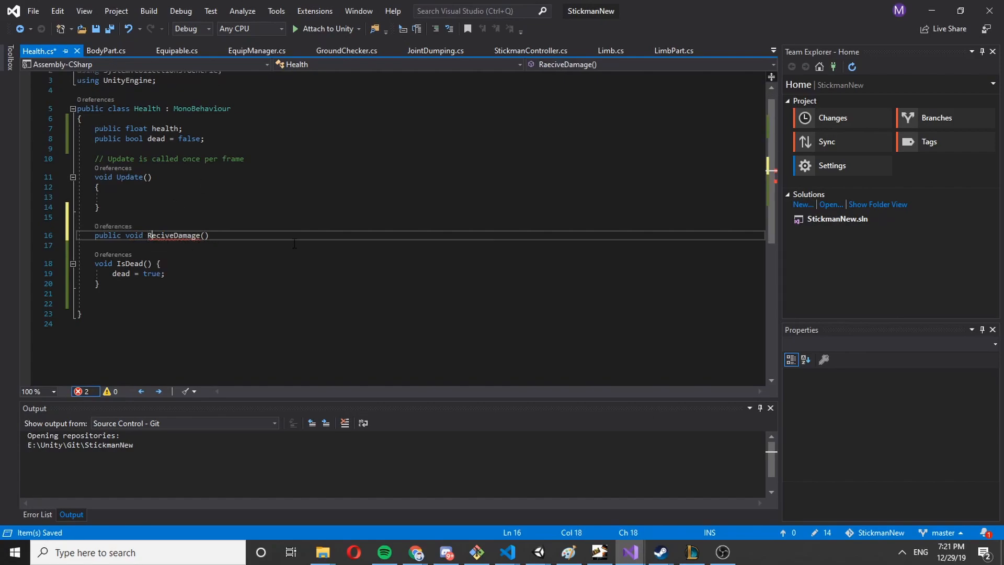
{"action": "double_click", "coordinate": [173, 236]}
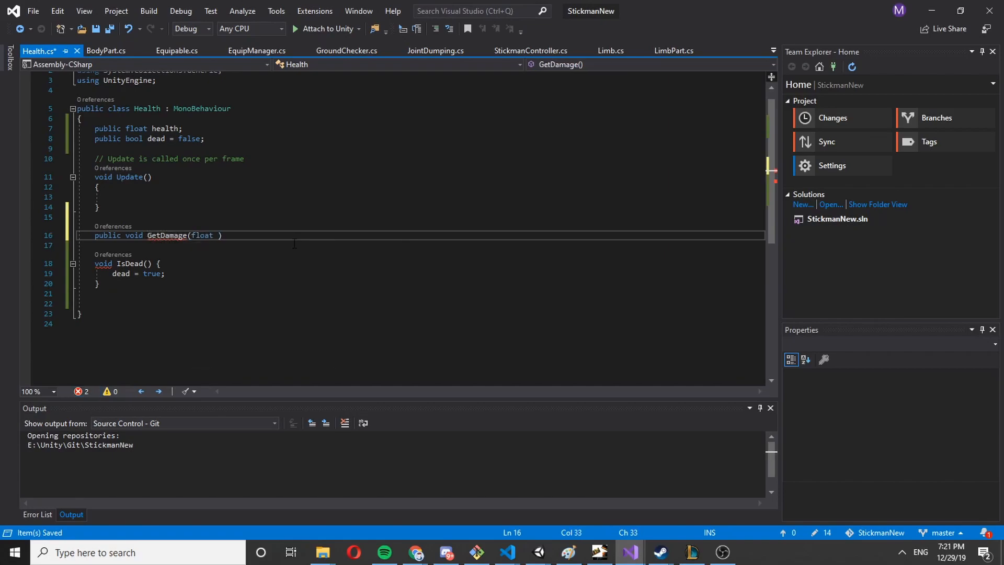
- In GetDamage subtract damage from health and call IsDead() when health < 0
{"action": "type", "text": "damge"}
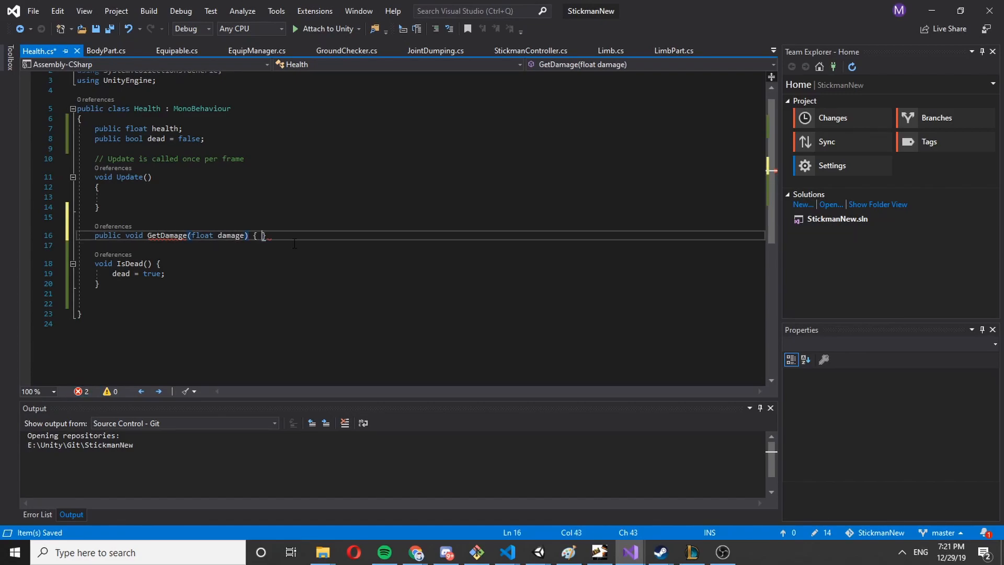
{"action": "type", "text": "h"}
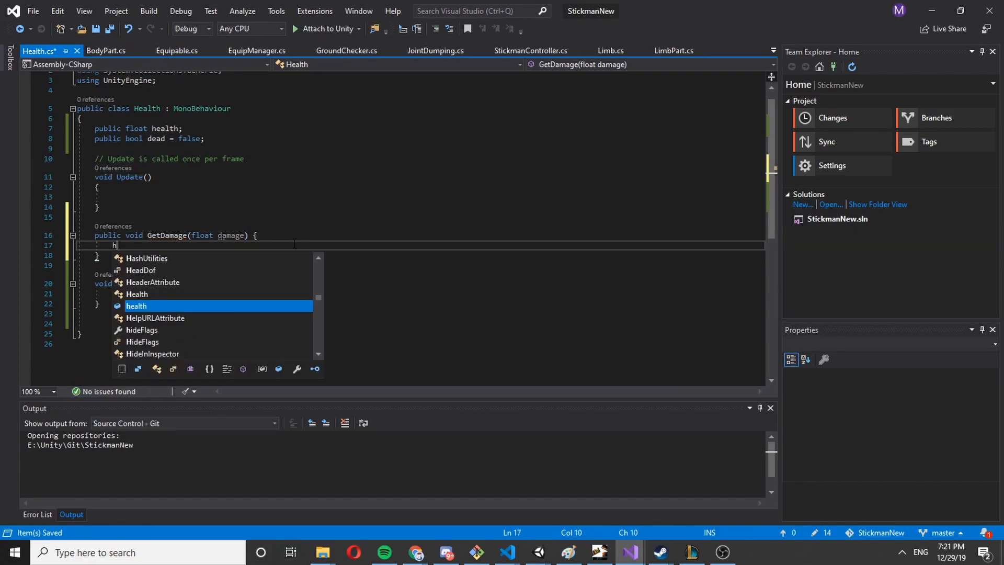
{"action": "type", "text": "ealth -= damagel"}
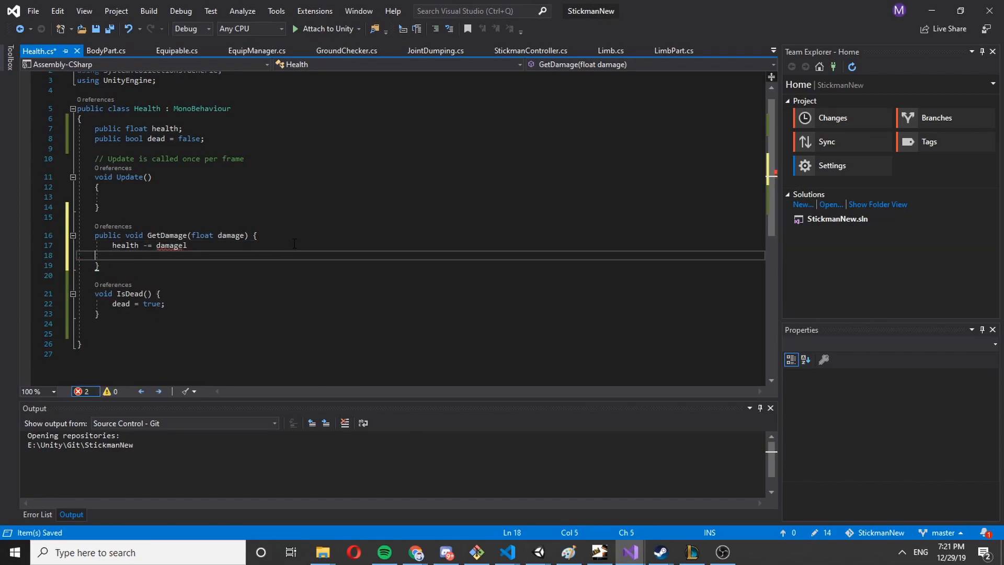
{"action": "type", "text": "if"}
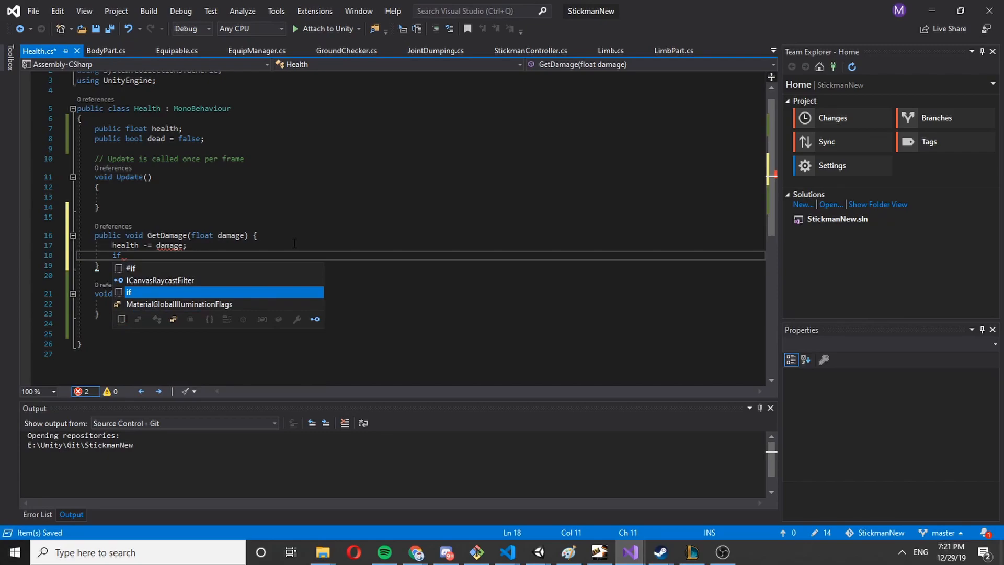
{"action": "type", "text": "(dama"}
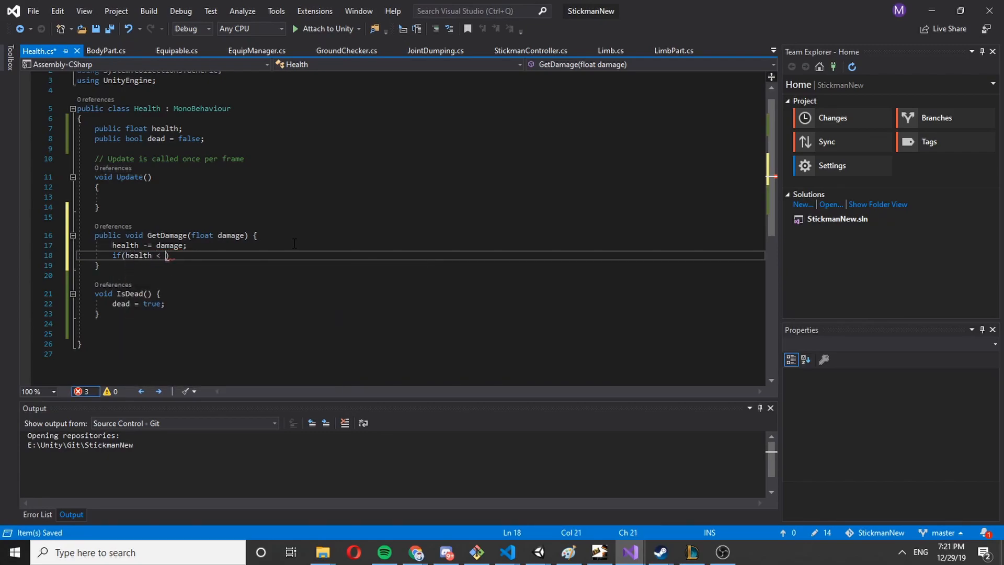
{"action": "type", "text": "0) {"}
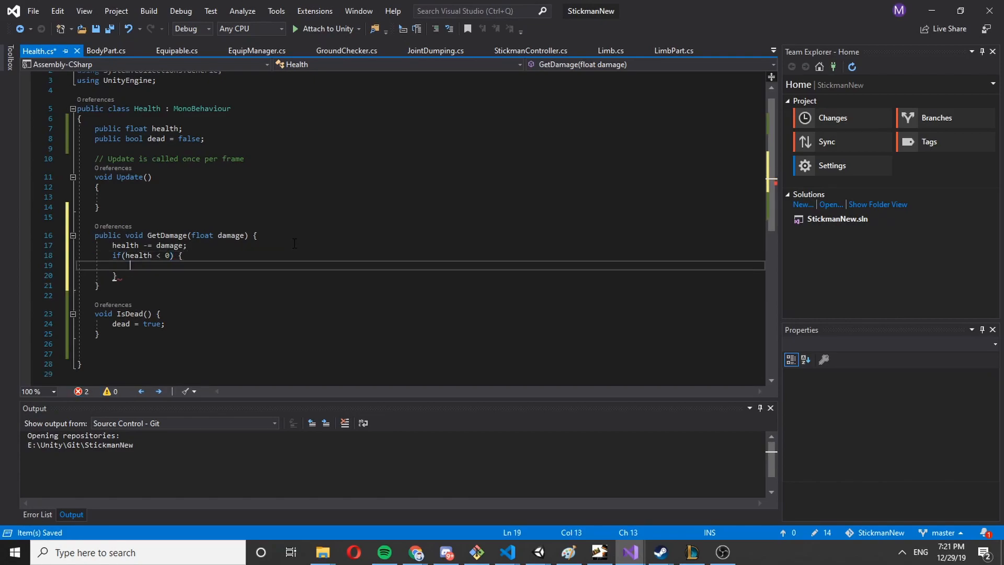
{"action": "type", "text": "IsDead;"}
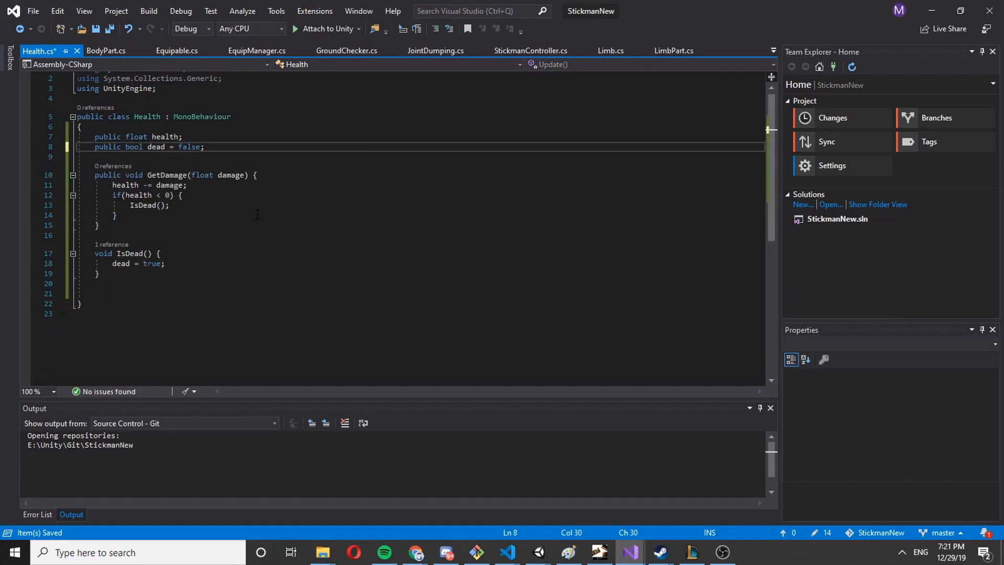
- Save Health.cs and change the health and dead fields to private
{"action": "left_click", "coordinate": [115, 216]}
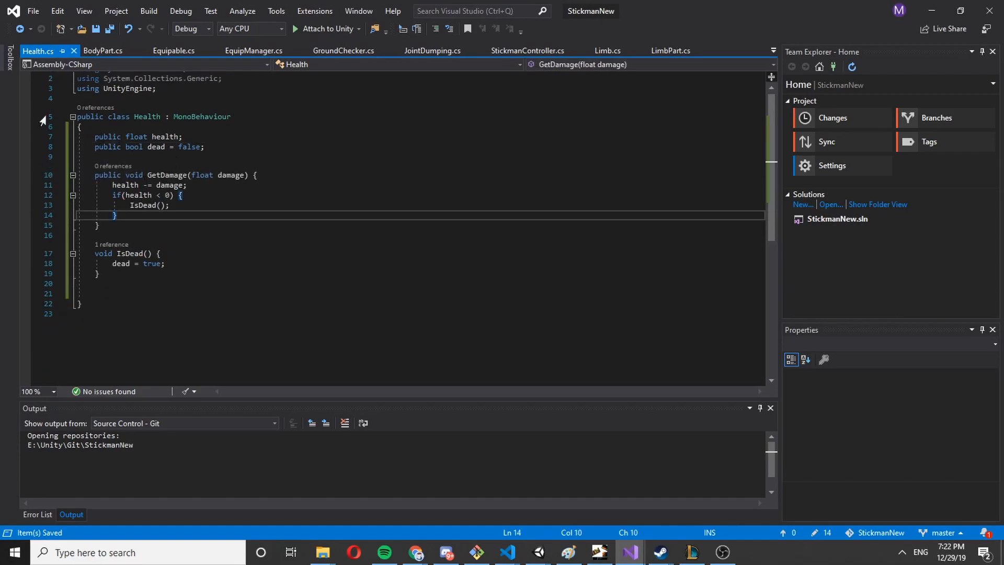
{"action": "left_click", "coordinate": [121, 136]}
{"action": "type", "text": "rivate"}
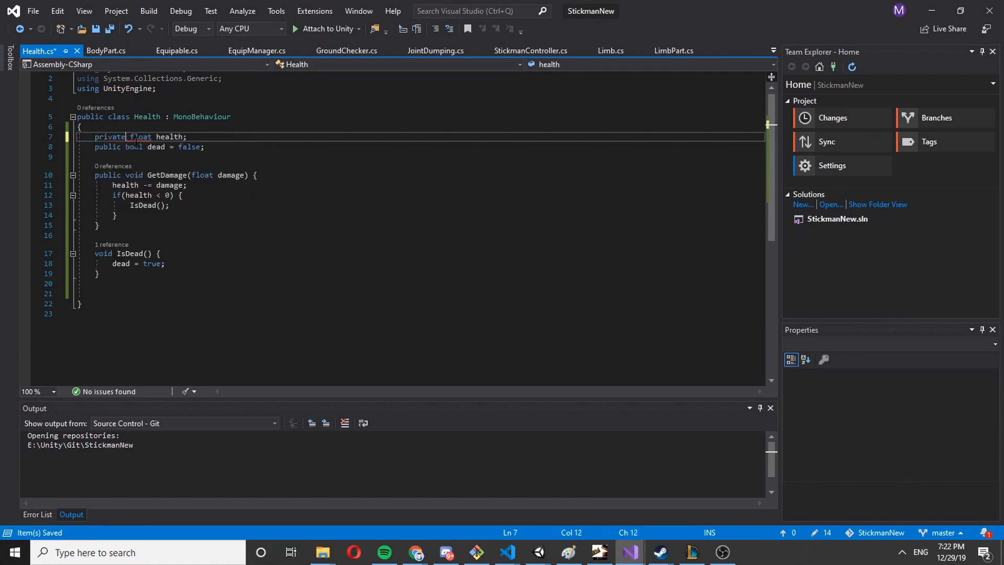
{"action": "left_click", "coordinate": [102, 147]}
{"action": "type", "text": "rivate"}
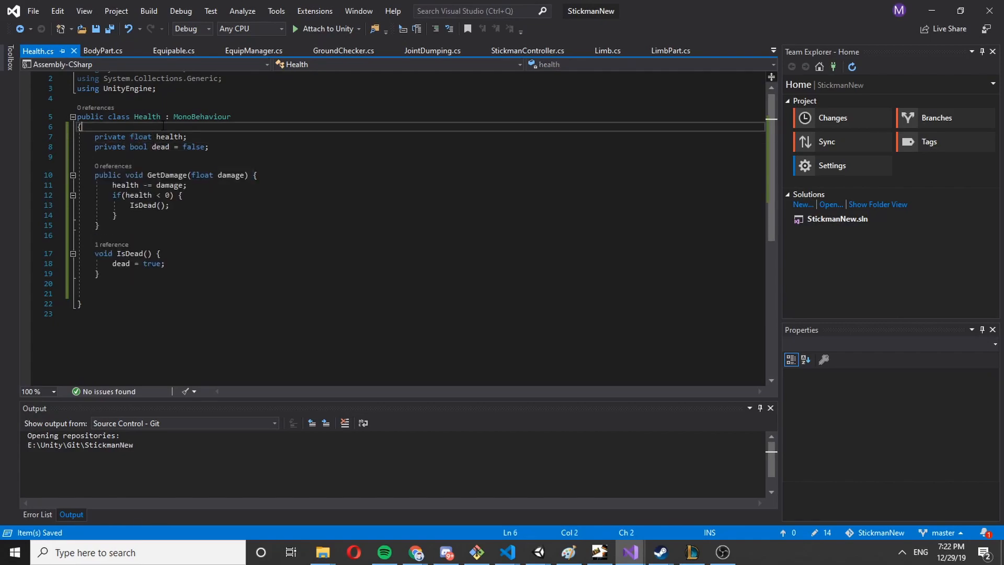
- Add [SerializeField] above both private fields so they stay editable in the Inspector
{"action": "type", "text": "[sh"}
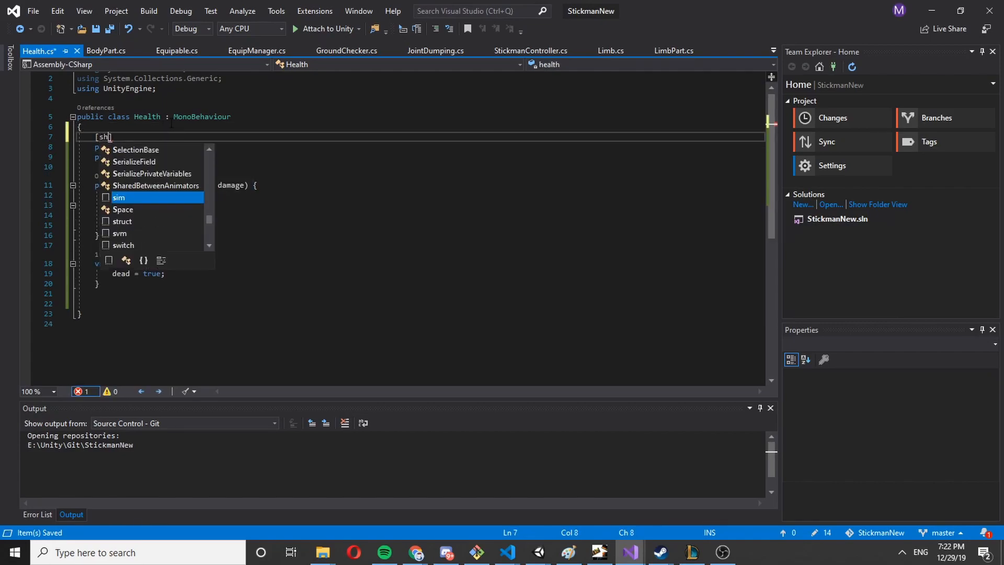
{"action": "key", "text": "Backspace"}
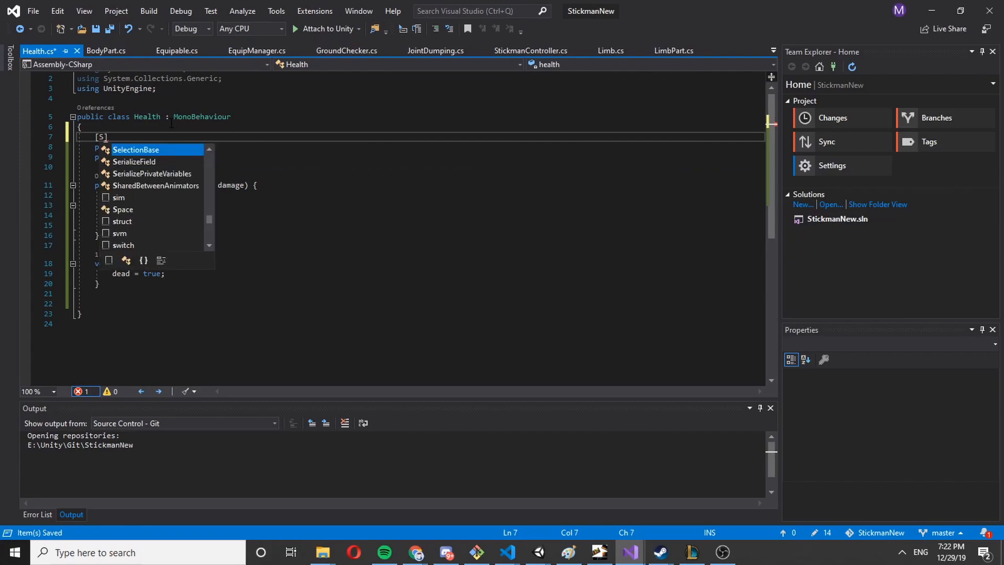
{"action": "key", "text": "Backspace"}
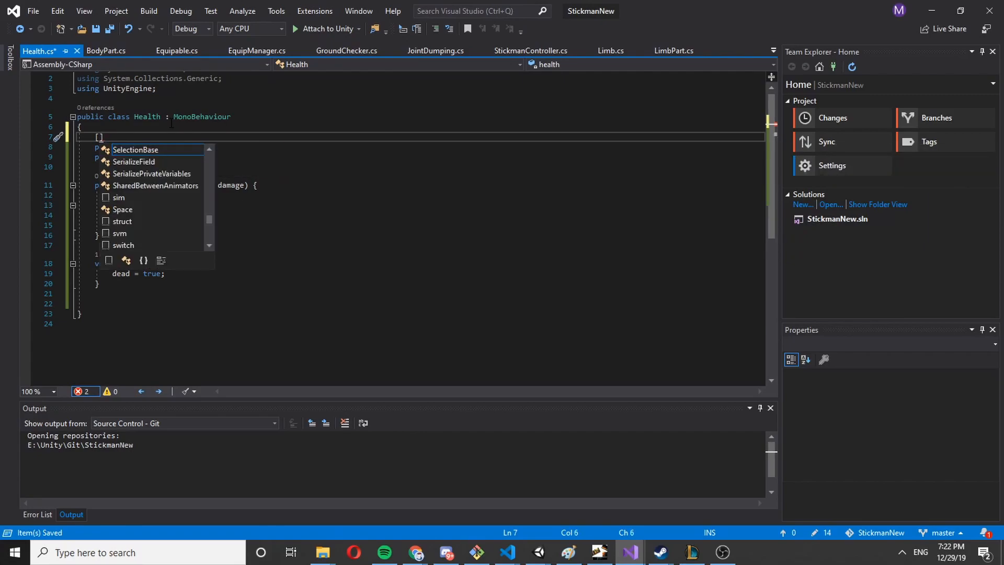
{"action": "type", "text": "se"}
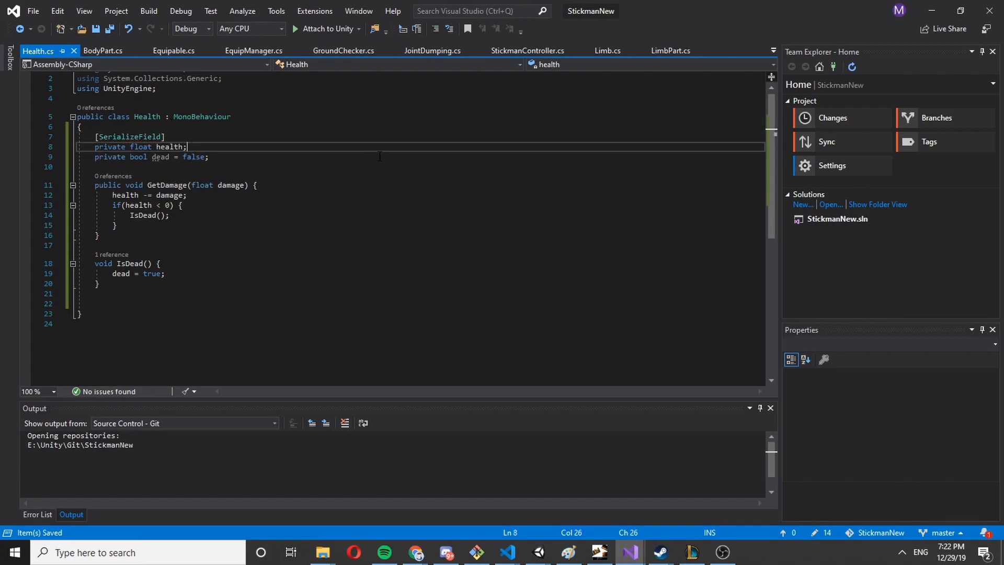
{"action": "type", "text": "[SerializeField]"}
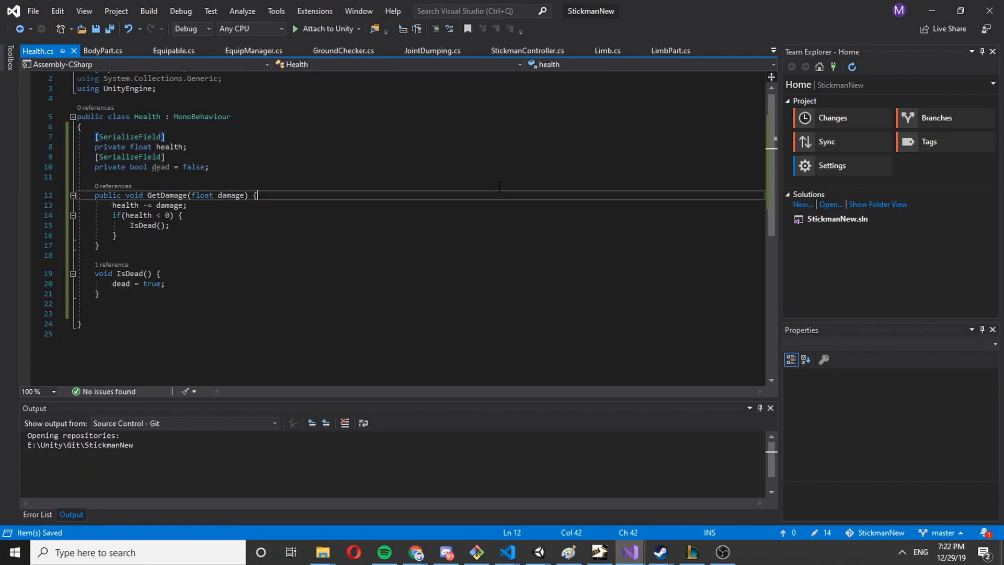
{"action": "left_click", "coordinate": [536, 552]}
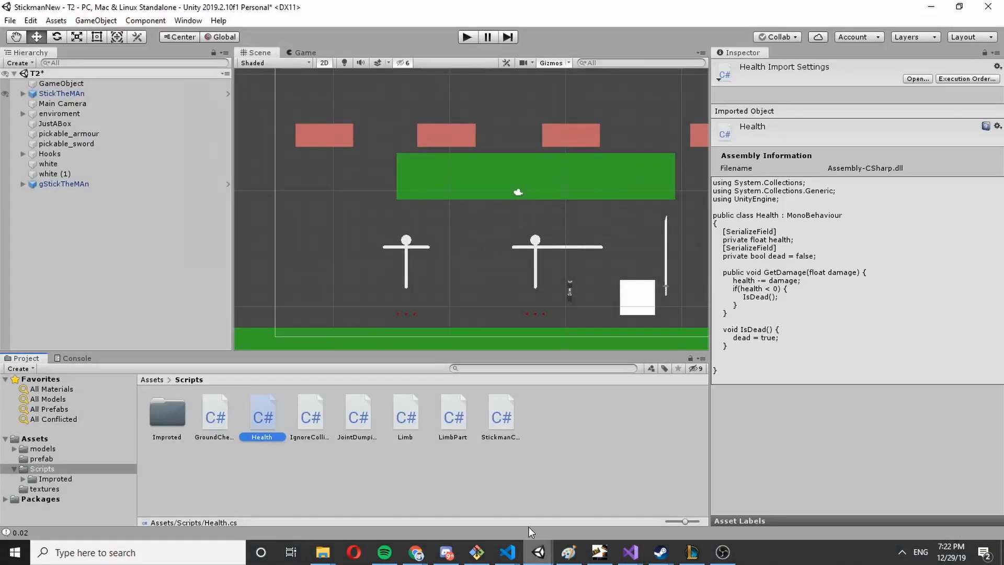
- Create a new C# script named Weapon in Assets/Scripts and open it in Visual Studio
{"action": "left_click", "coordinate": [64, 184]}
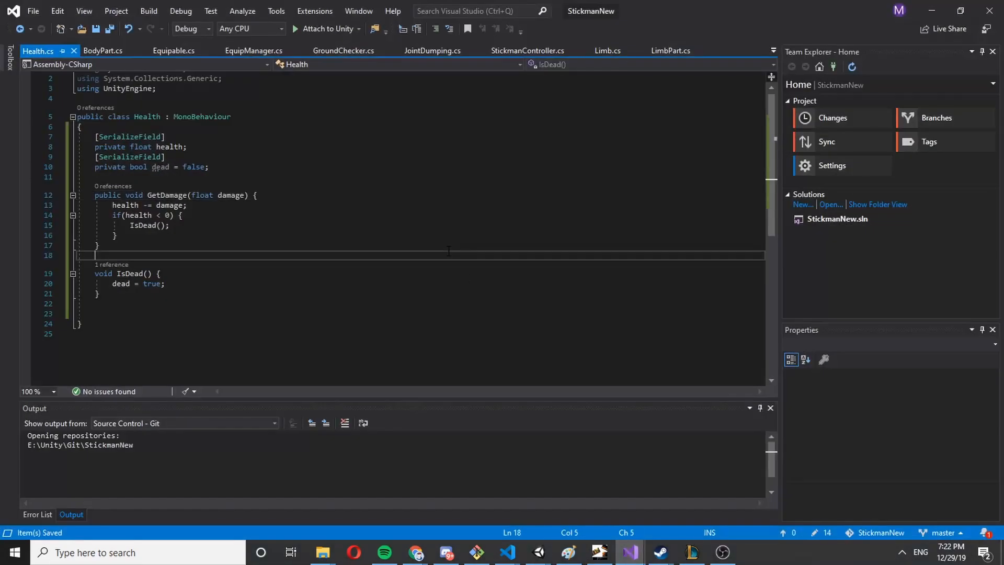
{"action": "left_click", "coordinate": [83, 178]}
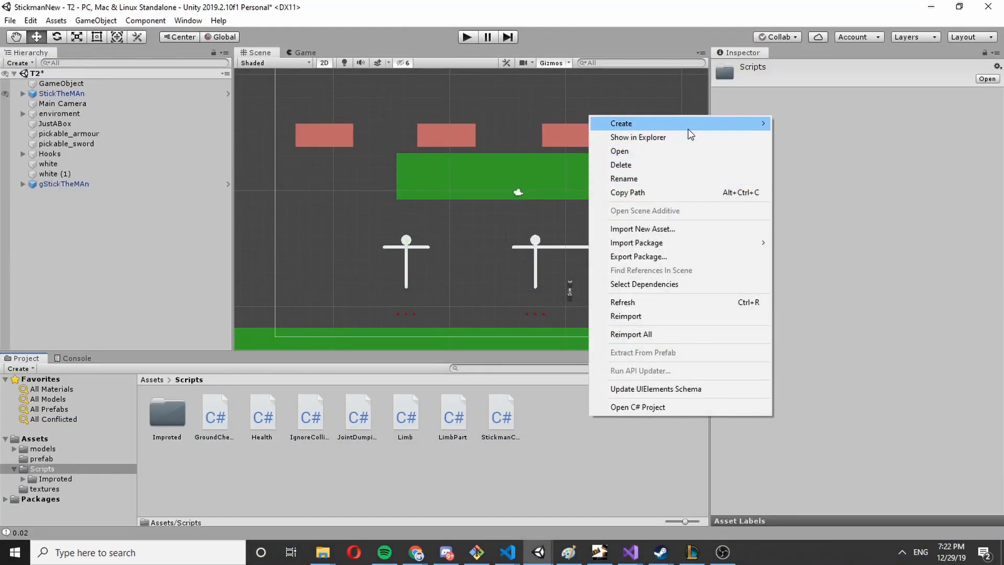
{"action": "left_click", "coordinate": [620, 124]}
{"action": "type", "text": "Da"}
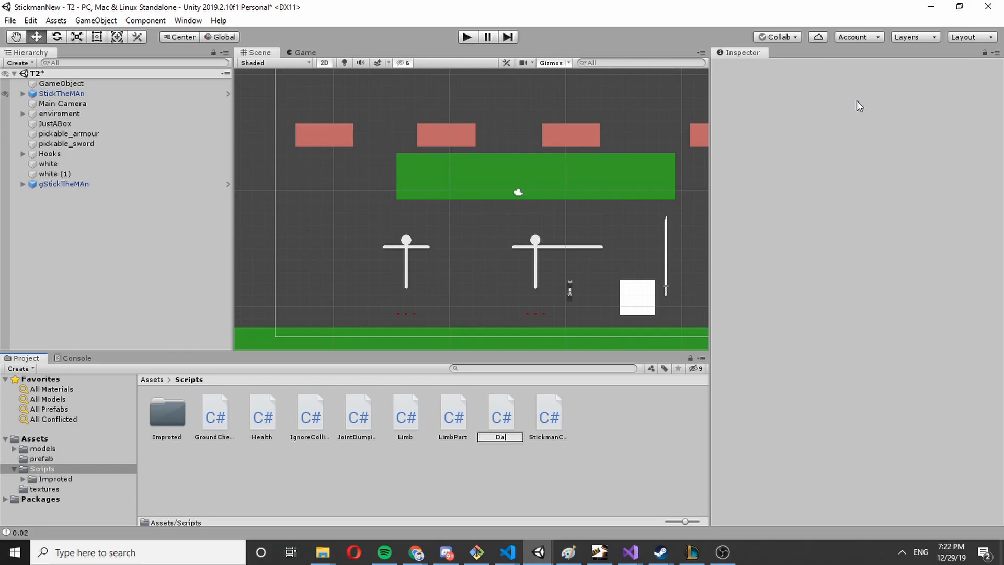
{"action": "type", "text": "m"}
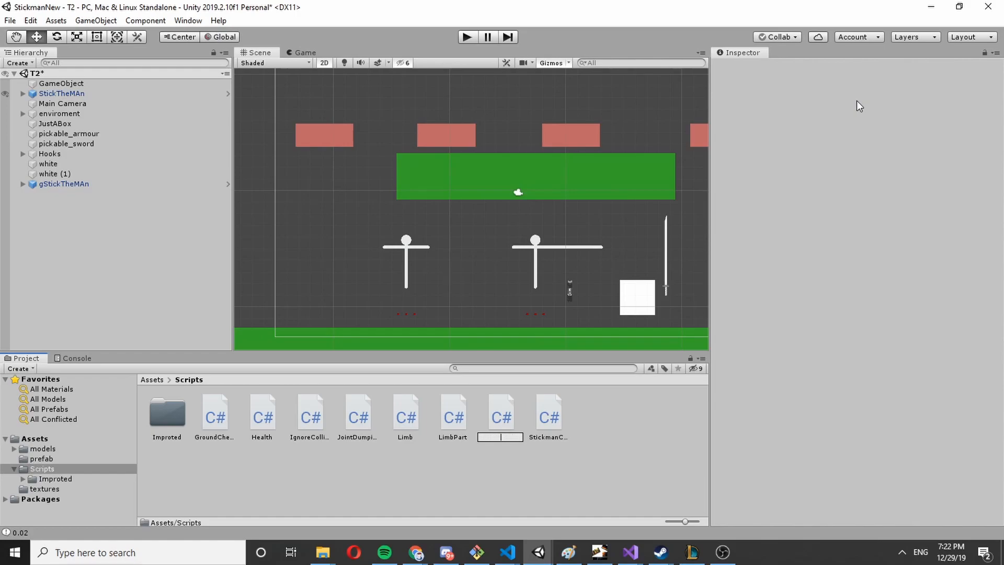
{"action": "type", "text": "Weapon"}
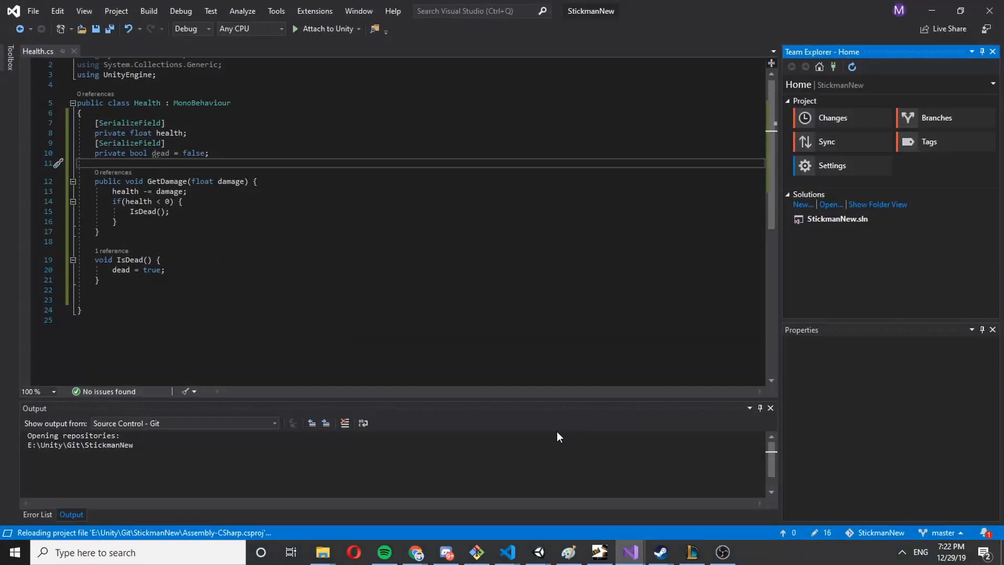
- Add an OnCollisionEnter2D(Collision2D collision) method to the Weapon script
{"action": "left_click", "coordinate": [539, 552]}
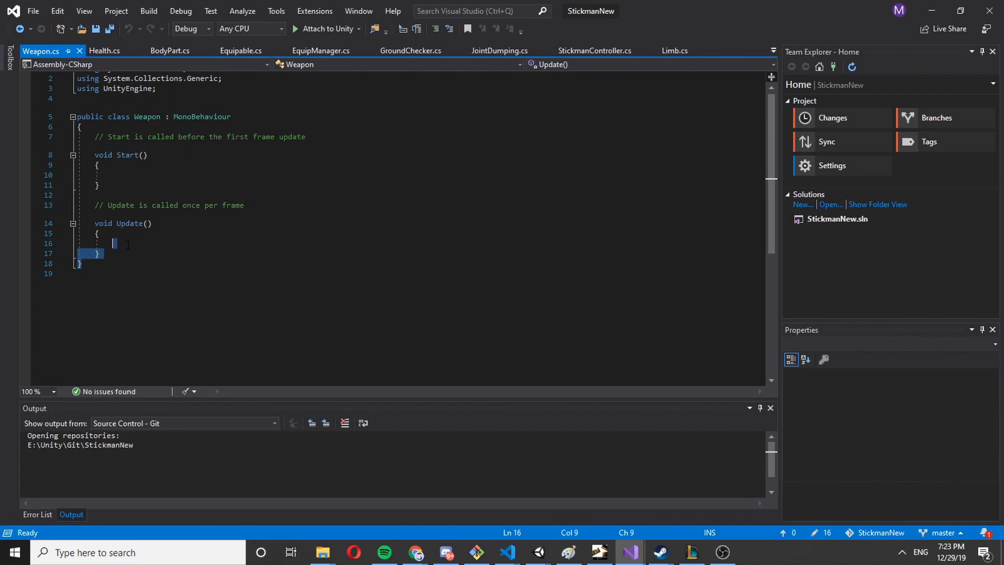
{"action": "left_click", "coordinate": [112, 244]}
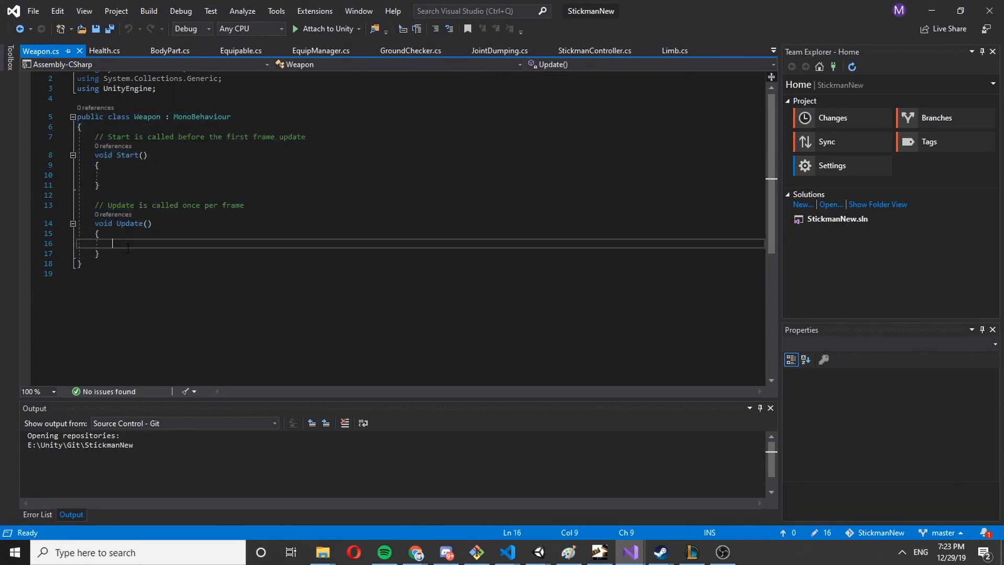
{"action": "type", "text": "public"}
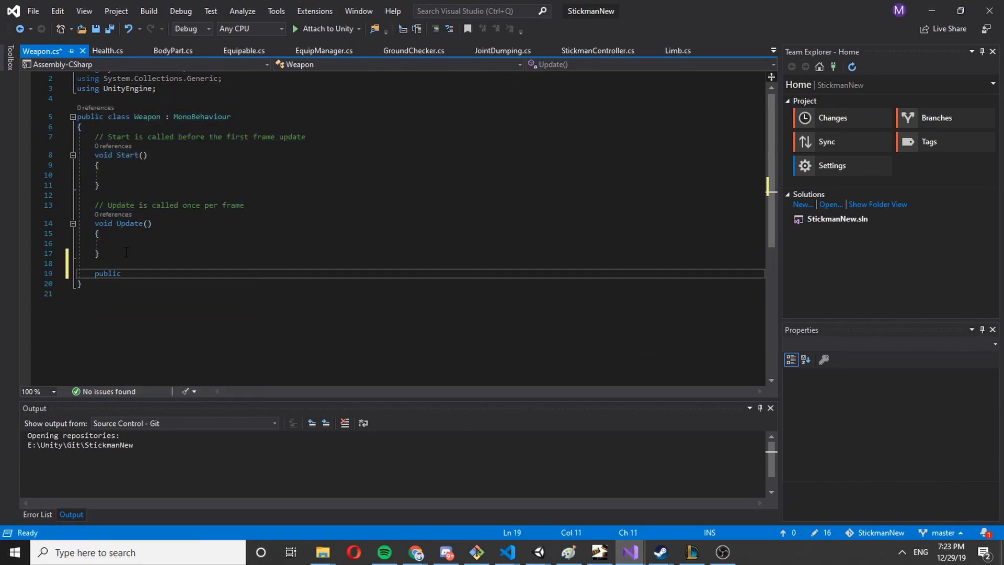
{"action": "key", "text": "Backspace"}
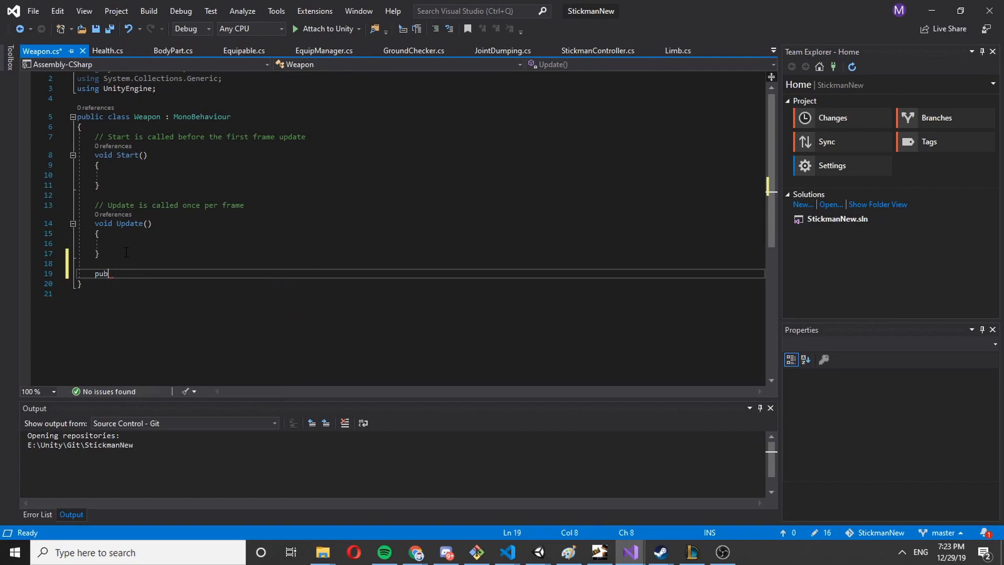
{"action": "type", "text": "void ON"}
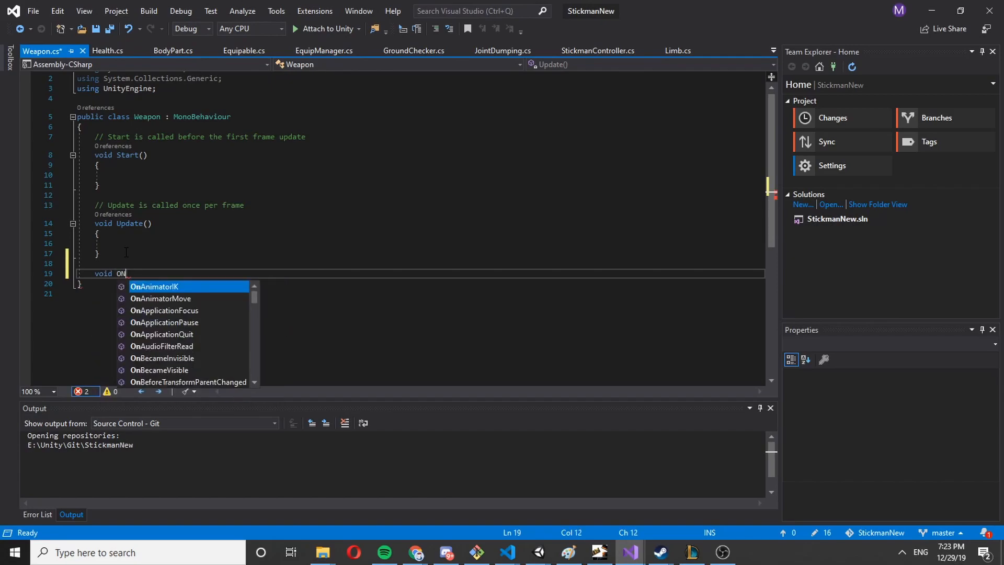
{"action": "type", "text": "collision) {"}
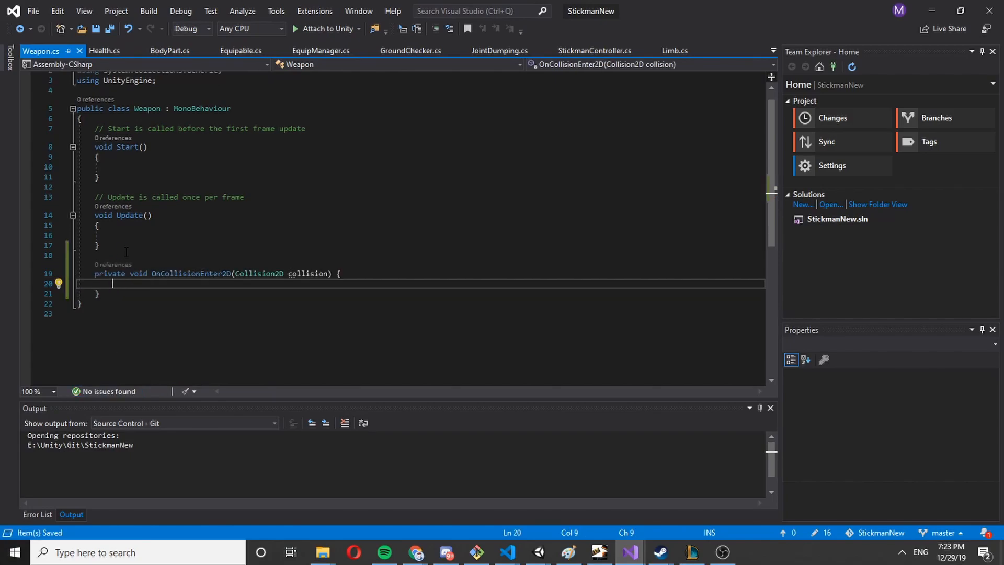
{"action": "scroll", "scroll_direction": "up", "scroll_amount": 3}
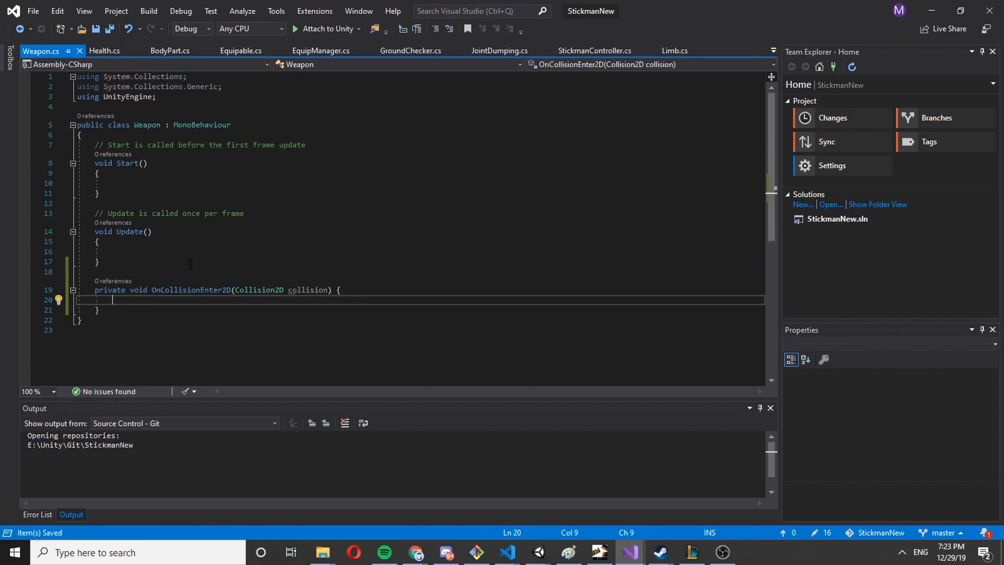
{"action": "scroll", "scroll_direction": "down", "scroll_amount": 3}
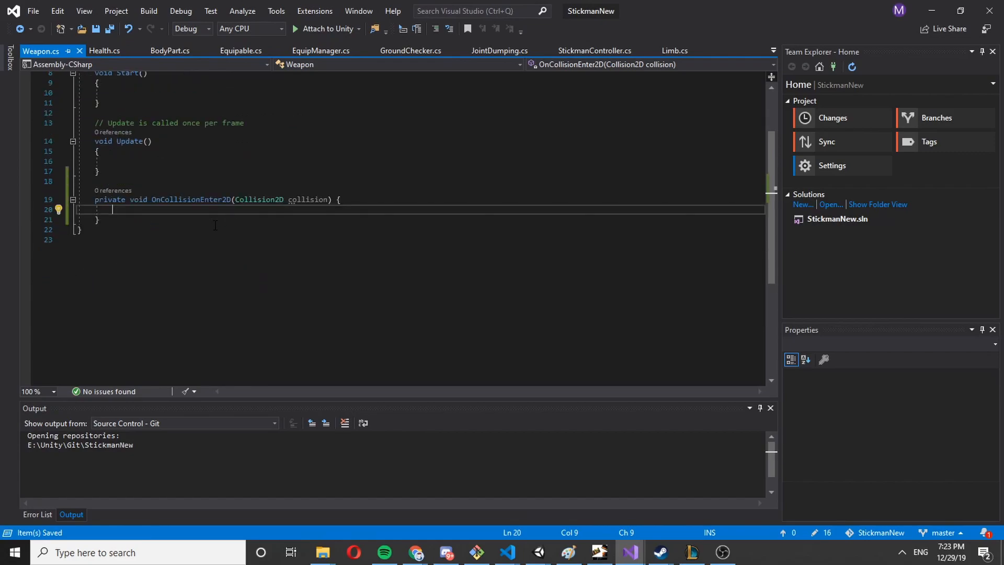
{"action": "scroll", "scroll_direction": "up", "scroll_amount": 3}
{"action": "type", "text": "collision."}
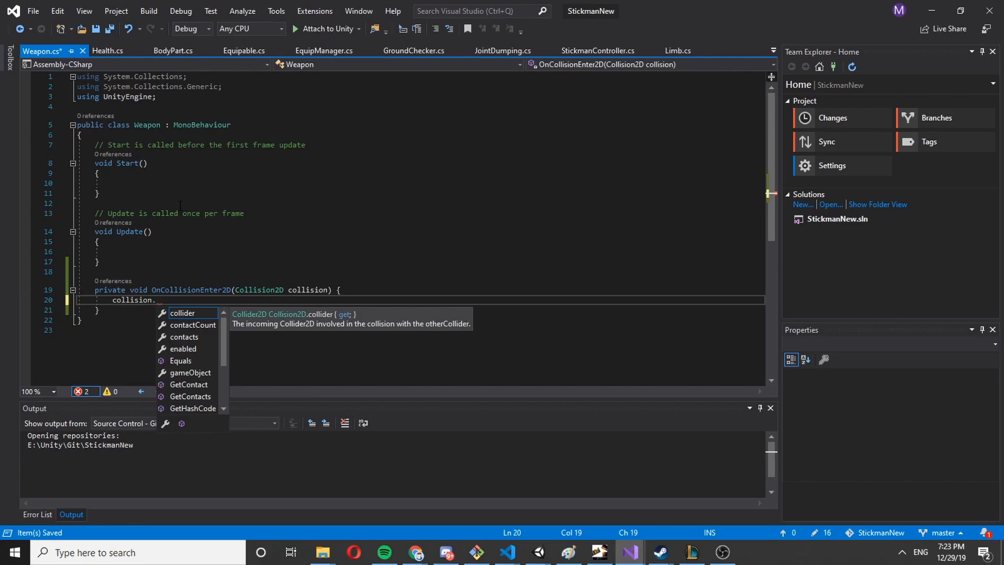
{"action": "type", "text": "relativeVelocity"}
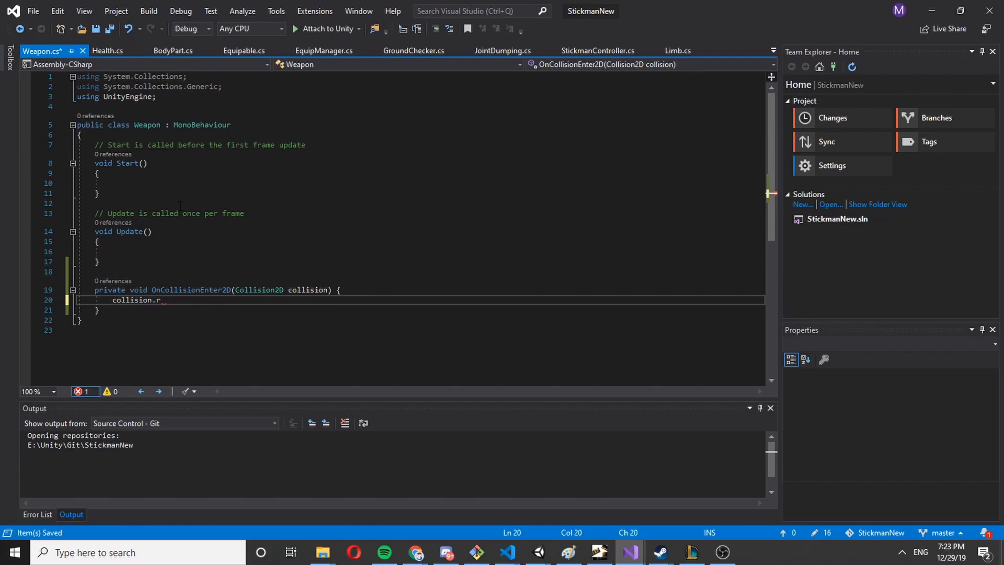
- Inside it, log "great damage" when collision.relativeVelocity.sqrMagnitude exceeds 10
{"action": "type", "text": "if("}
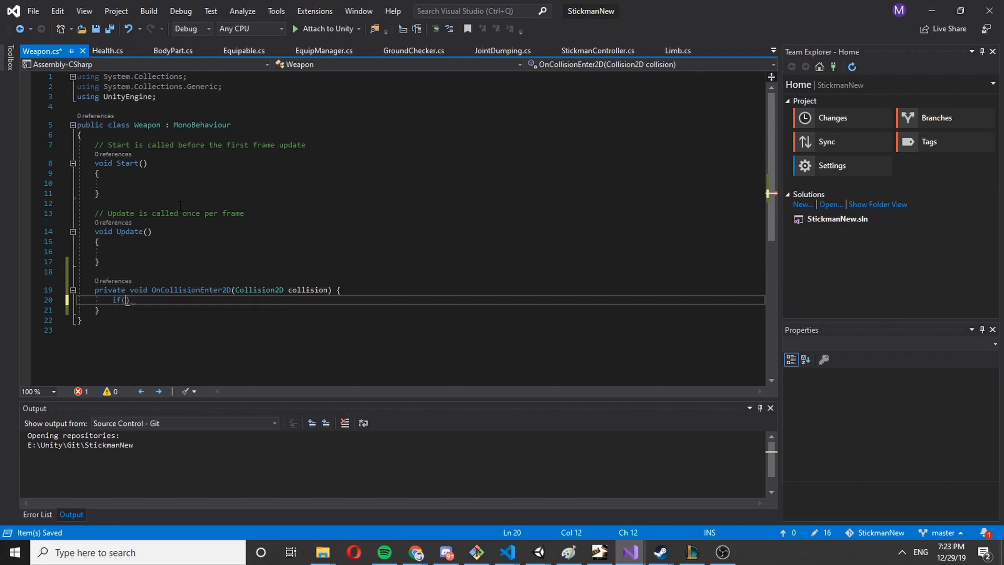
{"action": "type", "text": "collision.relativeVelocity >"}
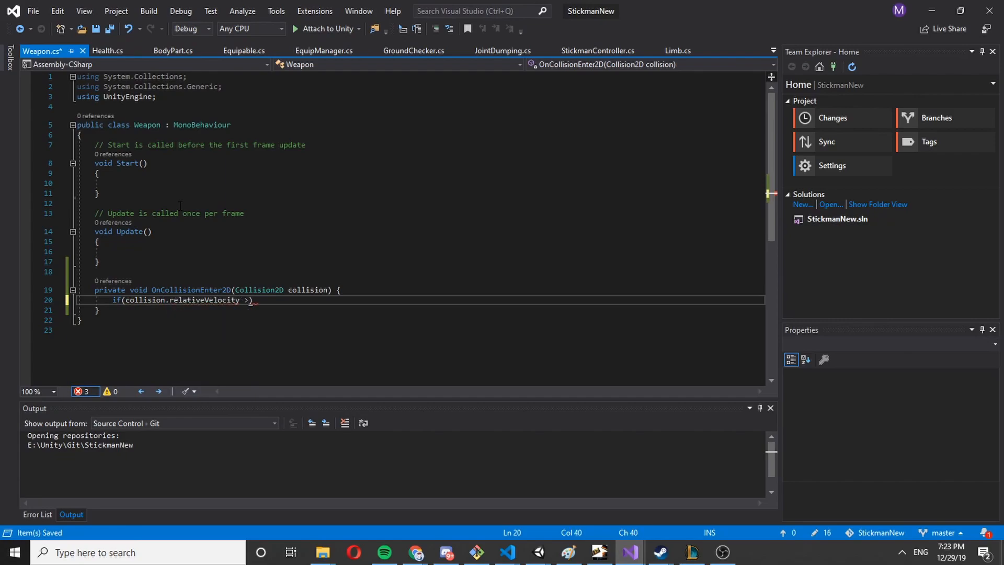
{"action": "type", "text": ".sqrMagnitude"}
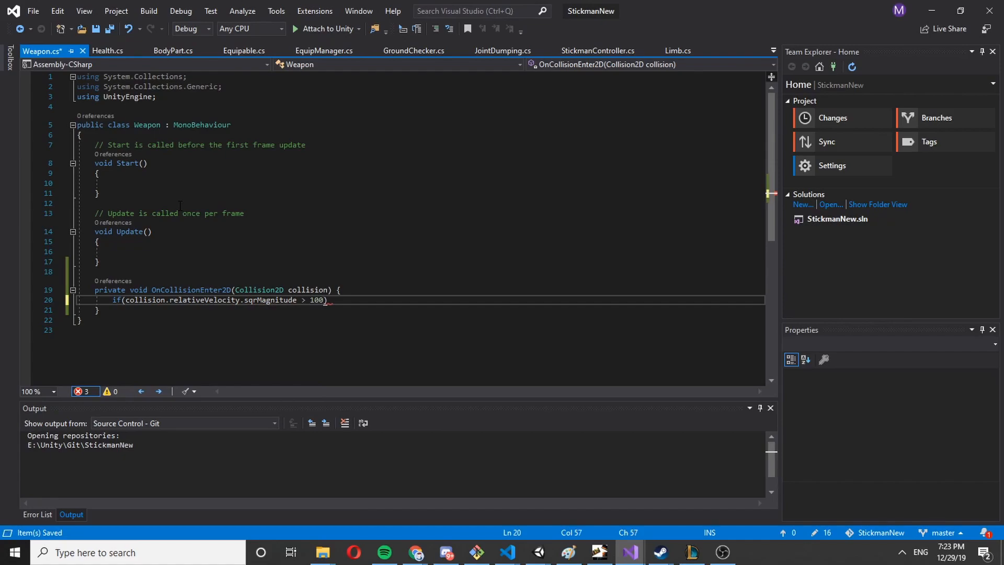
{"action": "type", "text": "{"}
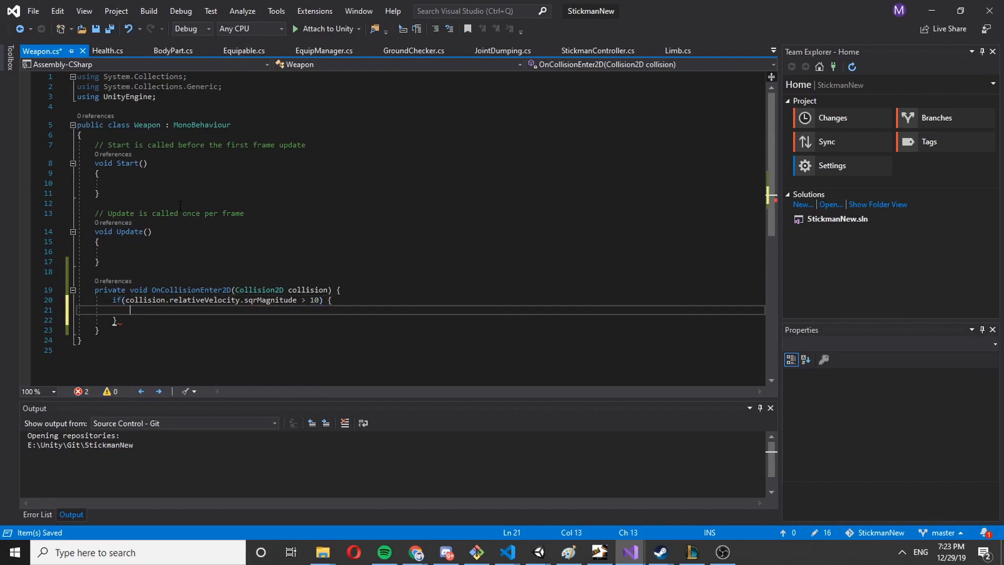
{"action": "type", "text": "decim"}
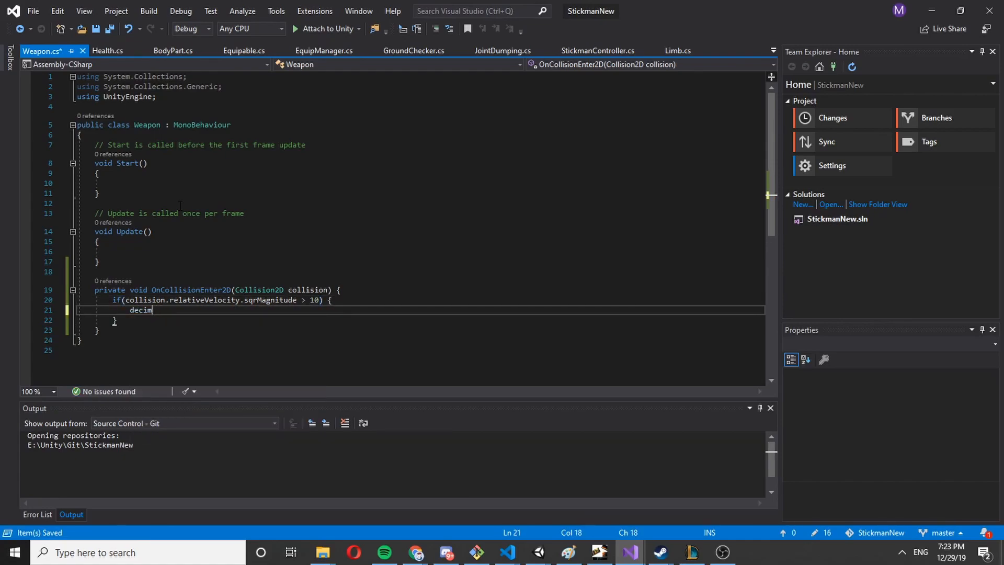
{"action": "type", "text": "Debug"}
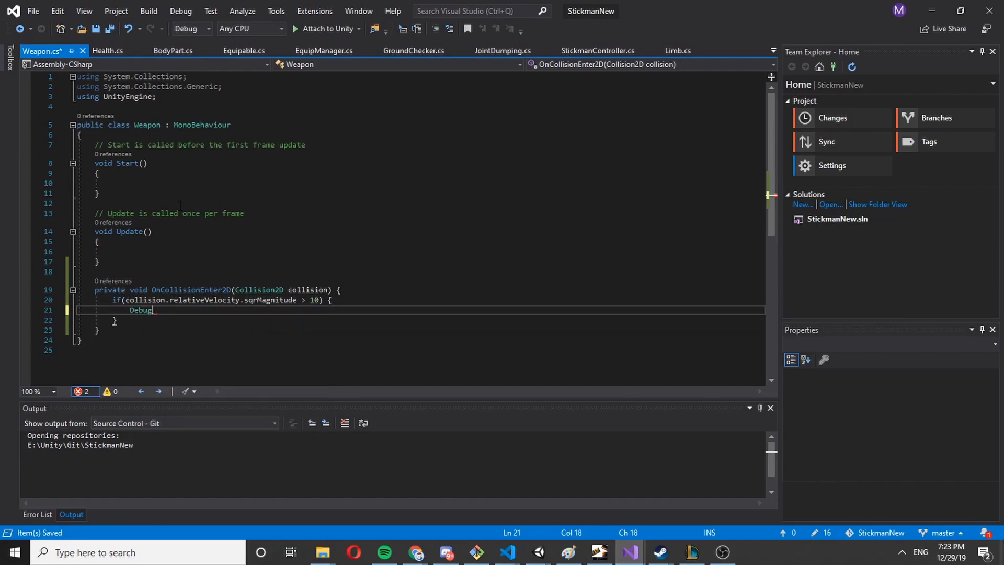
{"action": "type", "text": ".Log("}
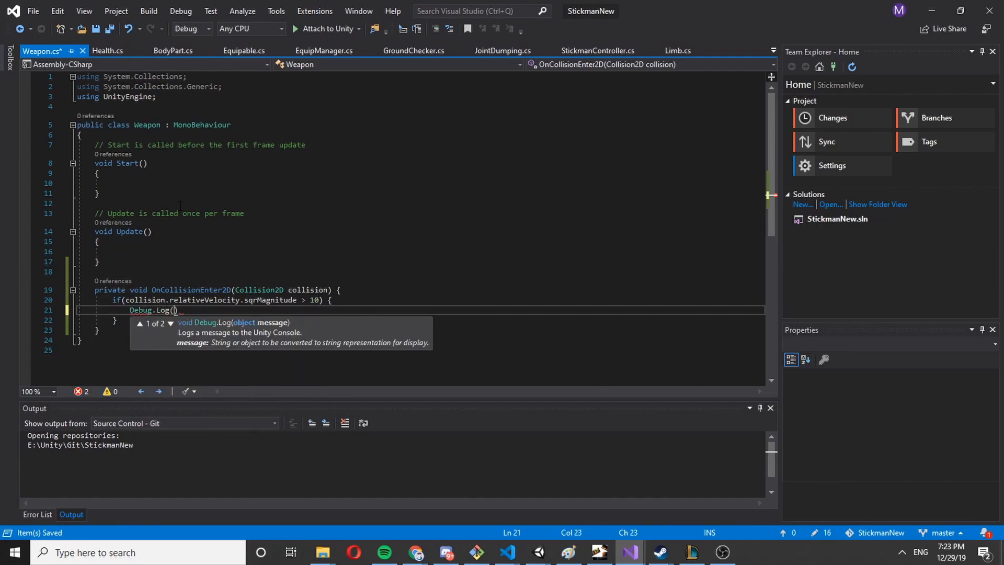
{"action": "type", "text": "\""}
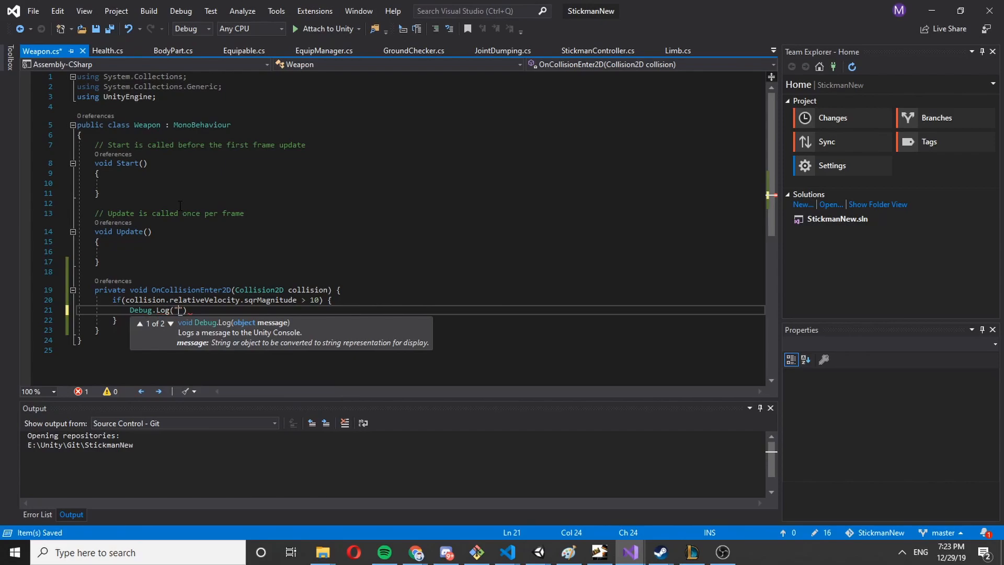
{"action": "type", "text": "great damage"}
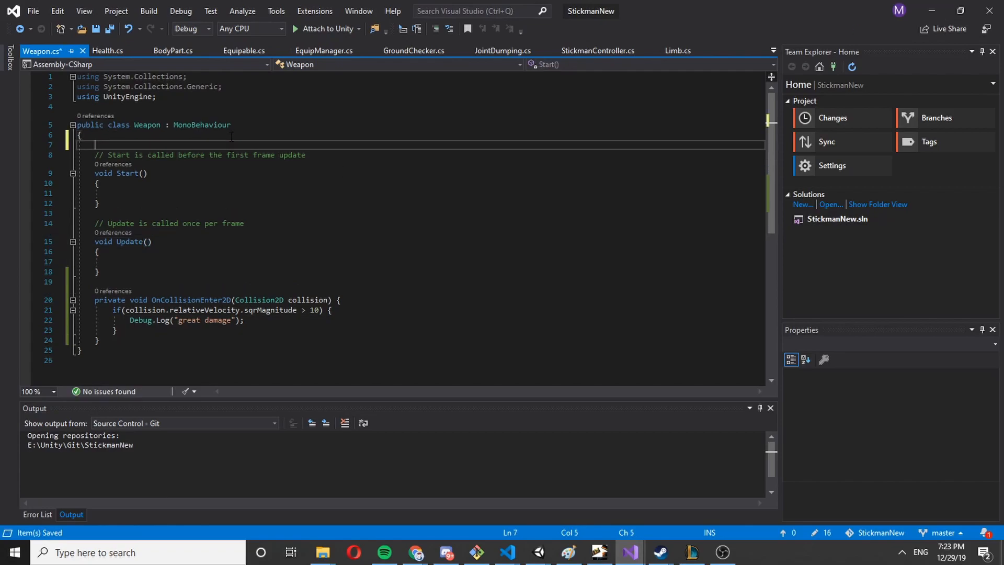
- Declare public float DamageMultiplier = 2f in Weapon and return to Unity
{"action": "type", "text": "public float Dam"}
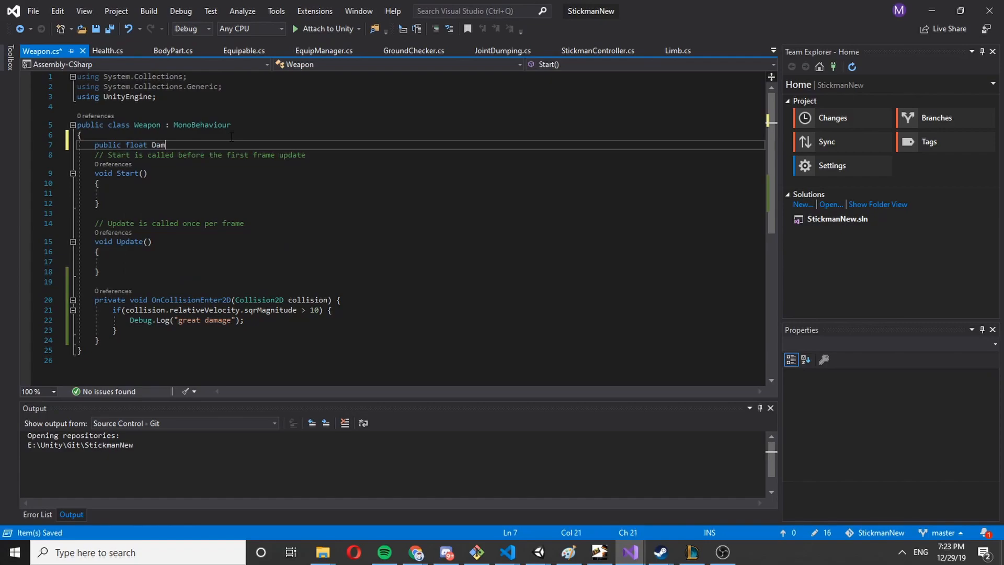
{"action": "type", "text": "ageMultiplier = 10"}
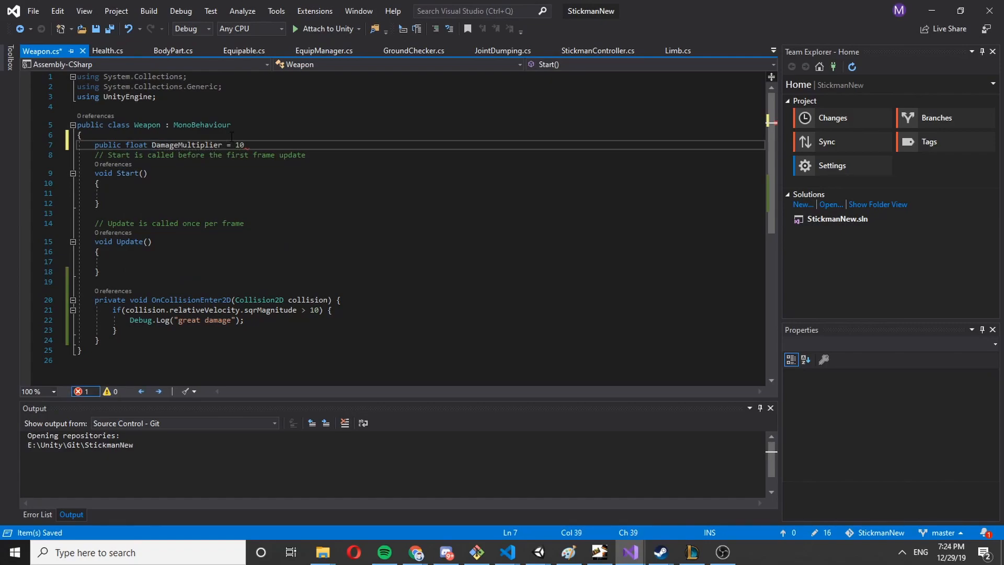
{"action": "type", "text": ";"}
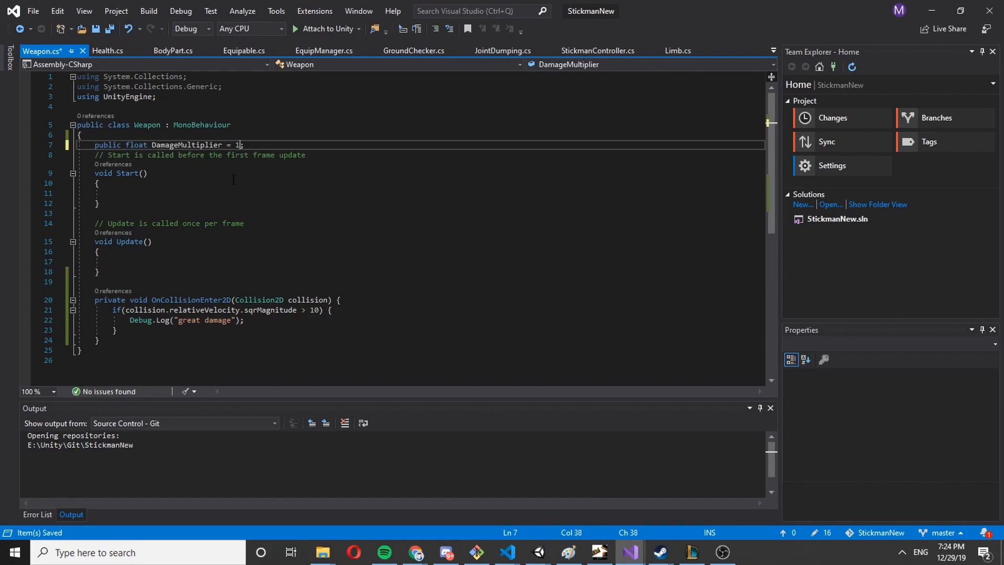
{"action": "type", "text": "2f"}
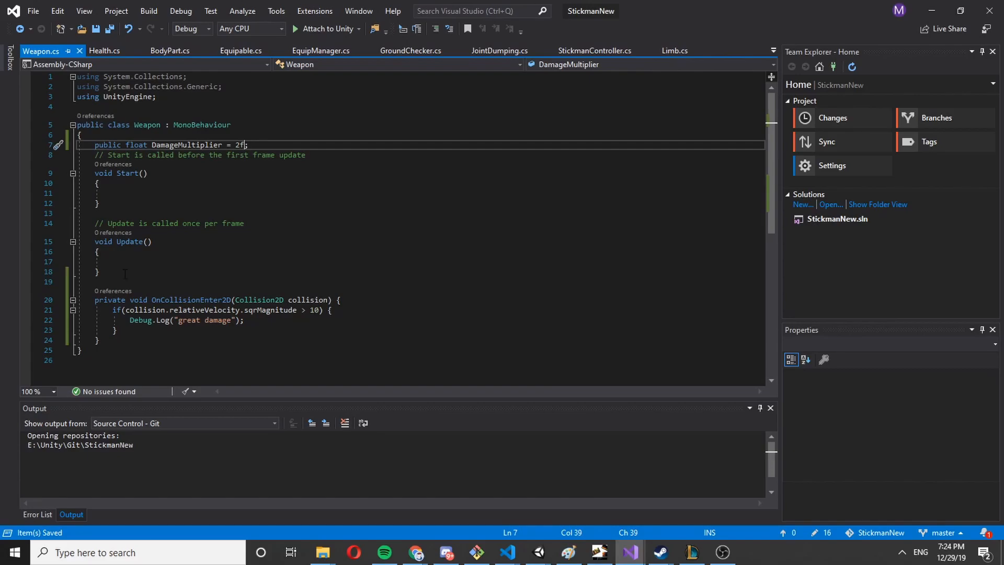
{"action": "left_click", "coordinate": [537, 552]}
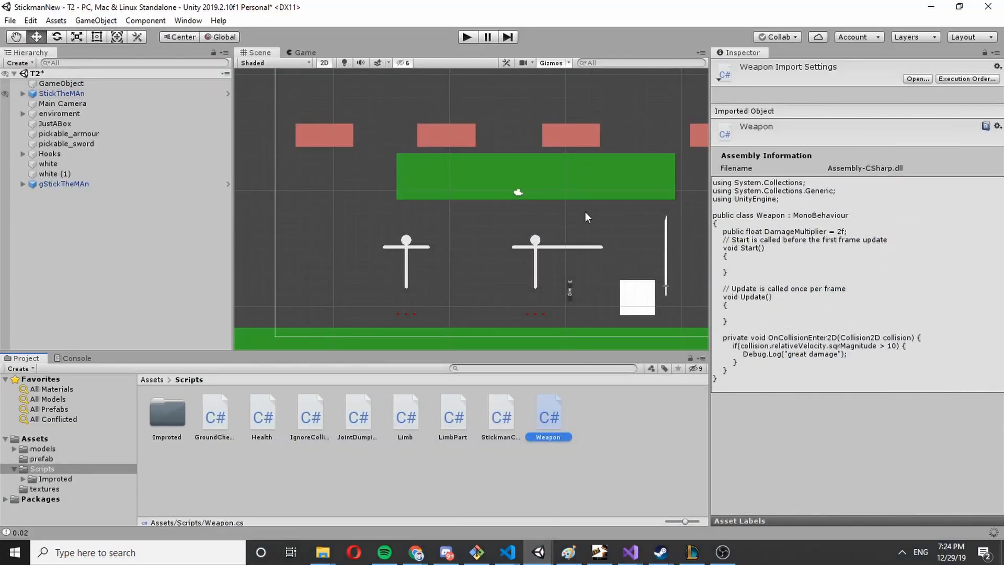
- Check lowerArm.R (4) and the repeated "great damage" console logs, then reopen the StickmanNew code
{"action": "left_click", "coordinate": [22, 93]}
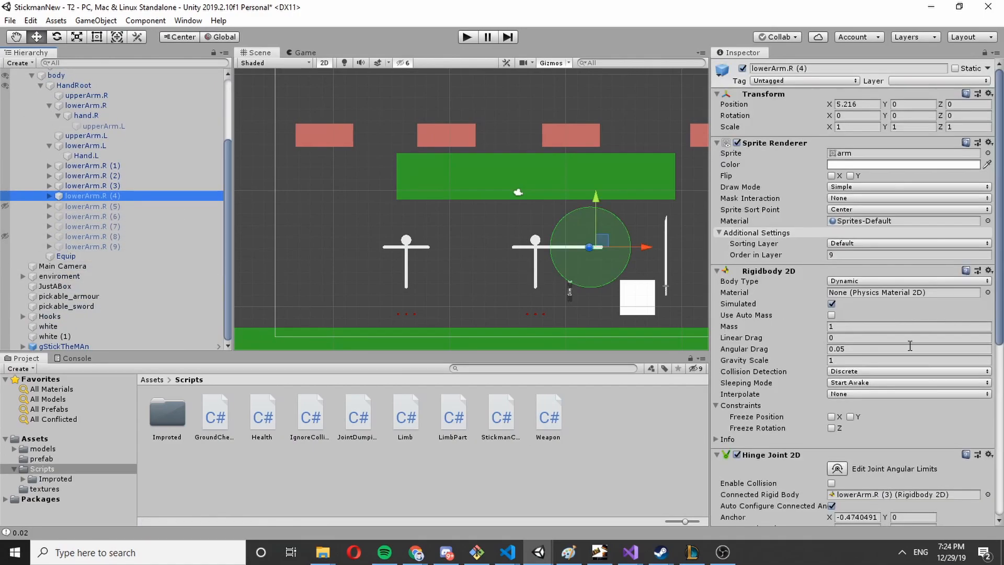
{"action": "left_click", "coordinate": [466, 36]}
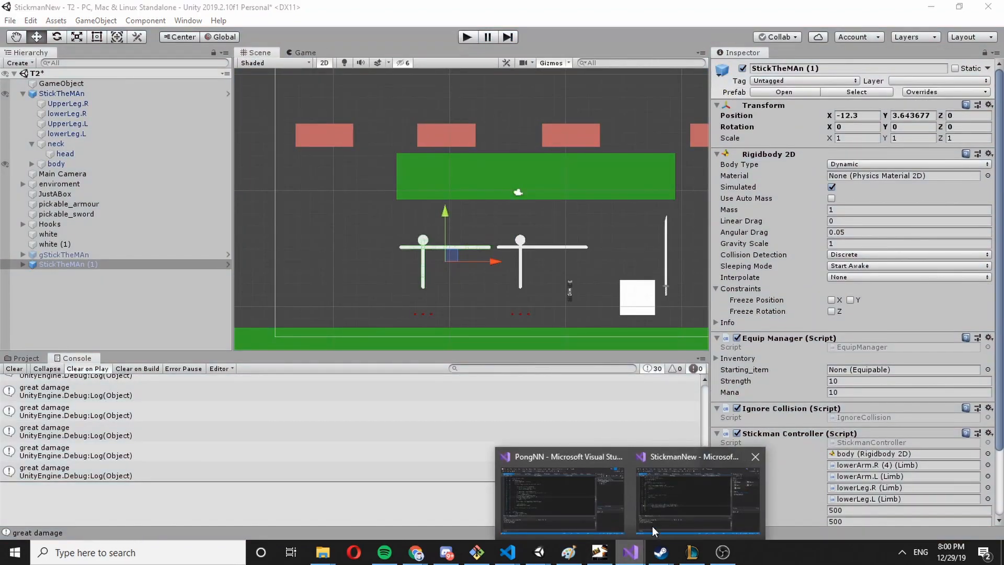
{"action": "left_click", "coordinate": [697, 493]}
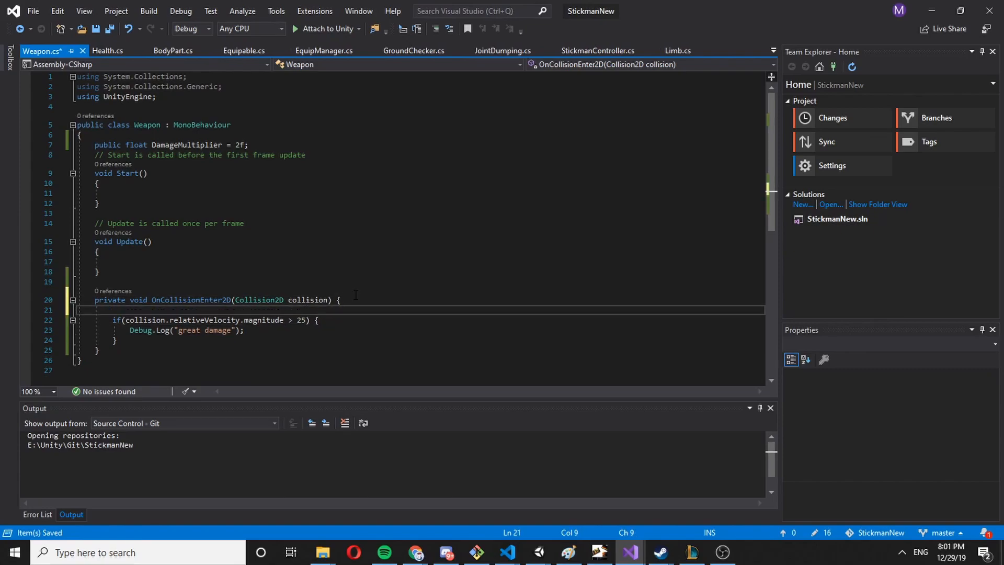
- Store collision.relativeVelocity.magnitude in var mag and test if (mag > 25)
{"action": "type", "text": "var mag ="}
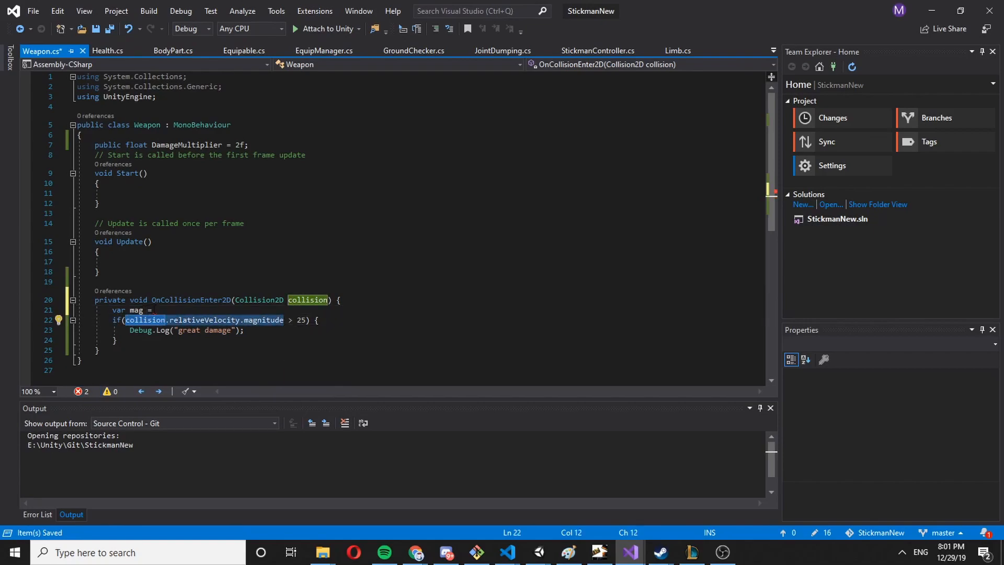
{"action": "type", "text": "collision.relativeVelocity.magnitude;"}
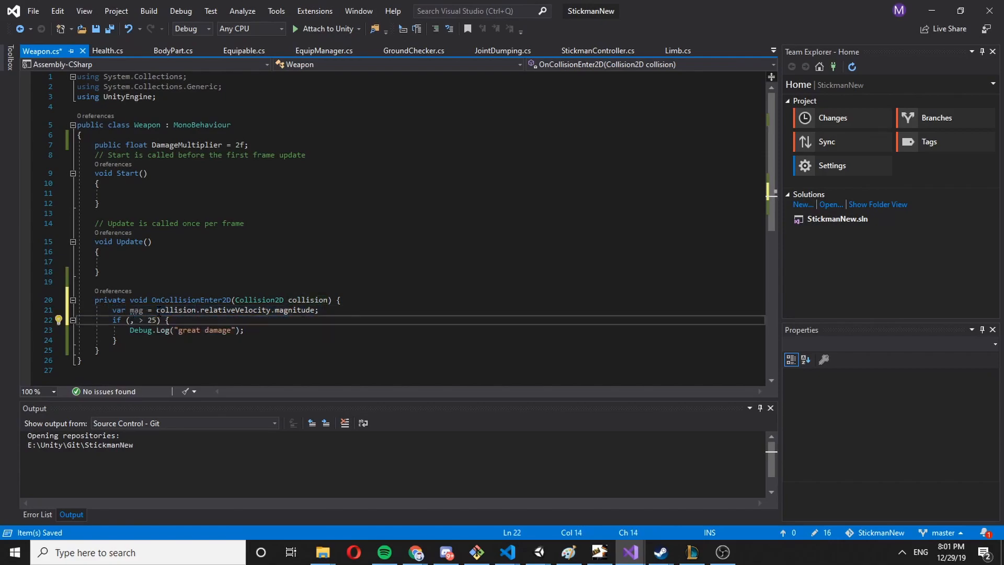
{"action": "type", "text": "mag"}
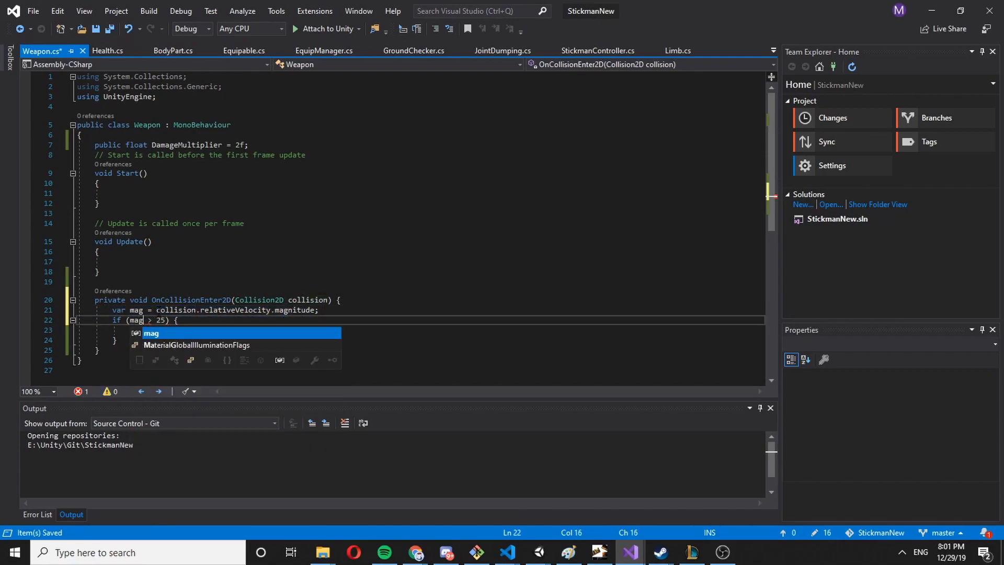
{"action": "type", "text": "Debug.Log(\"great damage\");"}
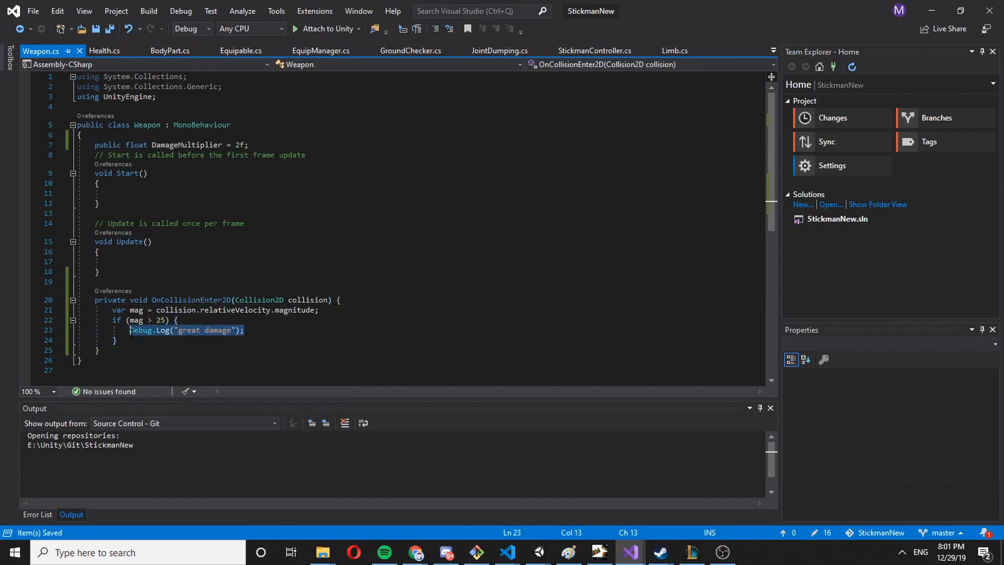
{"action": "type", "text": "if("}
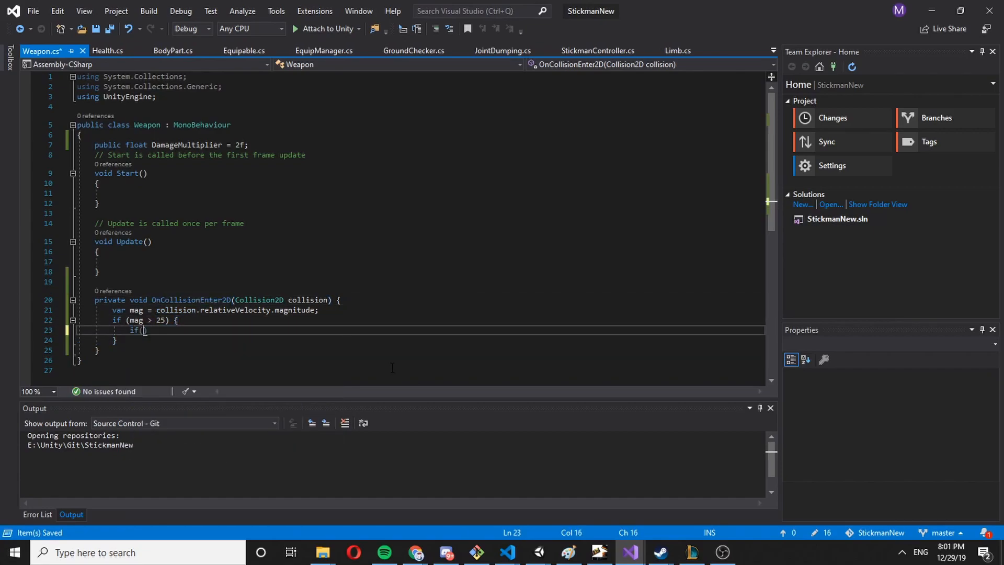
{"action": "type", "text": "char"}
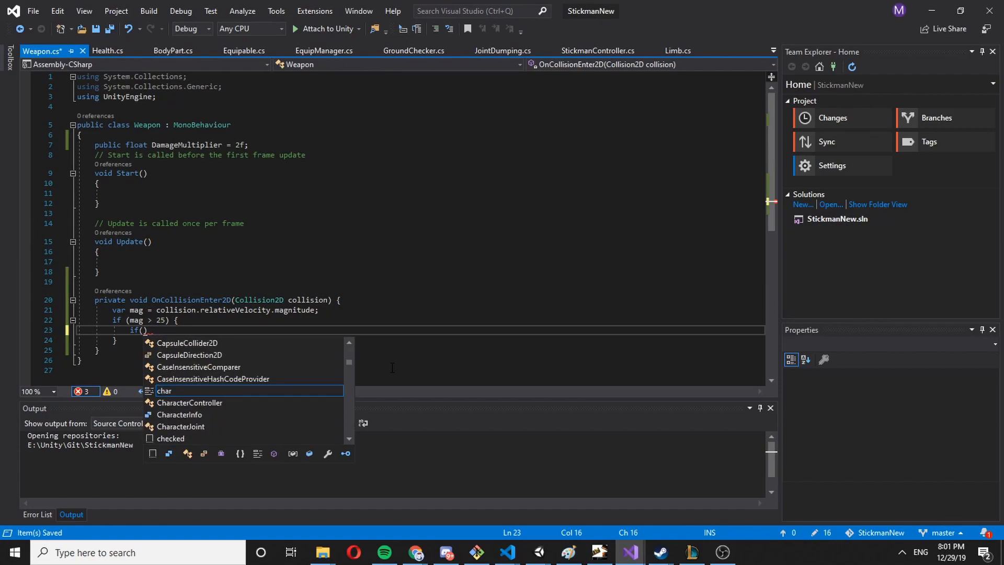
- Replace the log with var health = collision.gameObject.GetComponentInChildren<Health>()
{"action": "type", "text": "var"}
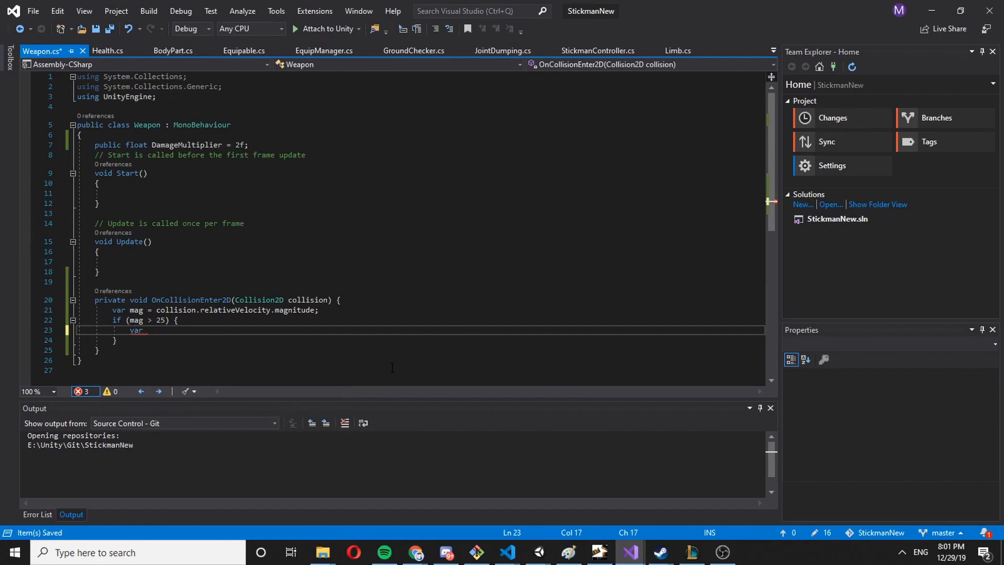
{"action": "type", "text": "Health"}
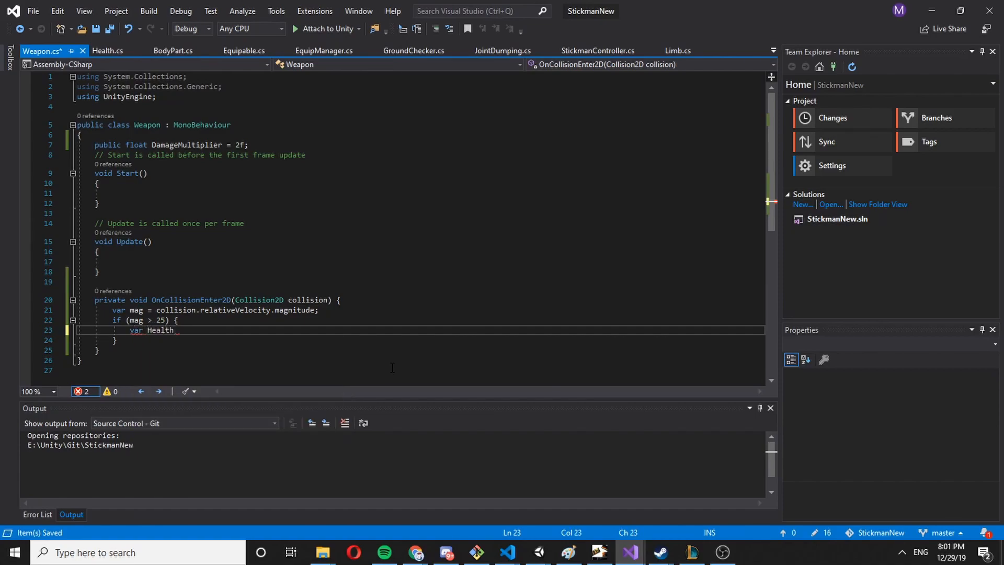
{"action": "key", "text": "Backspace"}
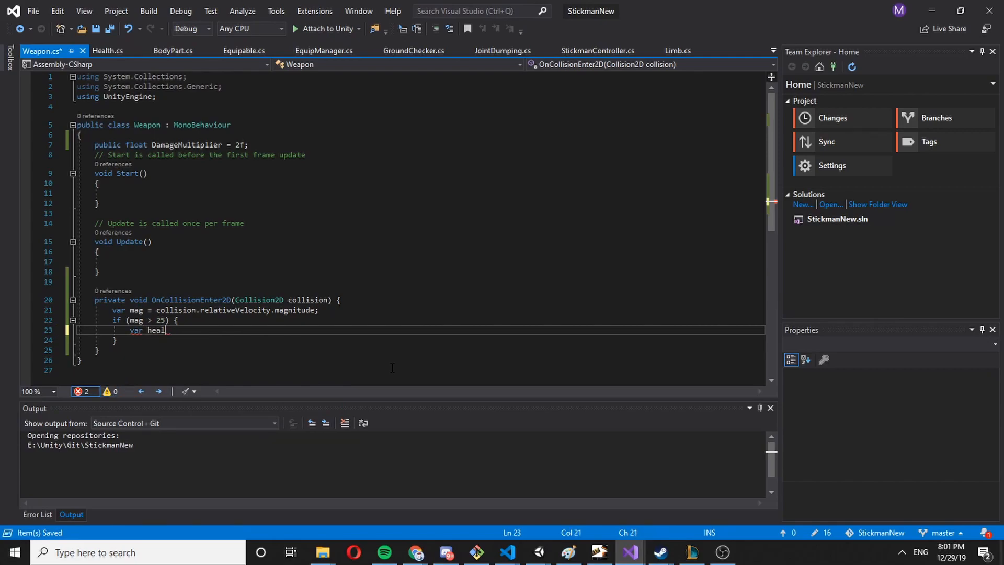
{"action": "type", "text": "th = collision"}
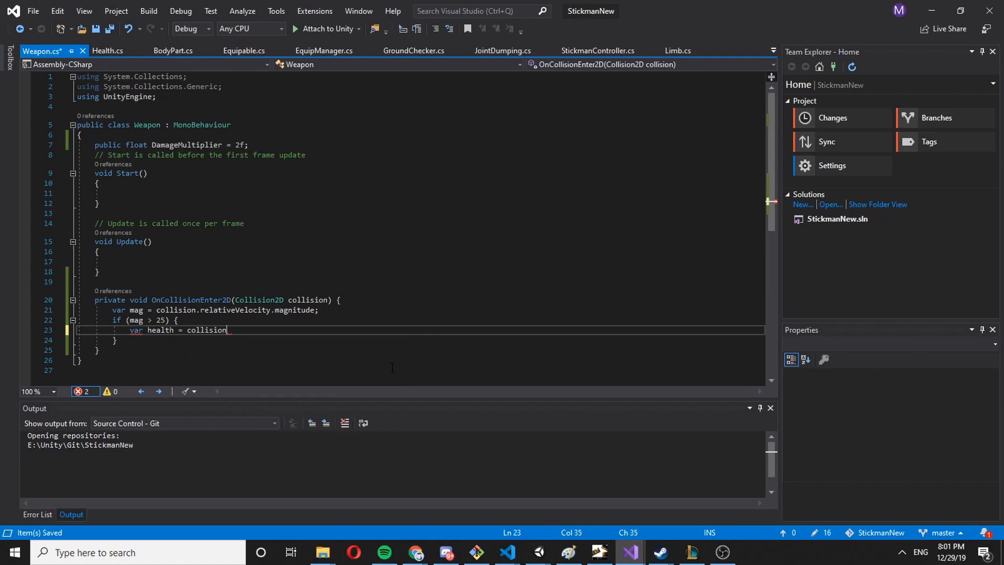
{"action": "type", "text": ".ge"}
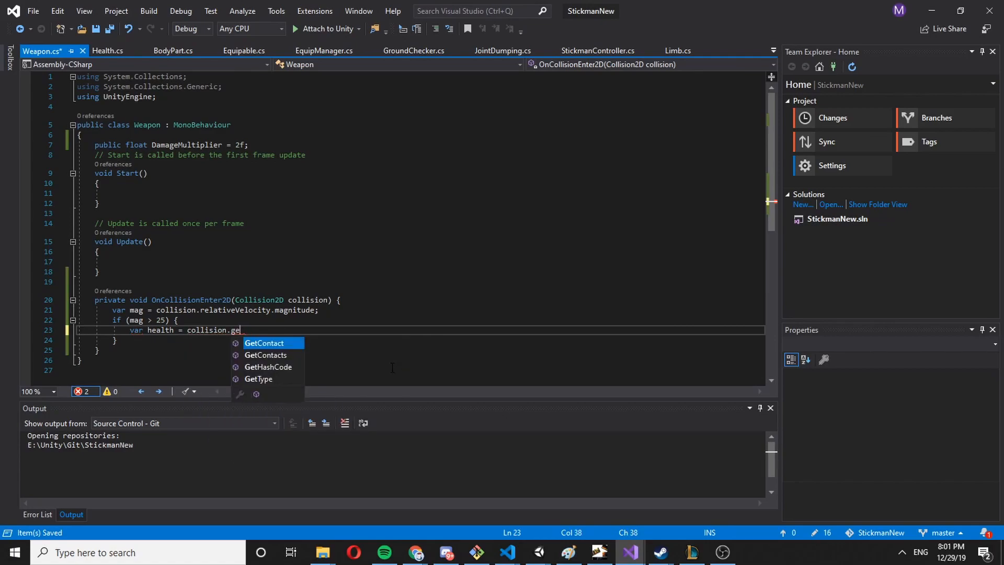
{"action": "type", "text": "gameObject."}
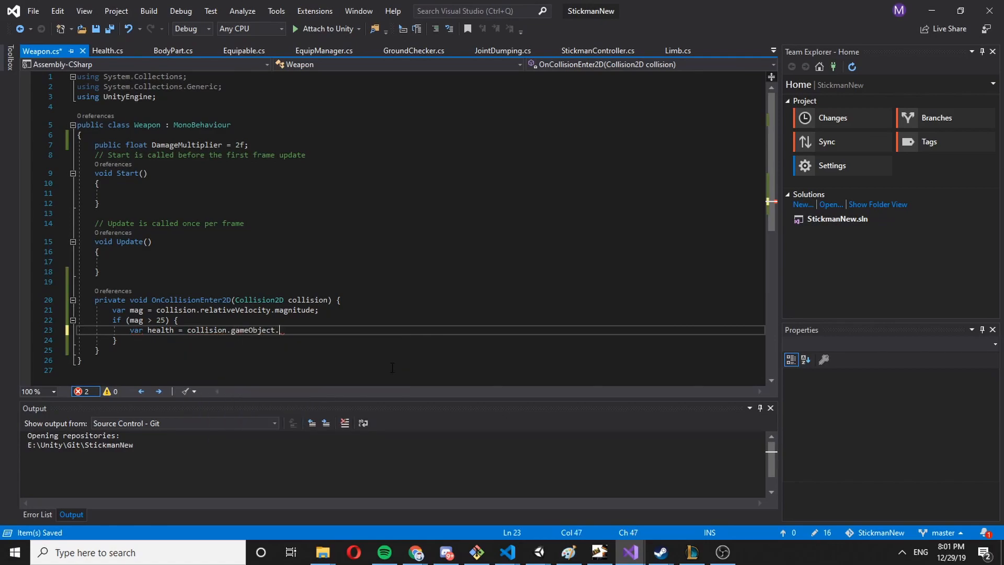
{"action": "type", "text": "."}
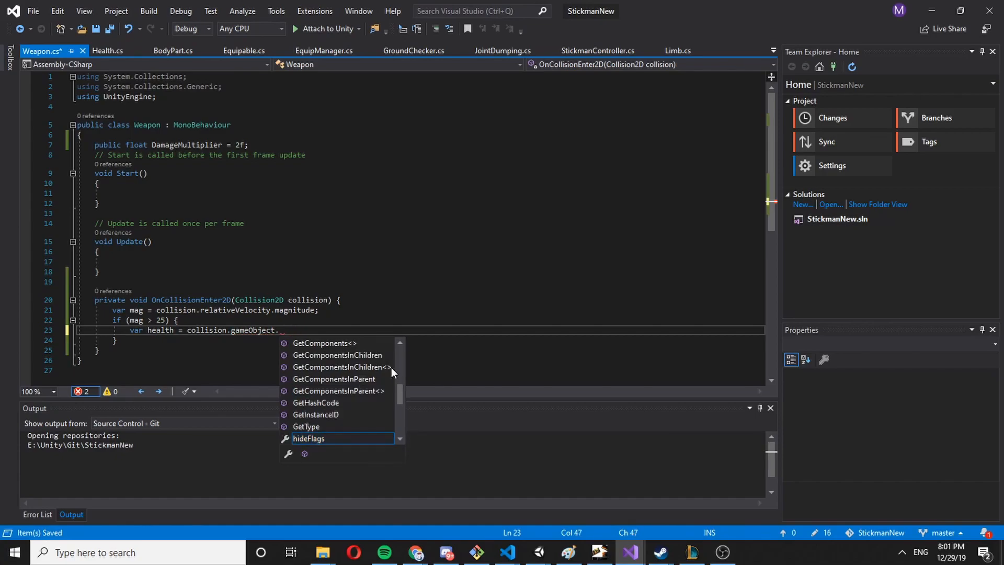
{"action": "type", "text": "g"}
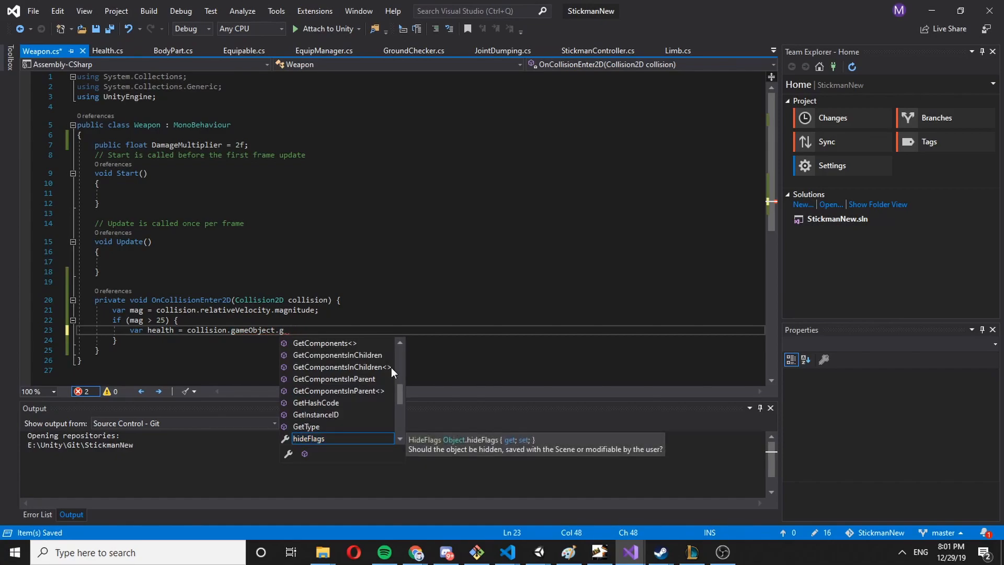
{"action": "type", "text": "etComponentInChildren"}
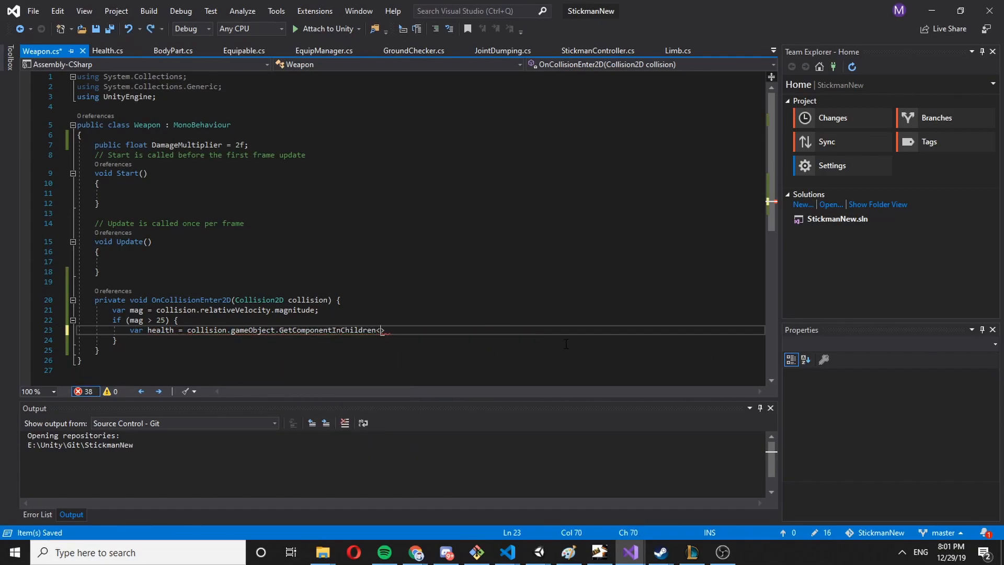
{"action": "type", "text": "<>()"}
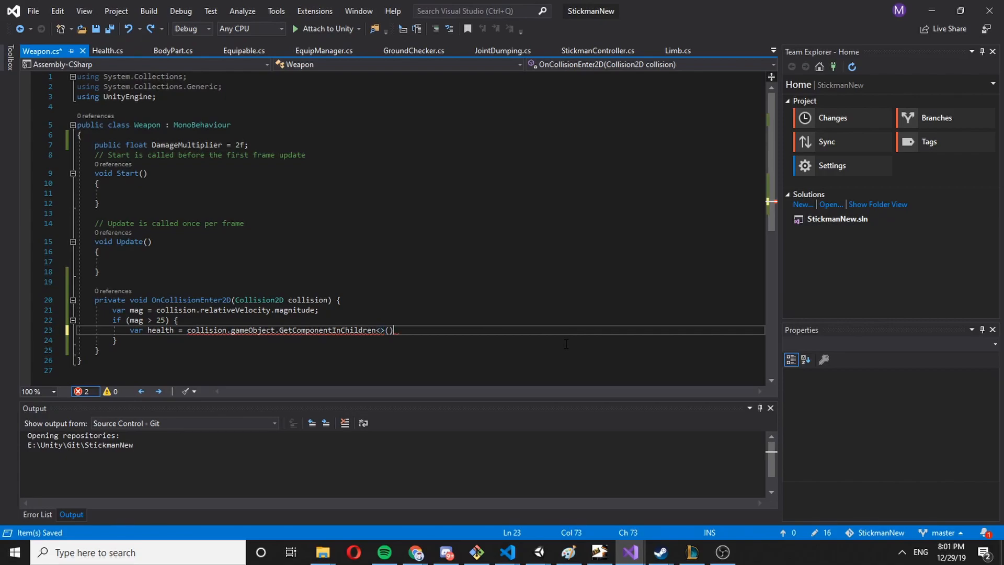
{"action": "type", "text": "Health"}
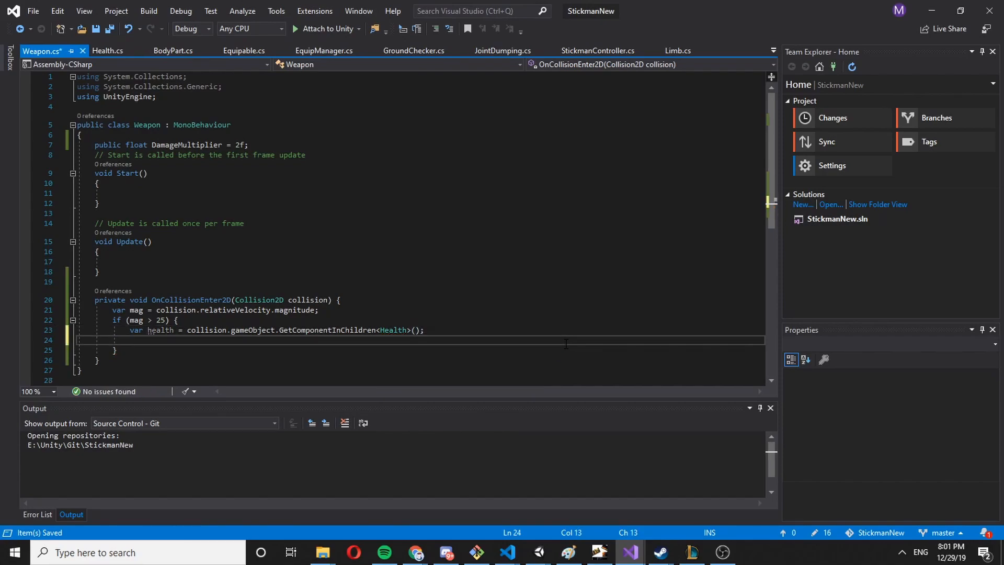
- If health exists, call health.GetDamage(DamageMultiplier) and log collision.collider.name
{"action": "type", "text": "if()"}
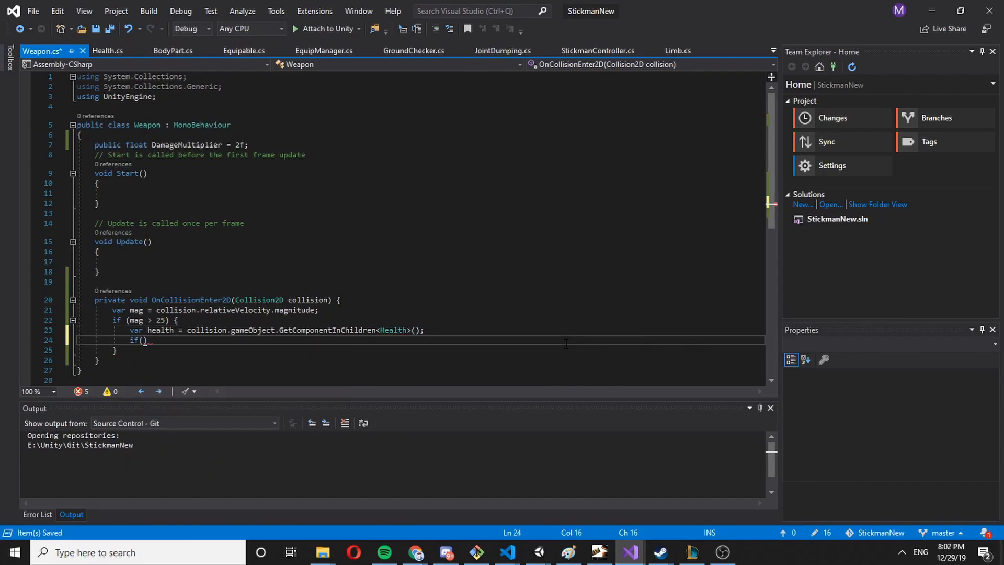
{"action": "type", "text": "health"}
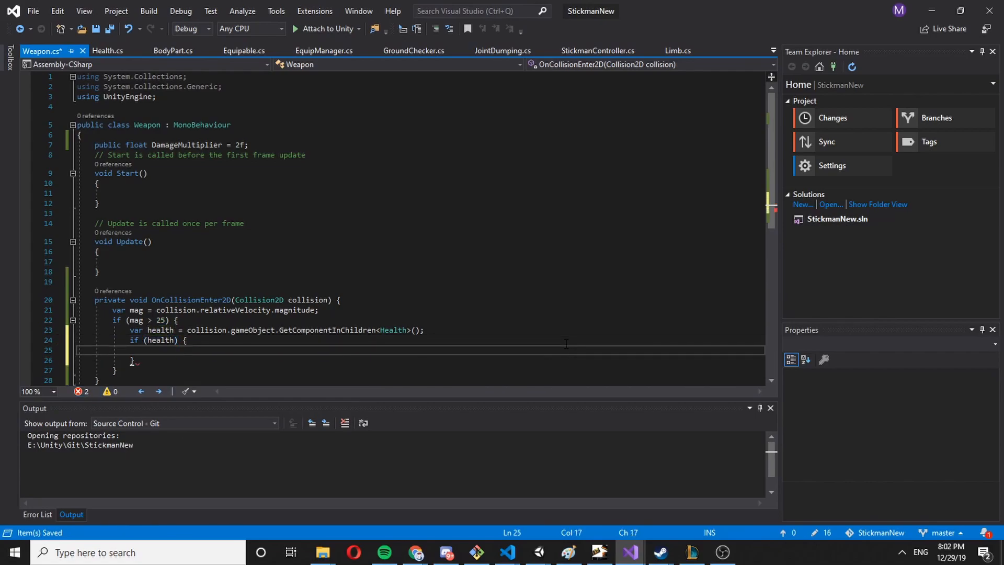
{"action": "type", "text": "health."}
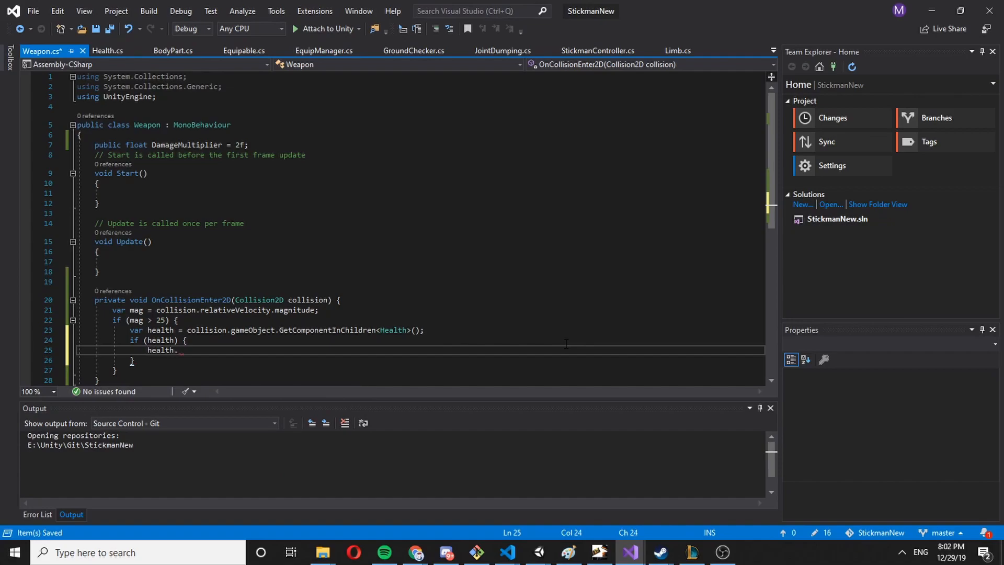
{"action": "type", "text": "ad"}
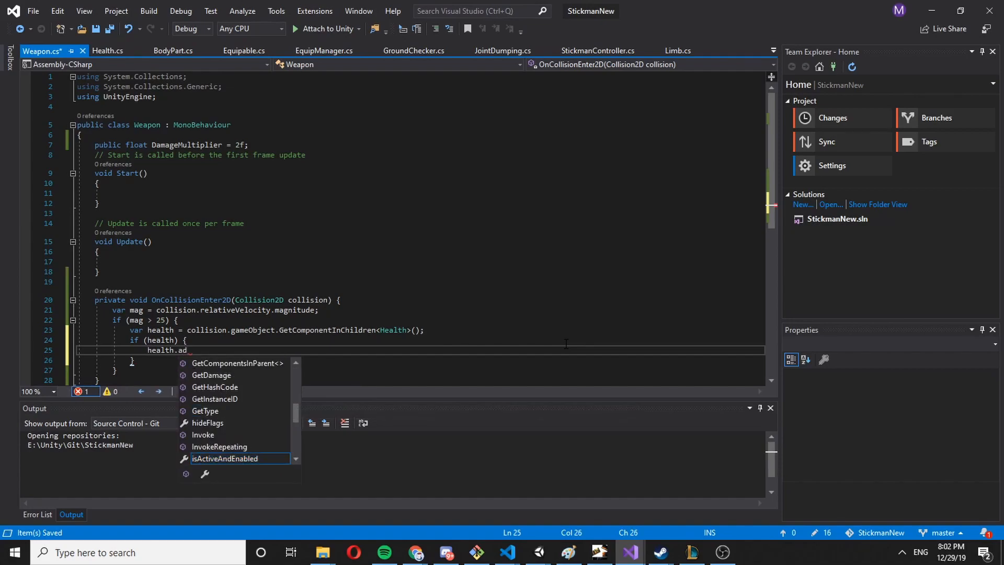
{"action": "type", "text": "getda"}
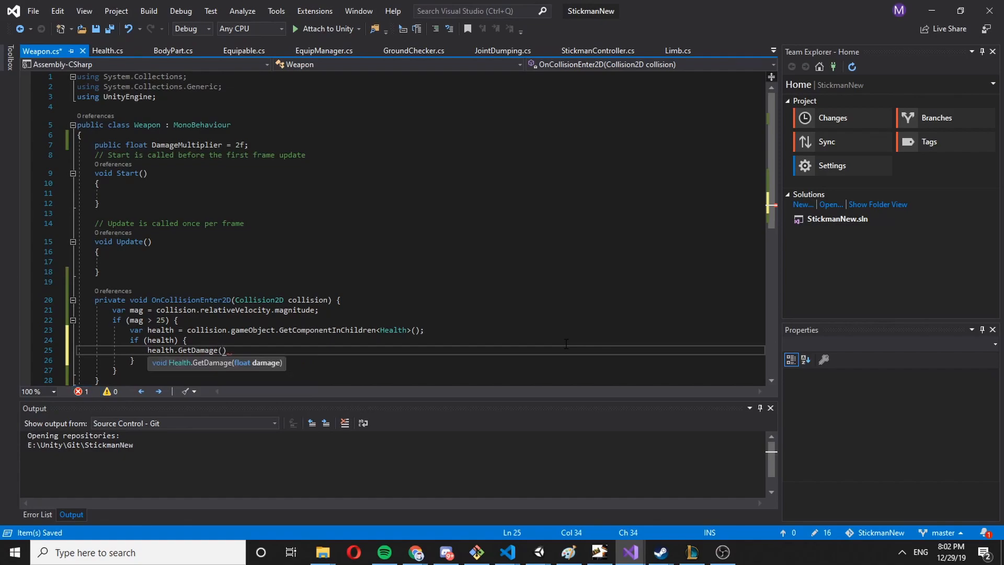
{"action": "type", "text": "dama"}
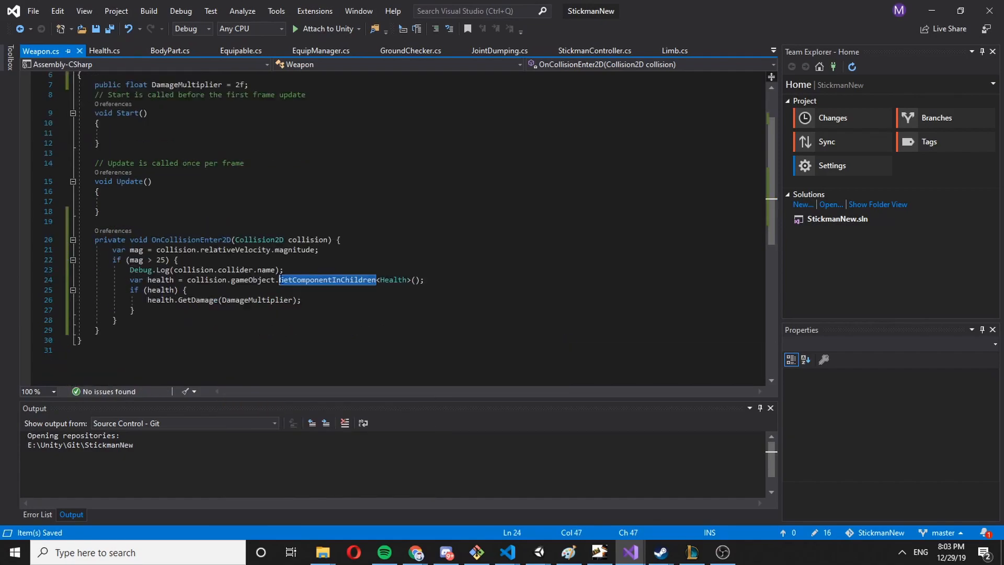
- Switch the lookup to GetComponentInParent<Health>(), save, and return to Unity
{"action": "type", "text": "get"}
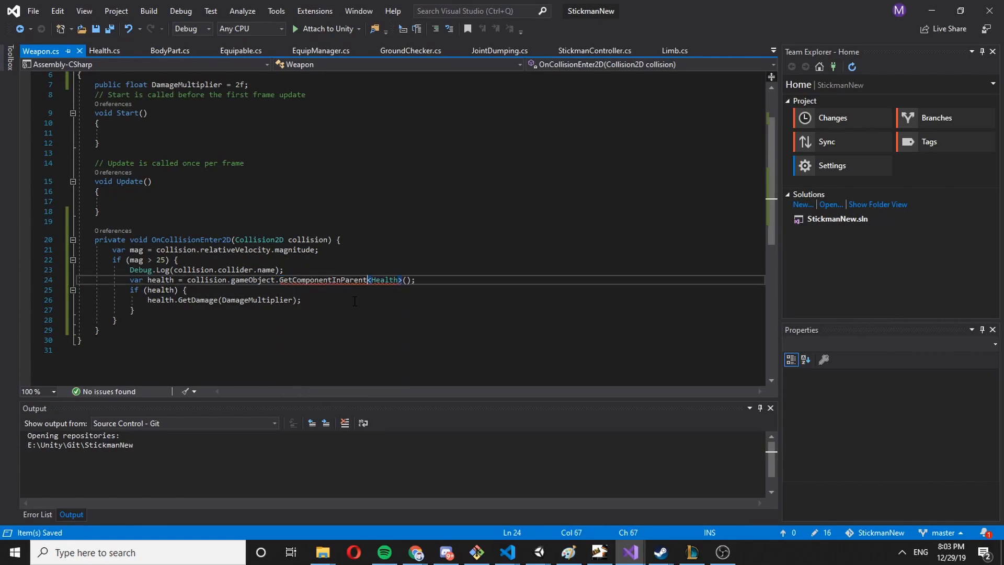
{"action": "left_click", "coordinate": [536, 552]}
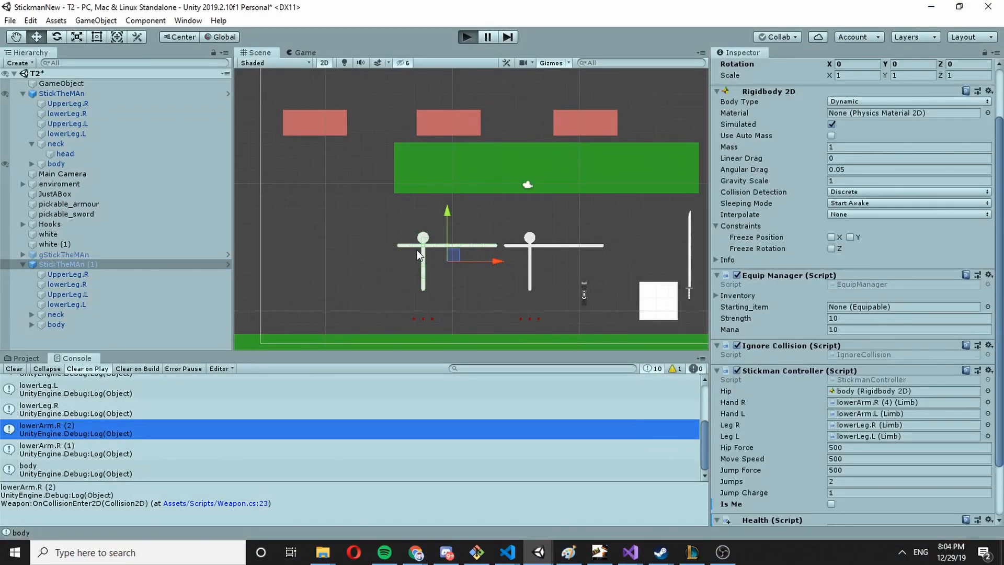
- Play-test sword hits, watch the second stickman's Health drop to 80 and limb names log
{"action": "left_click", "coordinate": [466, 37]}
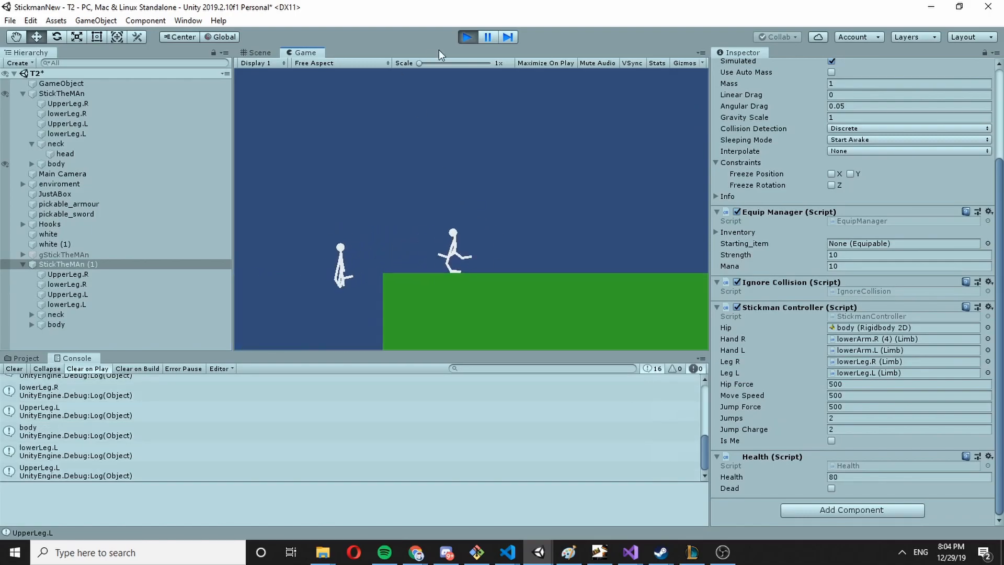
{"action": "left_click", "coordinate": [627, 552]}
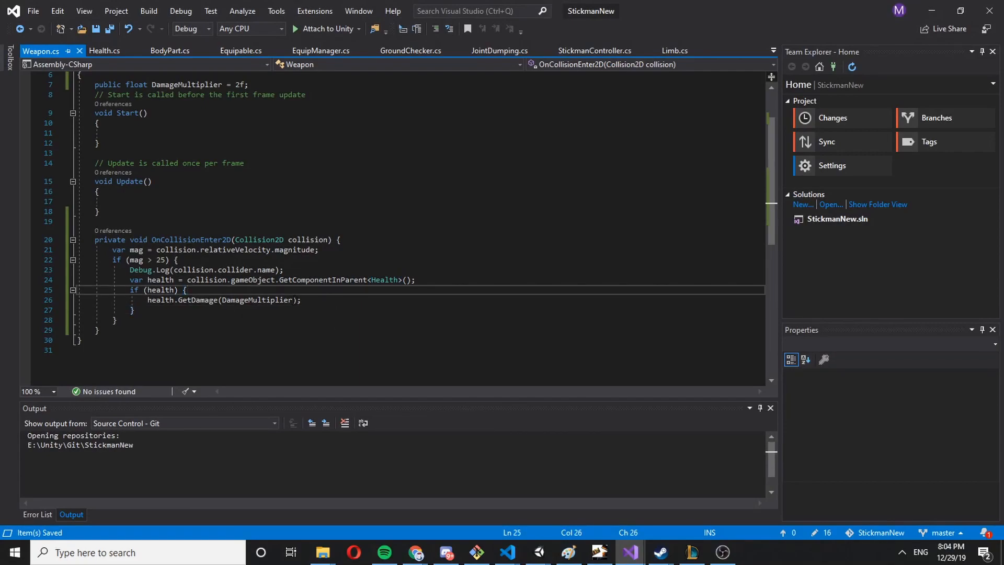
- Change the damage call to health.GetDamage(DamageMultiplier * mag) and reopen the Health script
{"action": "type", "text": "* mag"}
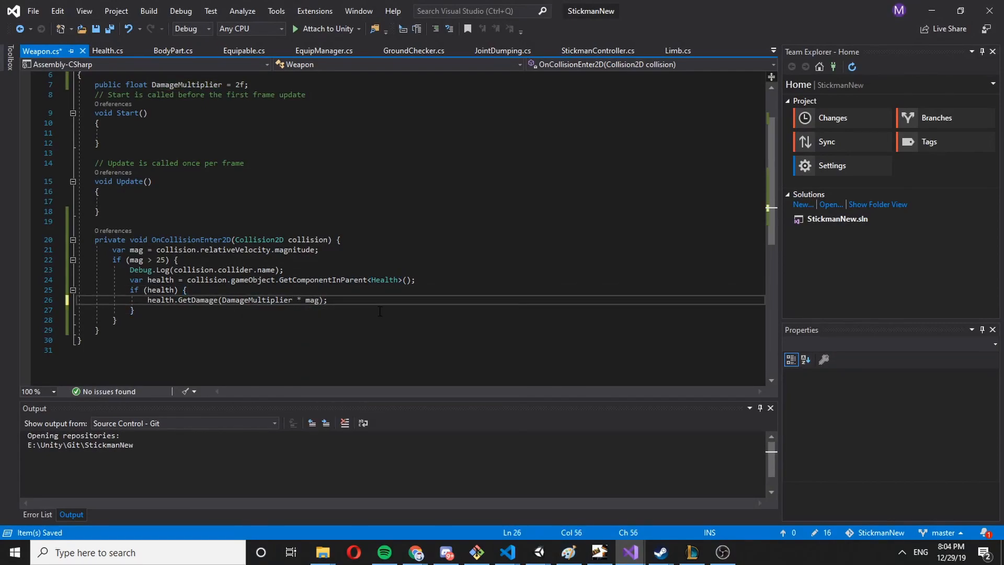
{"action": "double_click", "coordinate": [313, 300]}
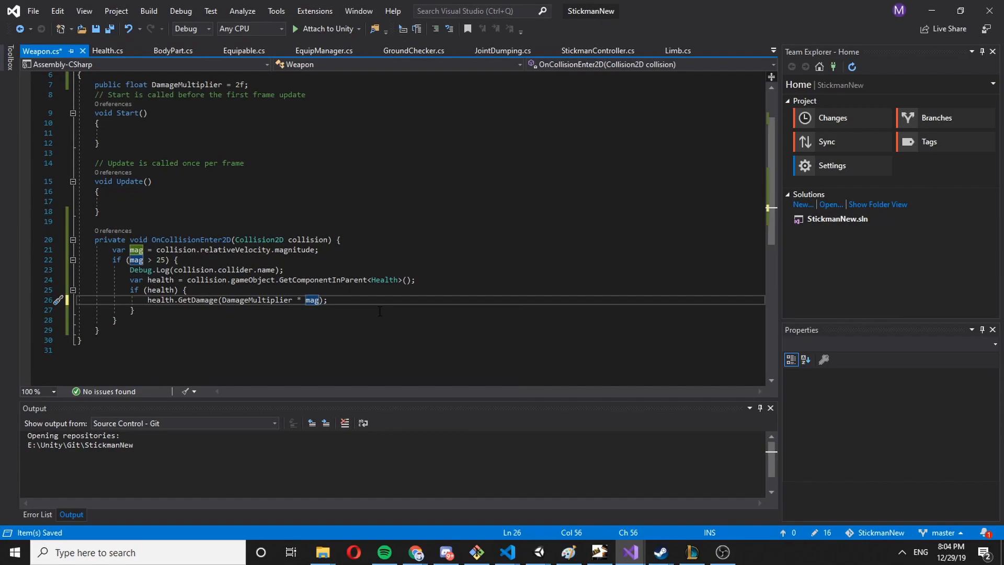
{"action": "left_click", "coordinate": [538, 552]}
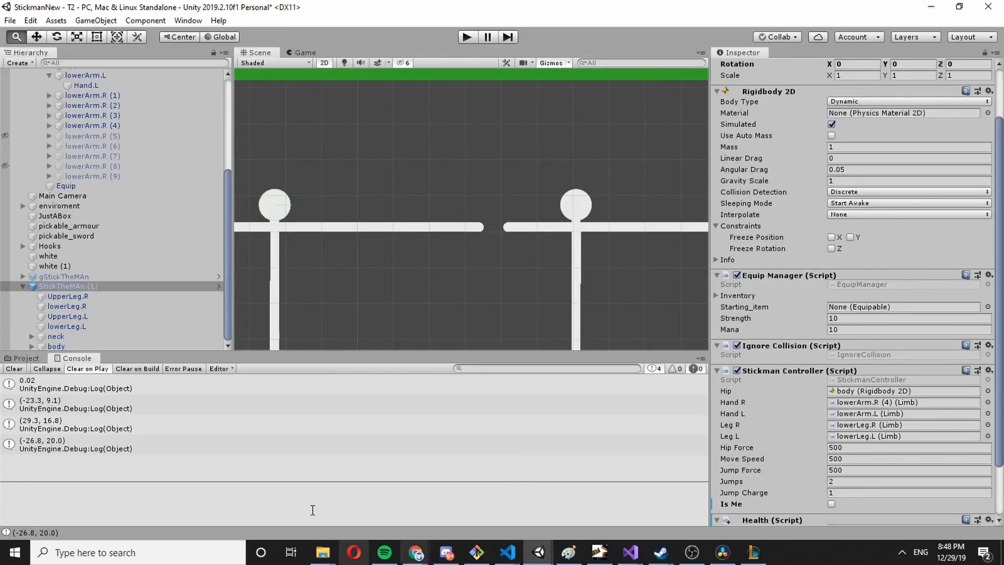
{"action": "left_click", "coordinate": [628, 552]}
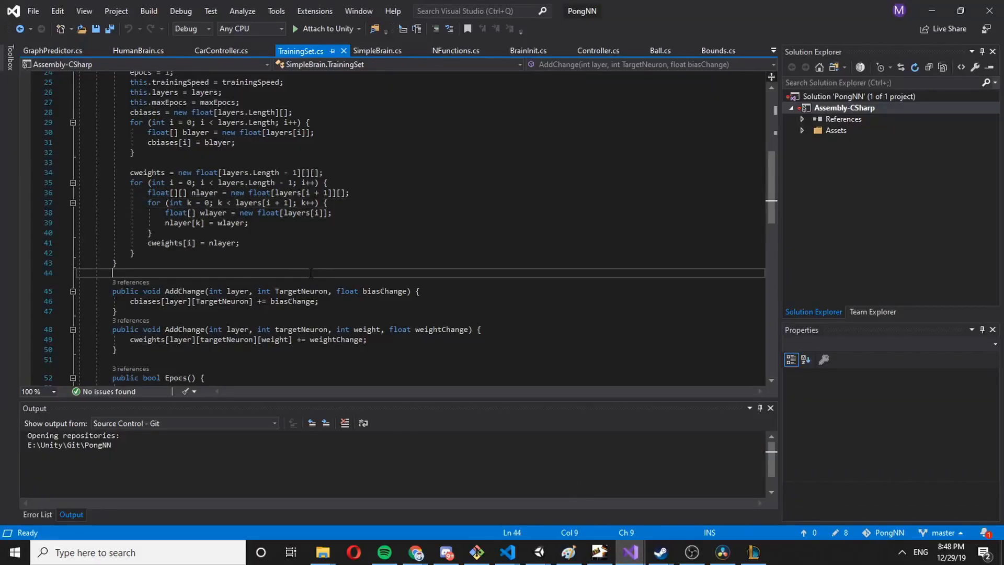
{"action": "scroll", "scroll_direction": "down", "scroll_amount": 3}
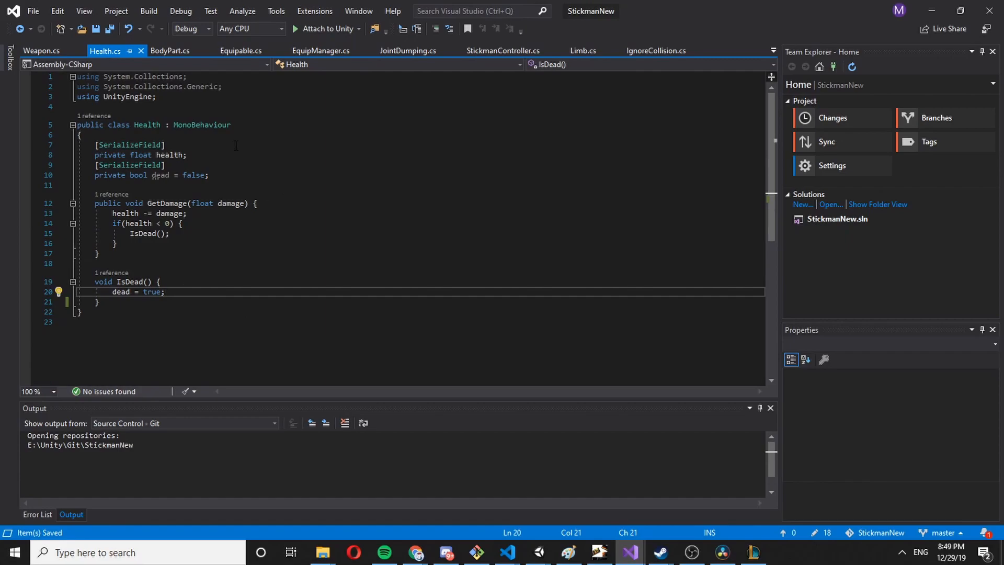
- Add a StickmanController controller field assigned via GetComponent<StickmanController>() in Start
{"action": "key", "text": "enter"}
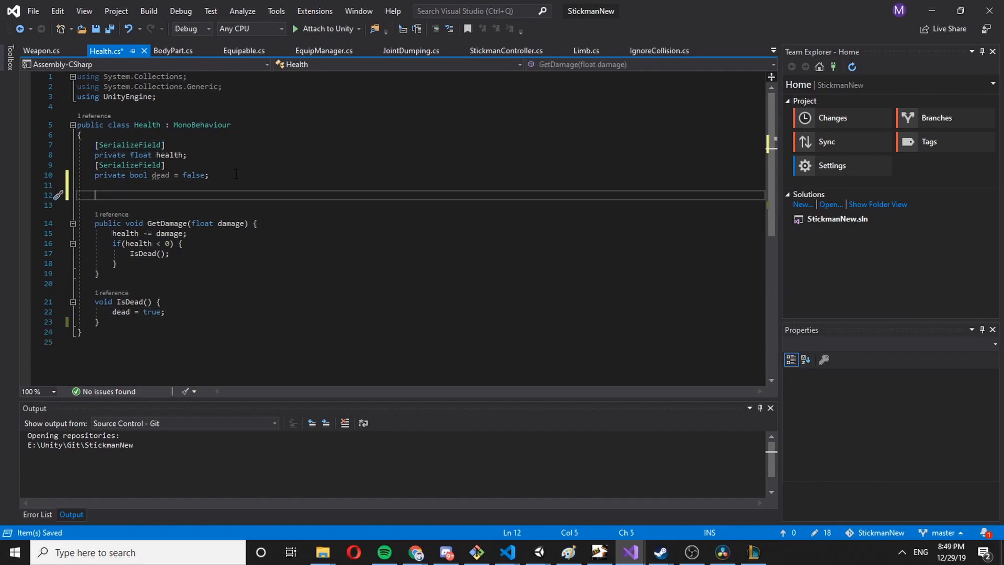
{"action": "type", "text": "StickmanController"}
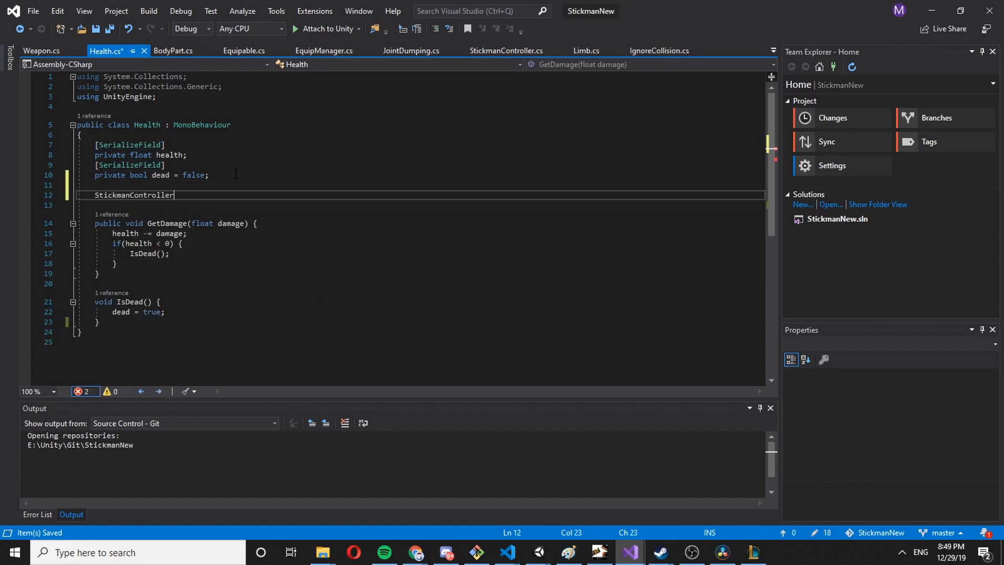
{"action": "type", "text": "Controller;"}
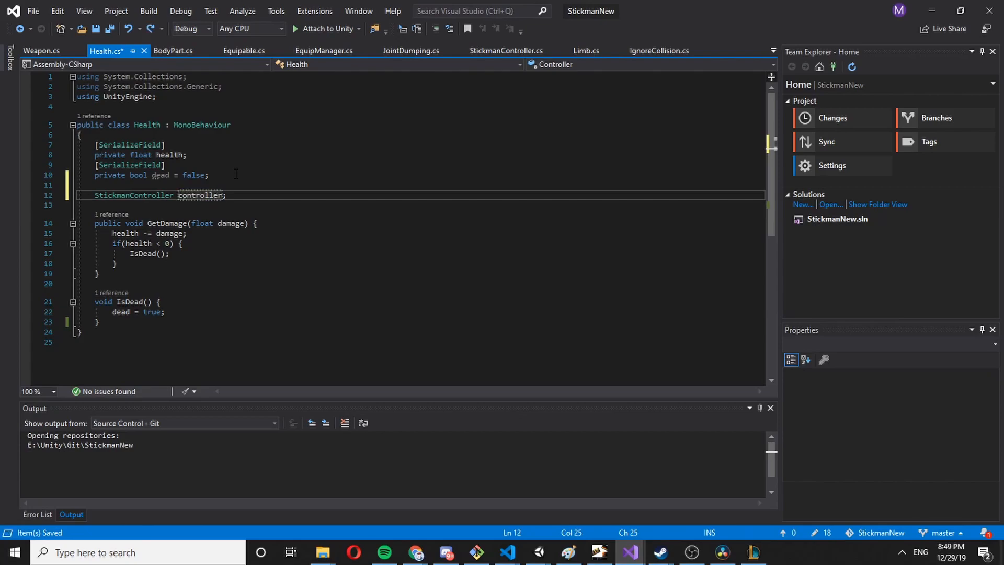
{"action": "type", "text": "vpod"}
{"action": "type", "text": "controller = GetComponent<s"}
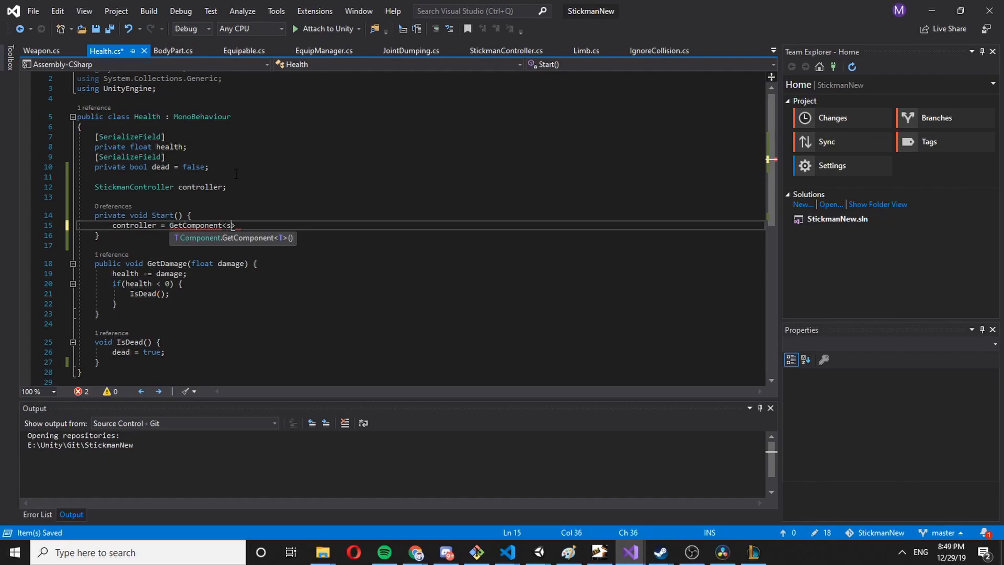
{"action": "type", "text": "tickmanController>();"}
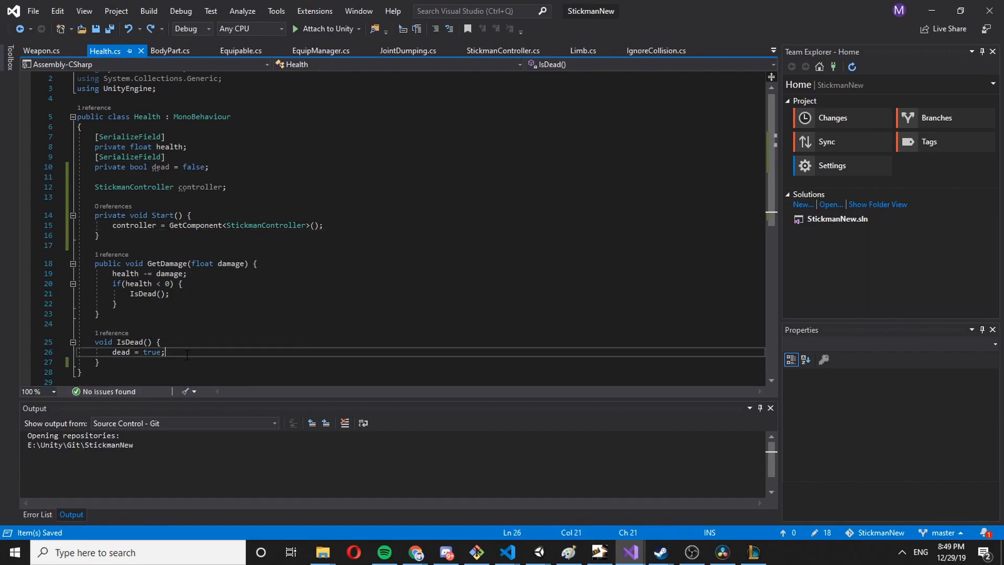
{"action": "left_click", "coordinate": [505, 50]}
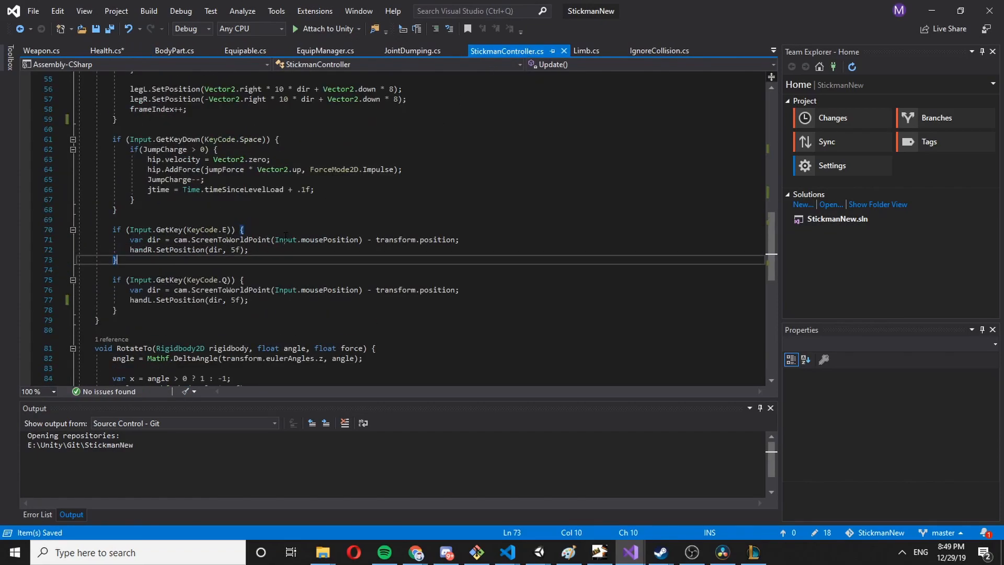
- Declare a bool isDead = false field below IsMe in StickmanController
{"action": "scroll", "scroll_direction": "up", "scroll_amount": 3}
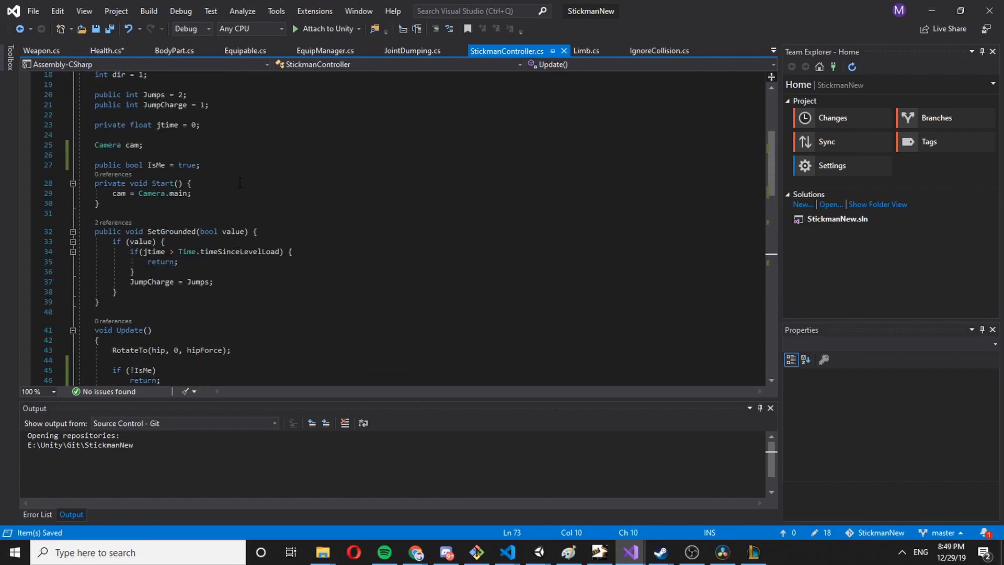
{"action": "type", "text": "p"}
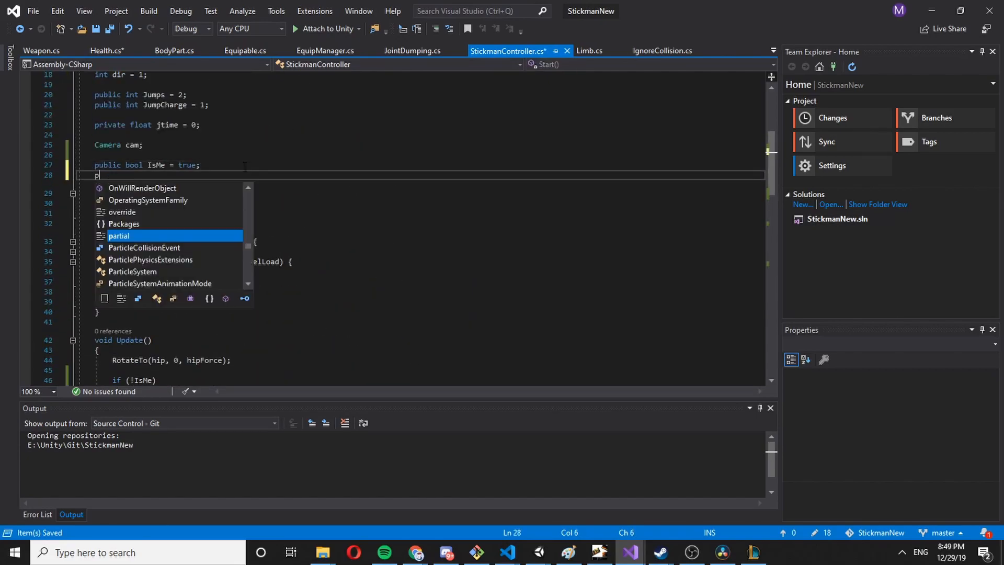
{"action": "type", "text": "ublic bool"}
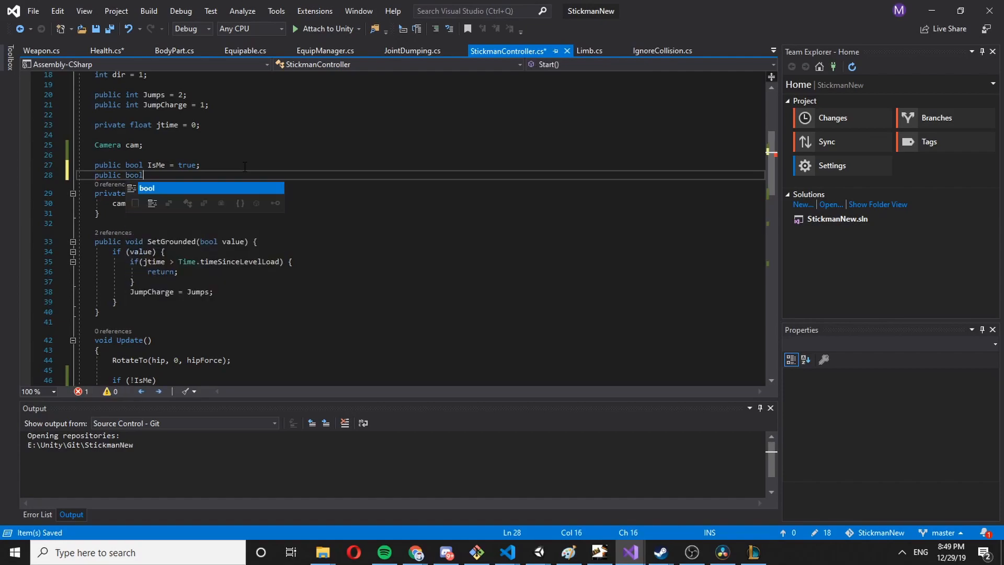
{"action": "type", "text": "isDEad ="}
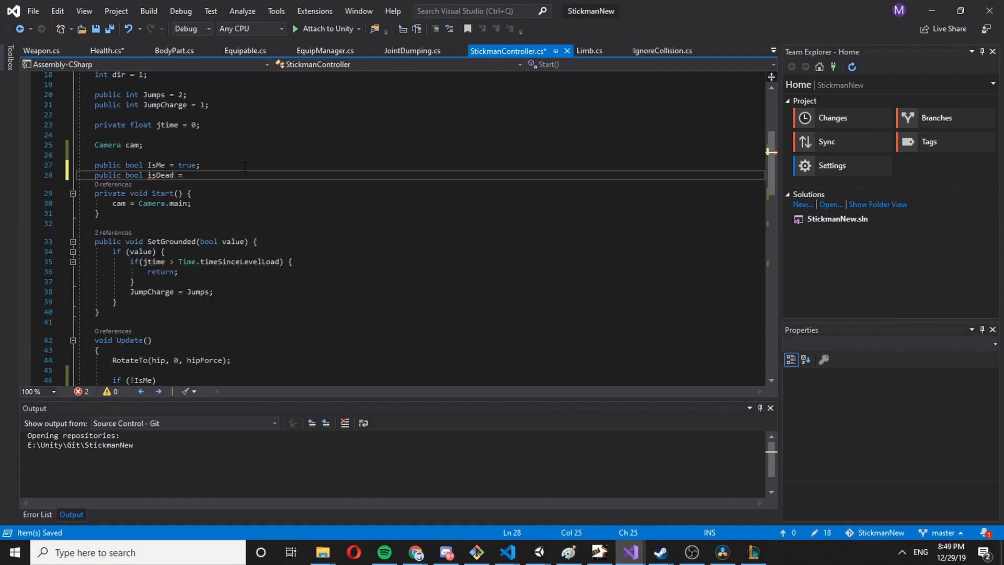
{"action": "type", "text": "true;"}
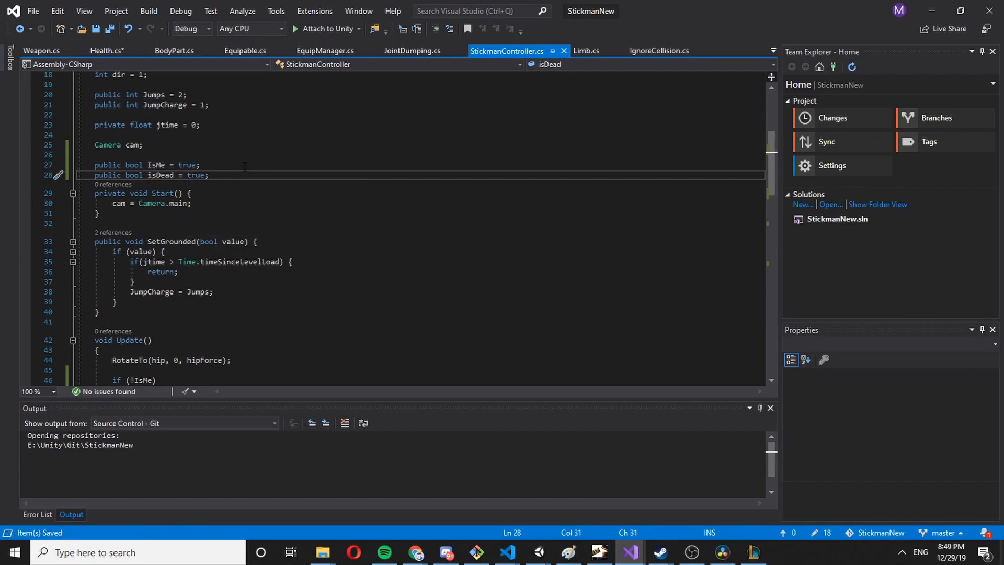
{"action": "type", "text": "false"}
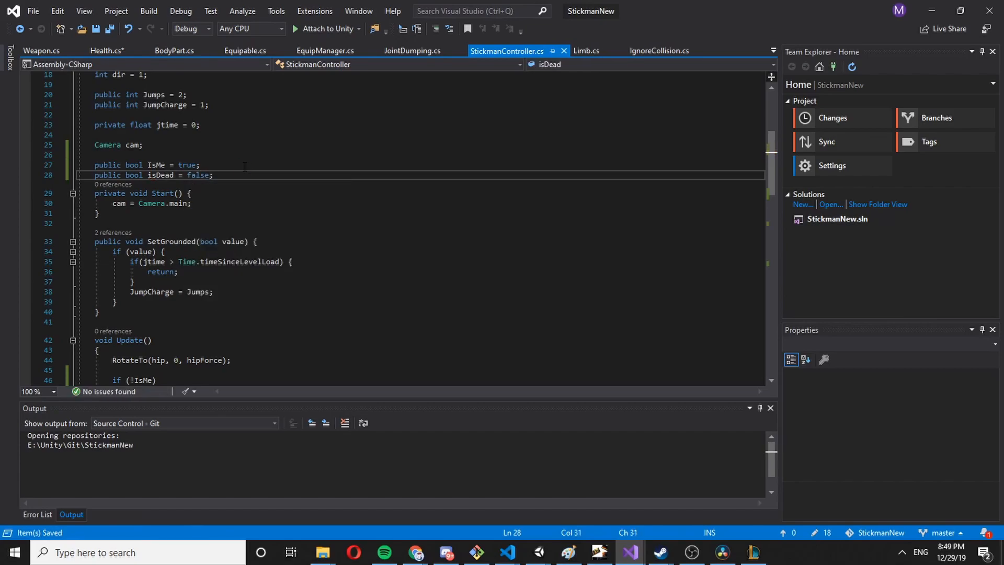
- Add an empty public void Kill() method after SetGrounded
{"action": "scroll", "scroll_direction": "down", "scroll_amount": 3}
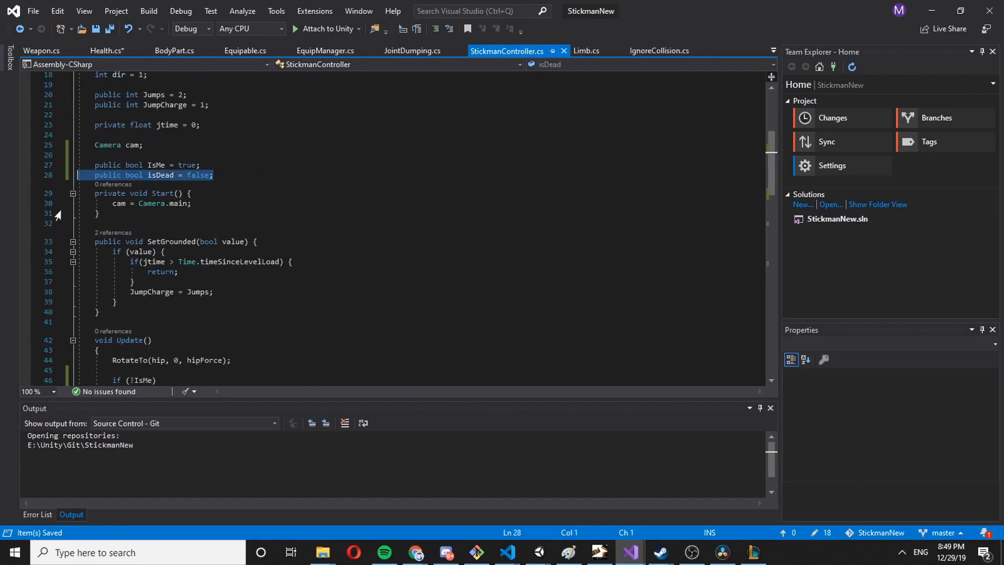
{"action": "scroll", "scroll_direction": "down", "scroll_amount": 3}
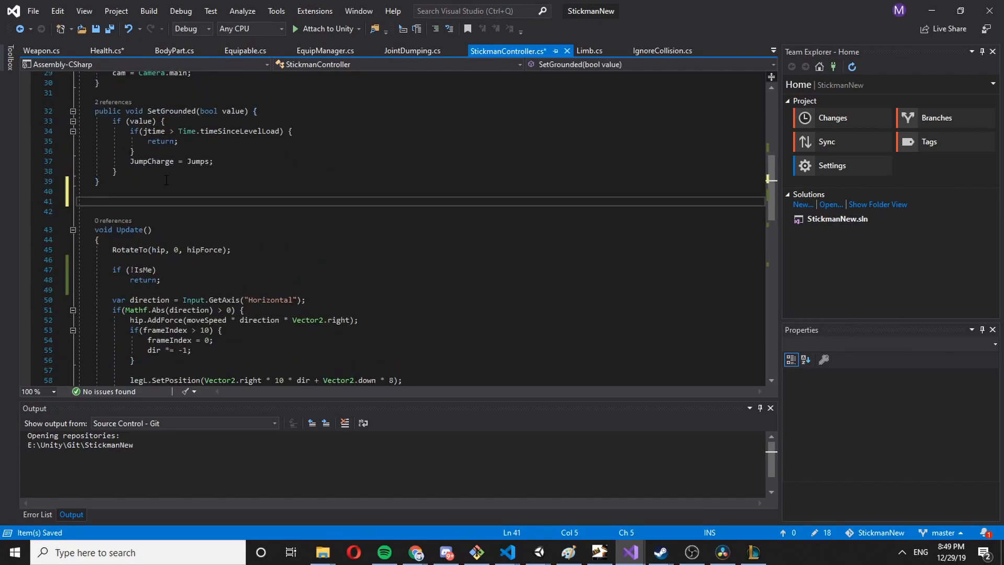
{"action": "type", "text": "void LK"}
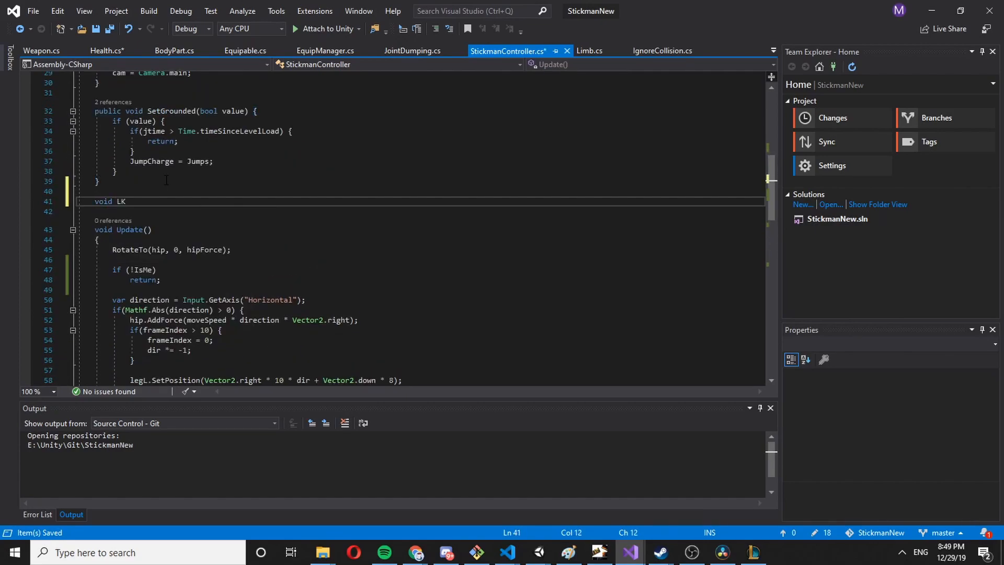
{"action": "type", "text": "ill() {"}
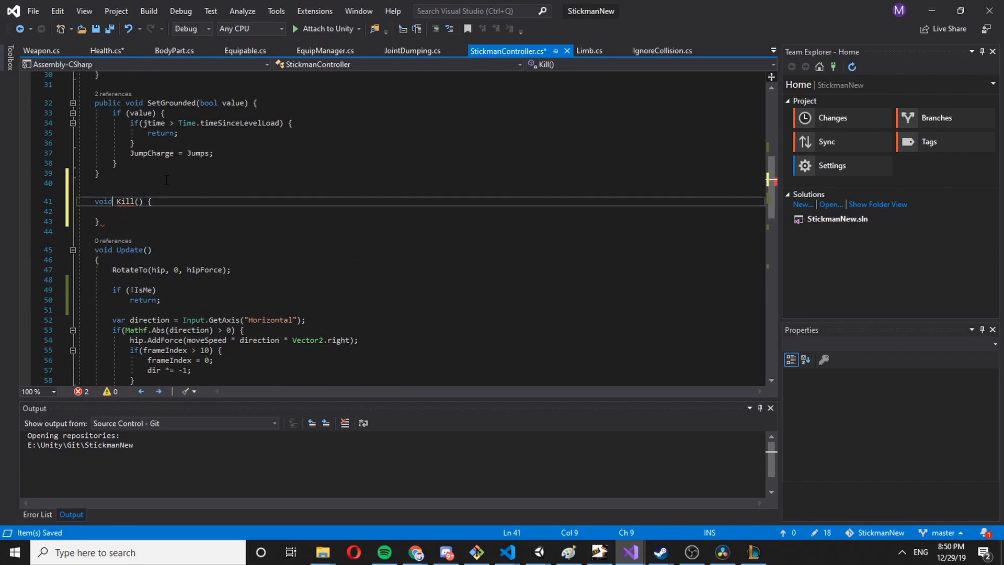
{"action": "type", "text": "pub"}
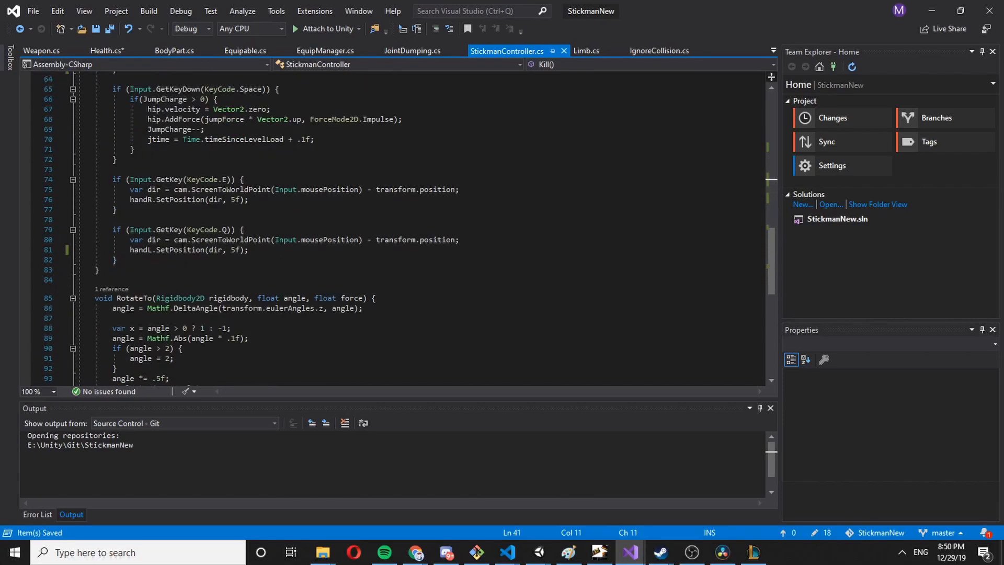
- Rewrite the isDead field as private bool isDead
{"action": "scroll", "scroll_direction": "up", "scroll_amount": 3}
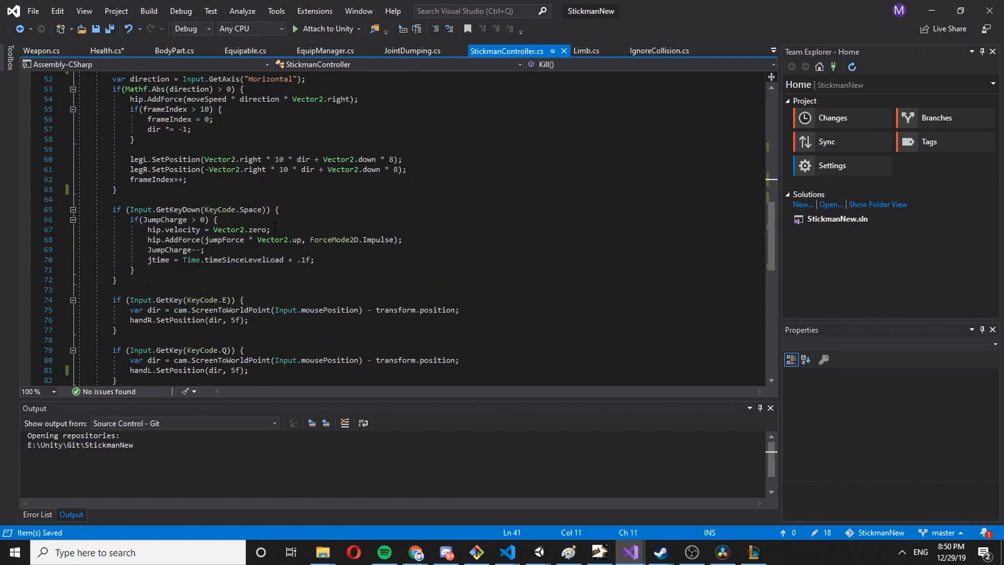
{"action": "scroll", "scroll_direction": "up", "scroll_amount": 3}
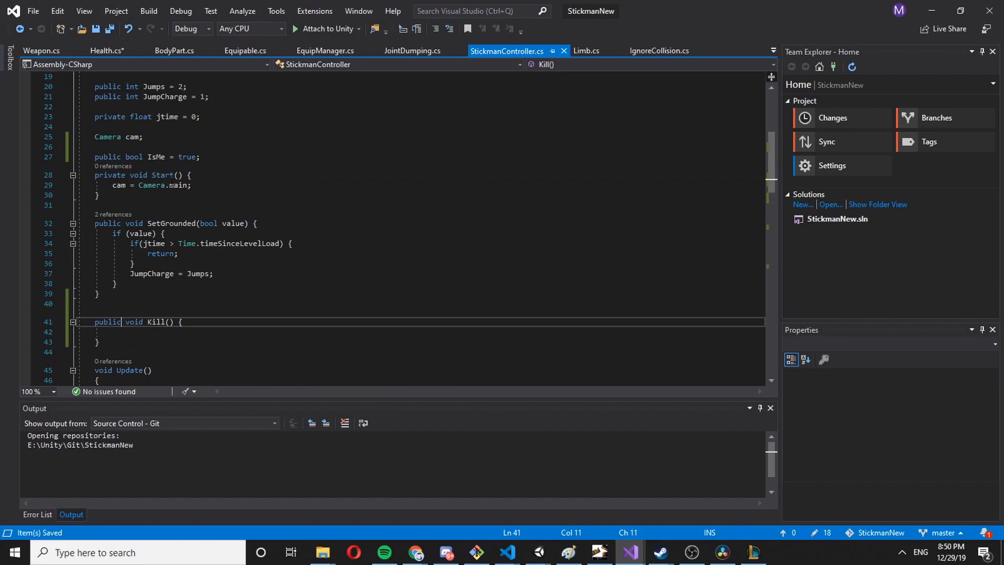
{"action": "type", "text": "private bool"}
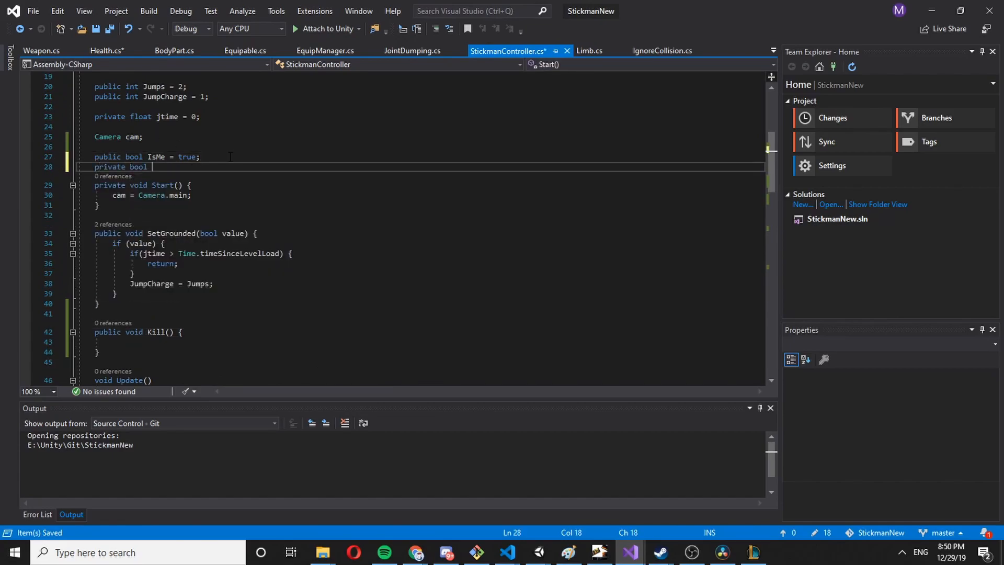
{"action": "type", "text": "isDE"}
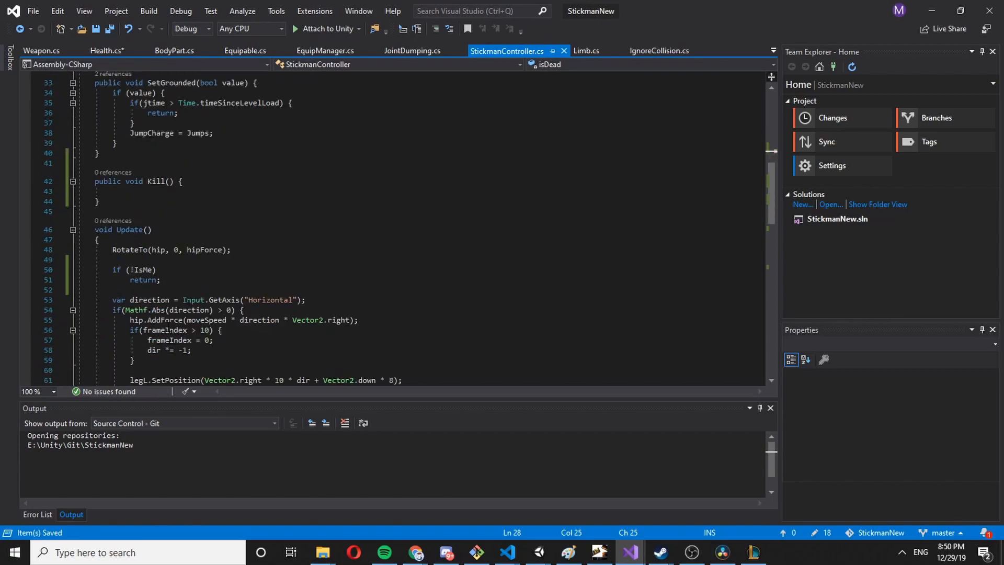
- Make Update return early with an if(isDead) check at its top
{"action": "key", "text": "enter"}
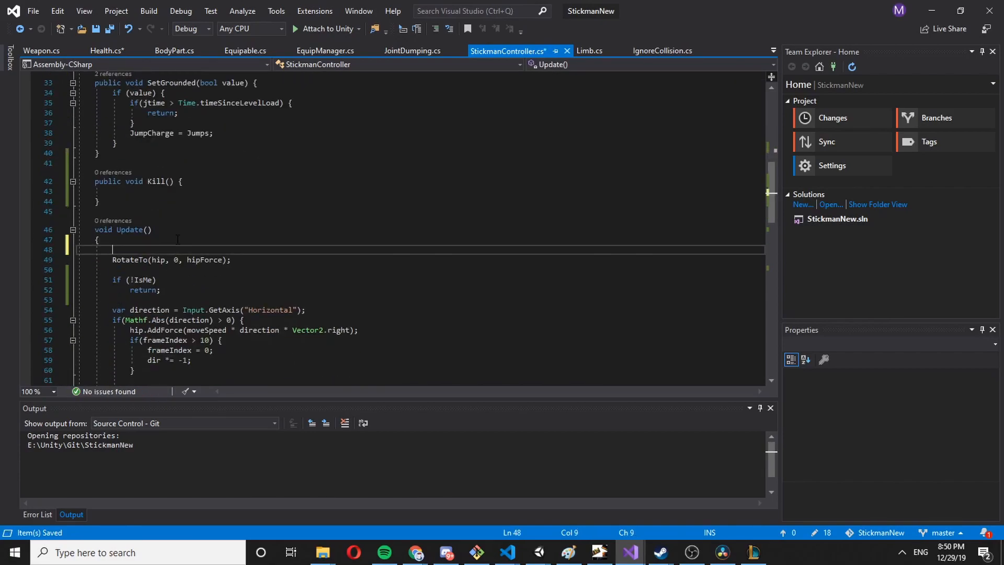
{"action": "type", "text": "if(isdead"}
{"action": "type", "text": "return;"}
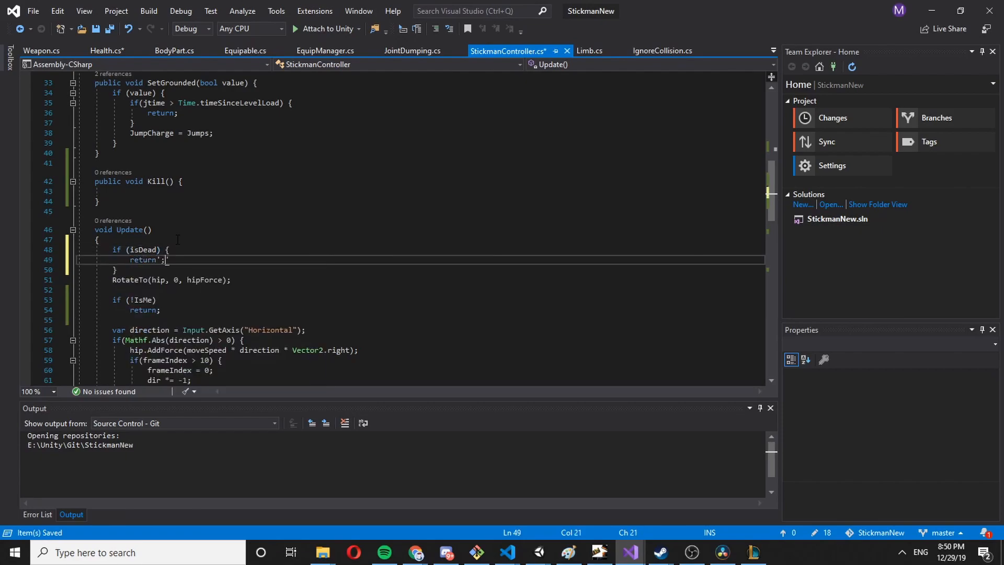
{"action": "scroll", "scroll_direction": "up", "scroll_amount": 3}
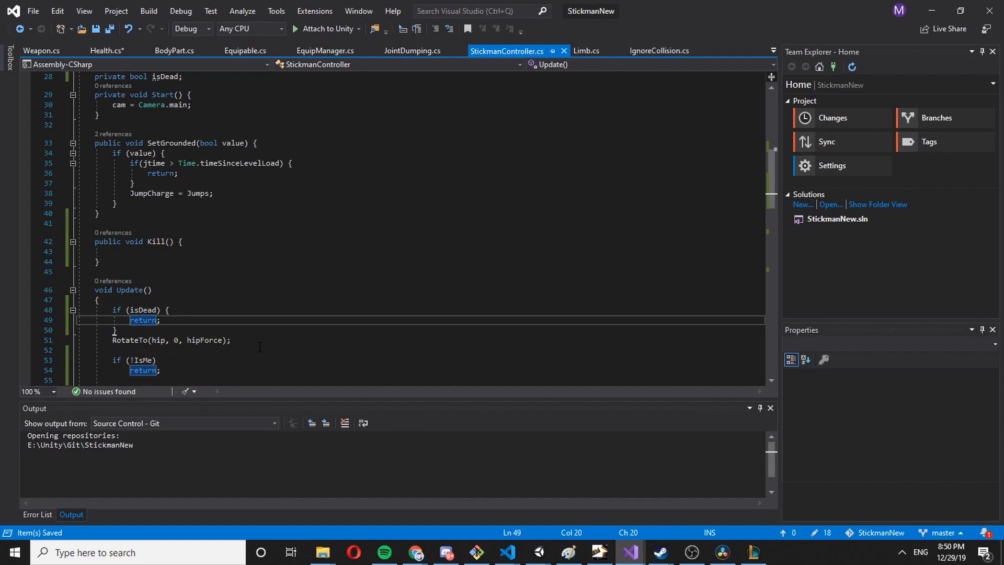
- Fill Kill with isDead = true and legL.resting / legR.resting = true
{"action": "left_click", "coordinate": [170, 339]}
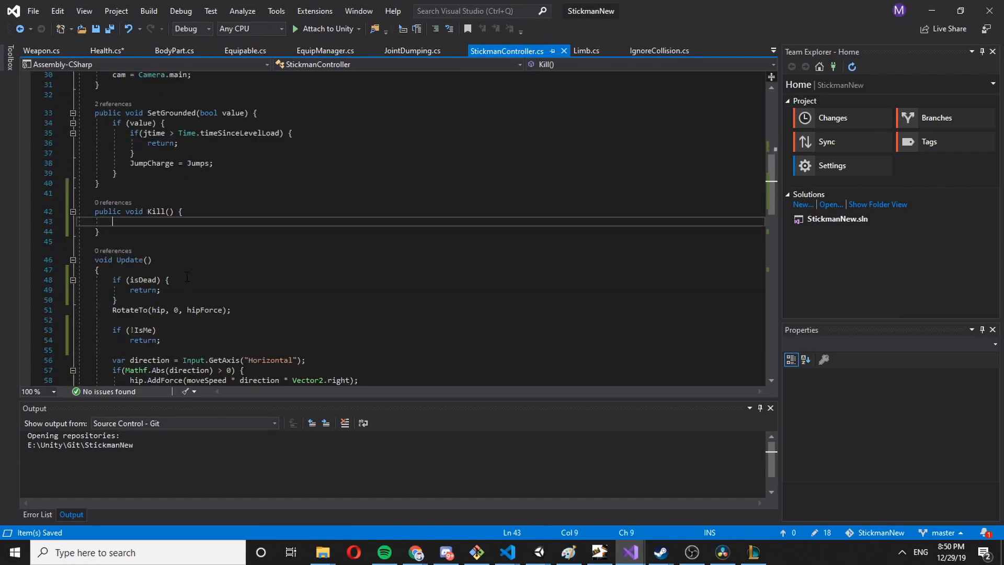
{"action": "scroll", "scroll_direction": "up", "scroll_amount": 3}
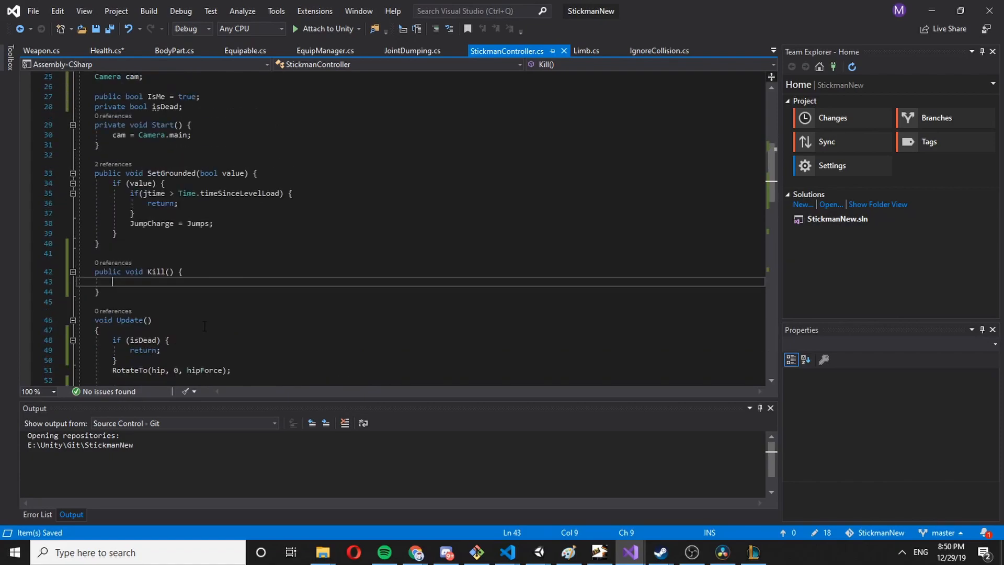
{"action": "scroll", "scroll_direction": "down", "scroll_amount": 3}
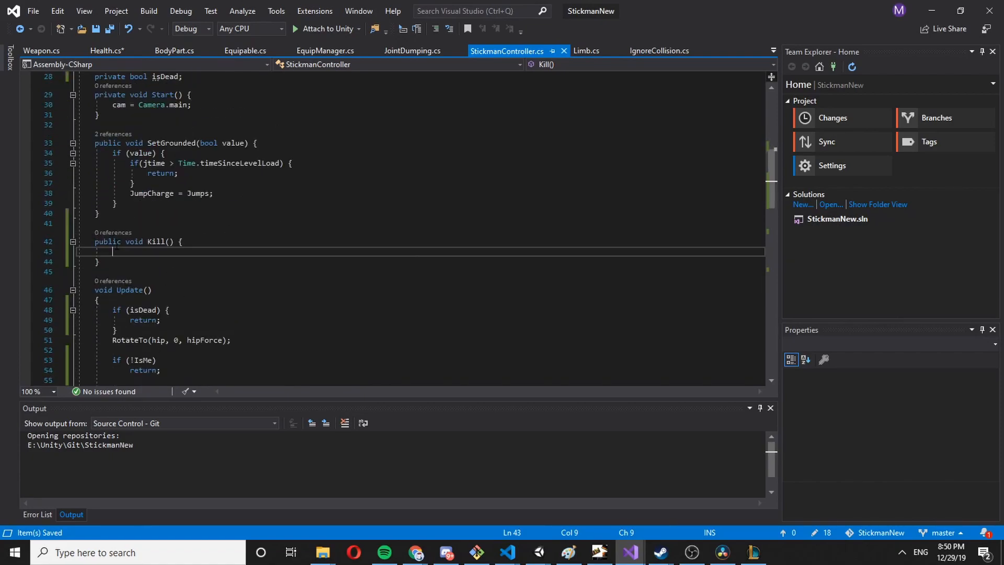
{"action": "type", "text": "isDead = t"}
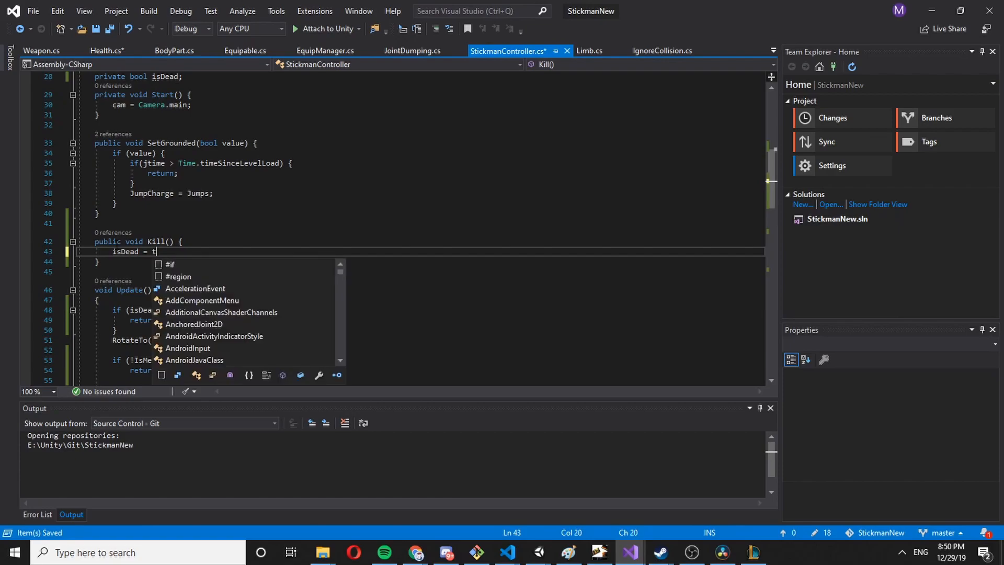
{"action": "type", "text": "rue;"}
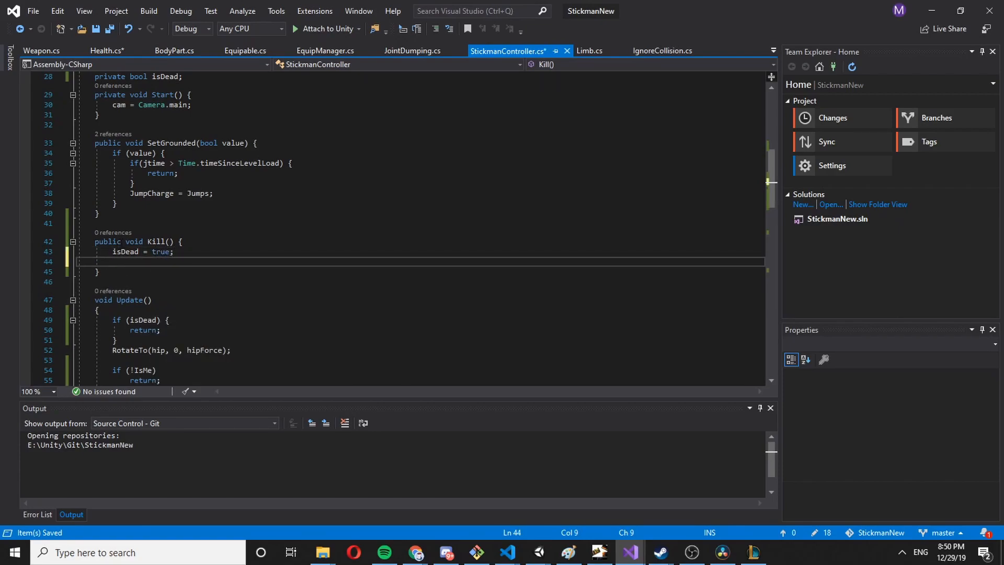
{"action": "scroll", "scroll_direction": "up", "scroll_amount": 3}
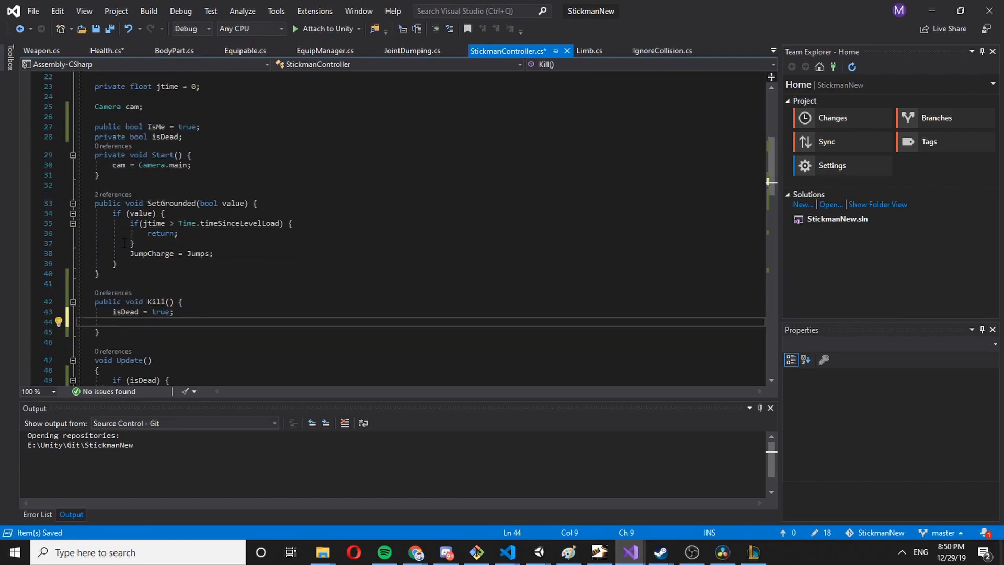
{"action": "type", "text": "handL"}
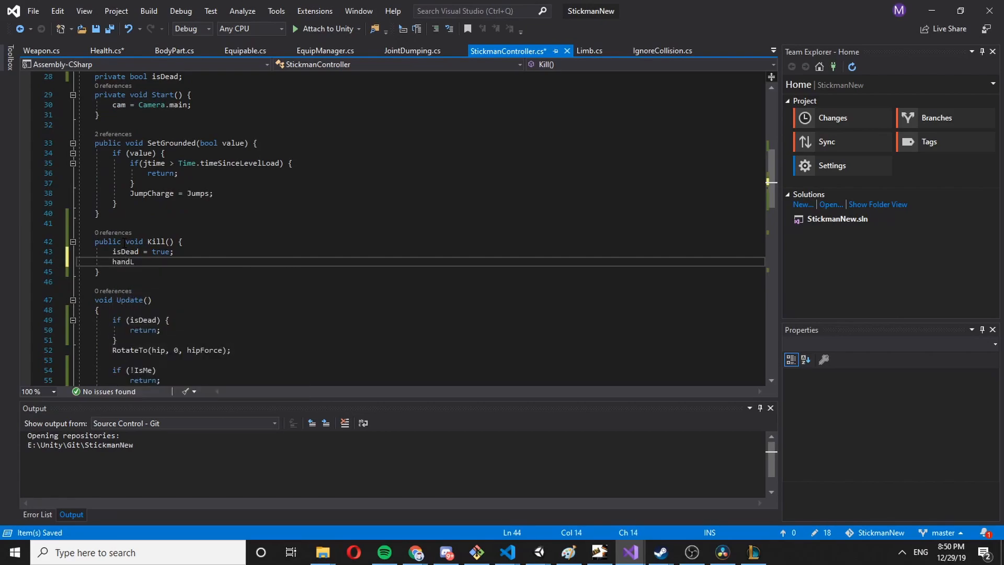
{"action": "type", "text": ".resti"}
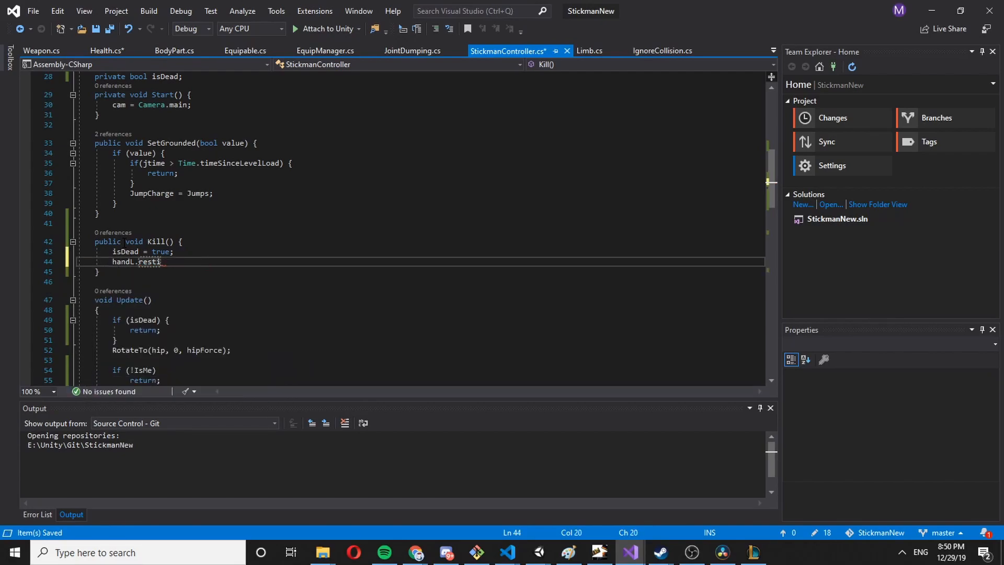
{"action": "type", "text": "legL,r"}
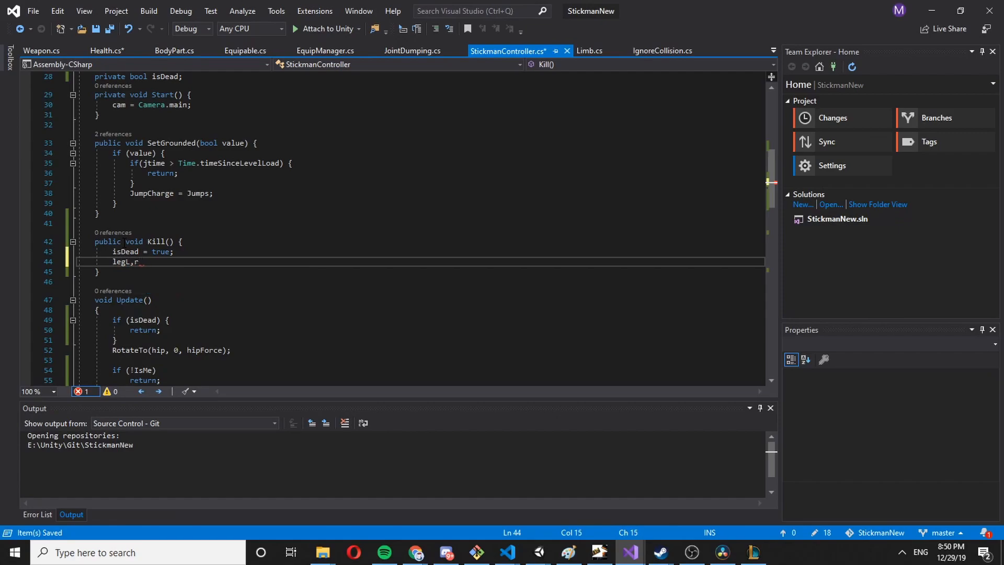
{"action": "type", "text": ".resting = true;"}
{"action": "type", "text": "legR.resting ="}
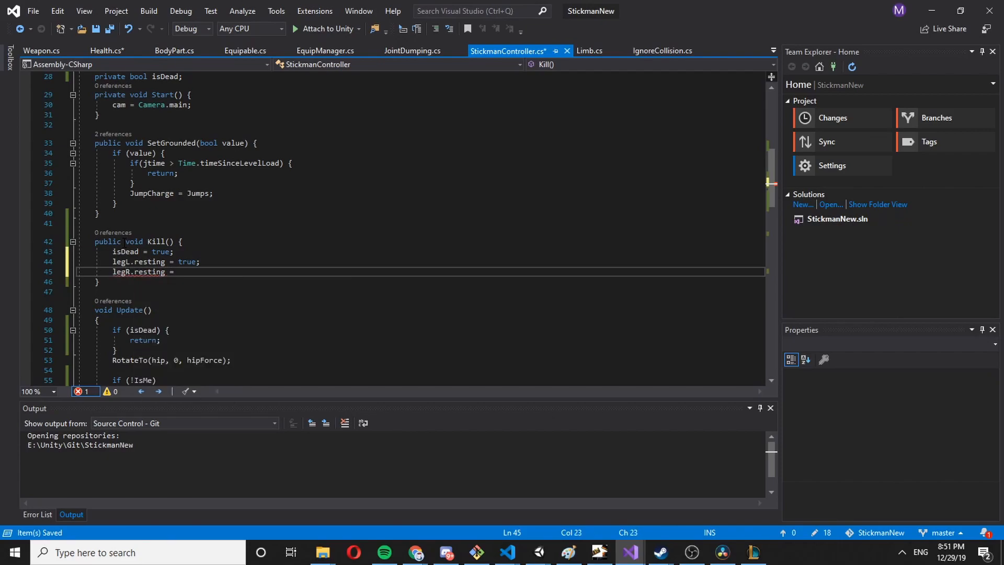
{"action": "type", "text": "true;"}
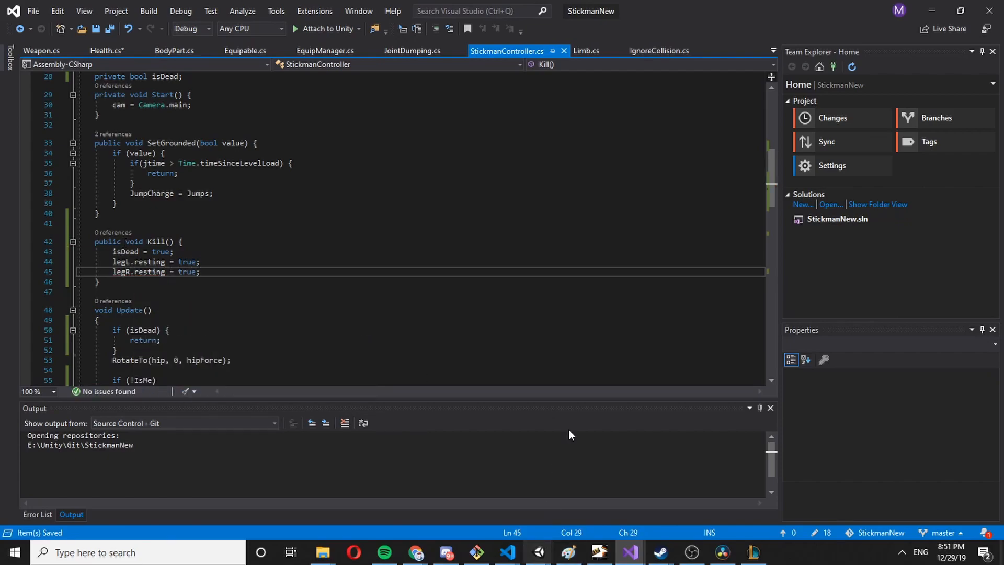
- Have Health's IsDead call controller.Kill() and return to StickmanController
{"action": "left_click", "coordinate": [106, 50]}
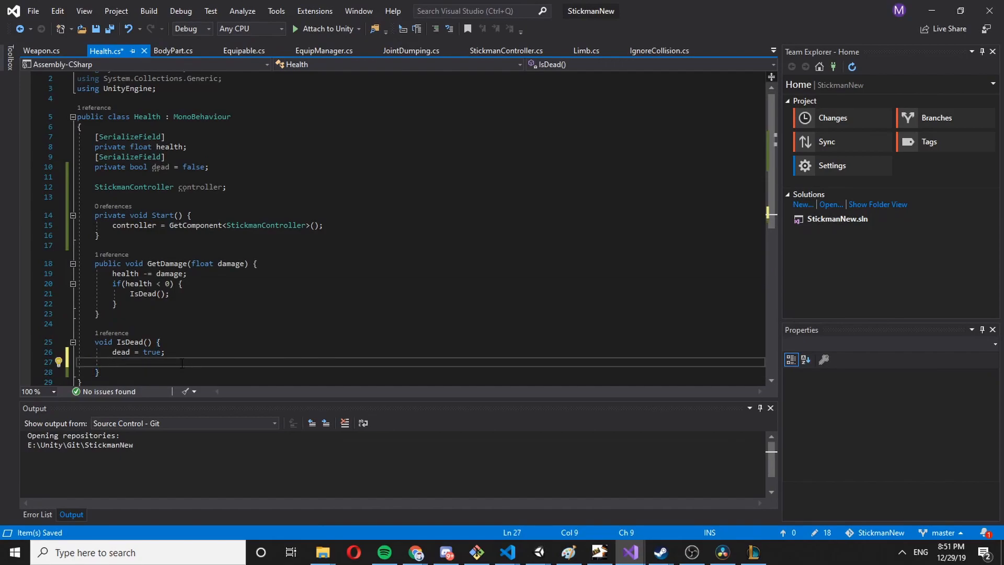
{"action": "type", "text": "controller.Kill();"}
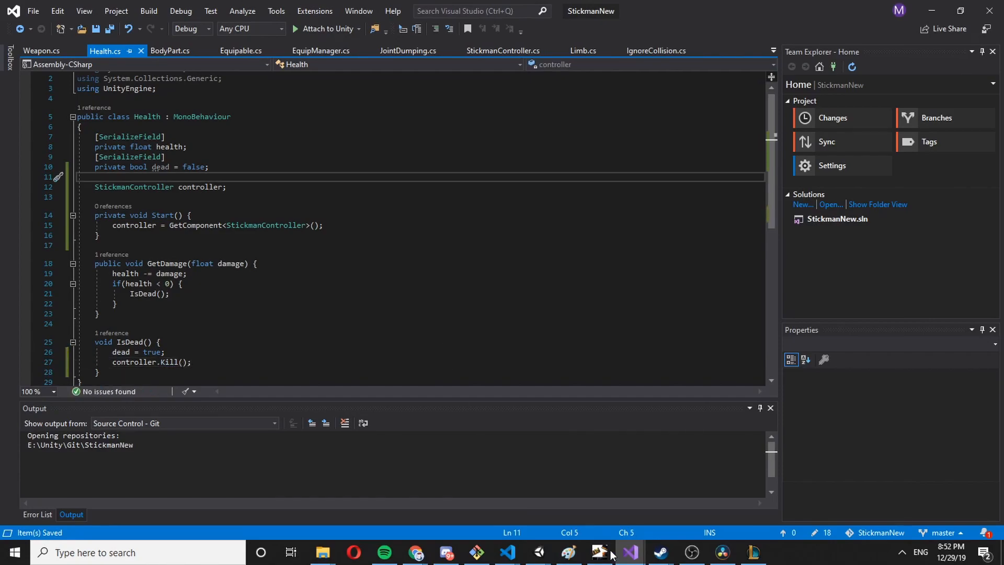
{"action": "left_click", "coordinate": [503, 51]}
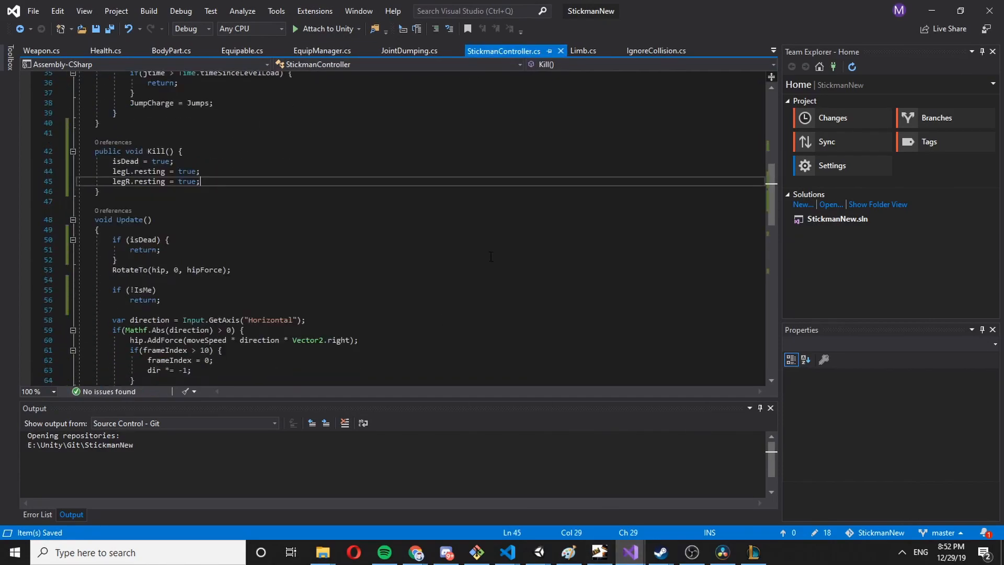
- Add var reverse = 1f set to -1f while Input.GetKey(KeyCode.R) is held
{"action": "scroll", "scroll_direction": "down", "scroll_amount": 3}
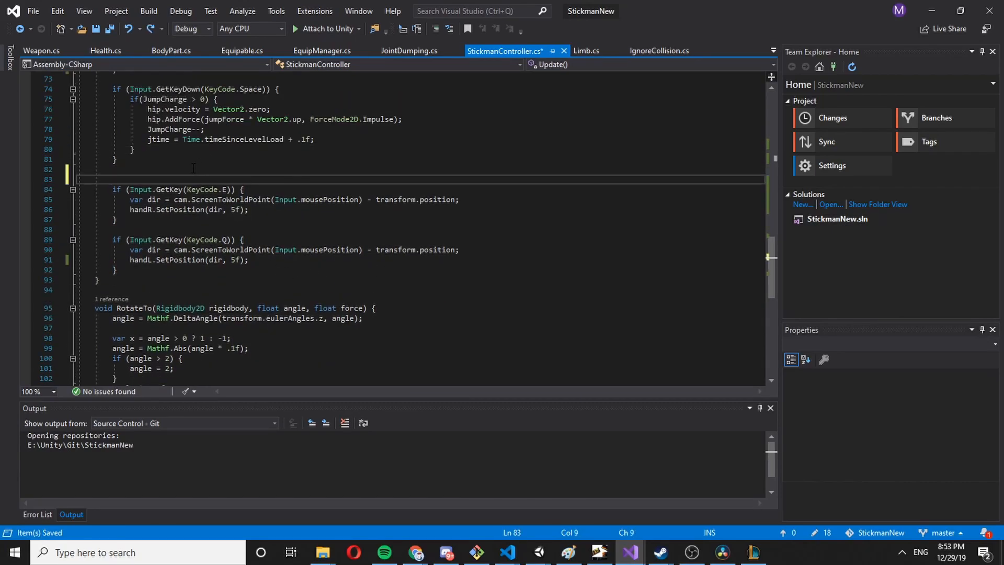
{"action": "type", "text": "var re"}
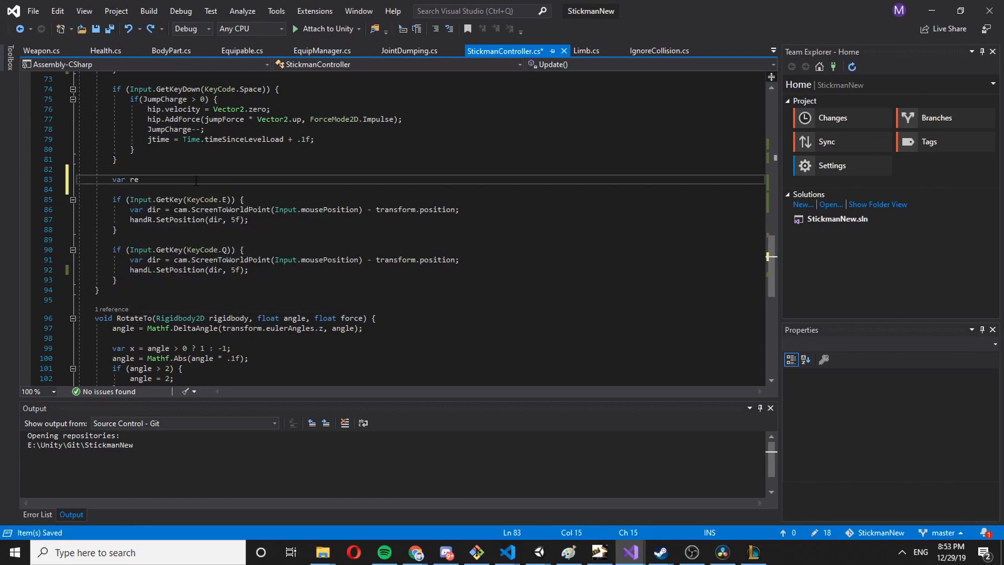
{"action": "type", "text": "verse = float;"}
{"action": "left_click", "coordinate": [437, 188]}
{"action": "type", "text": "if("}
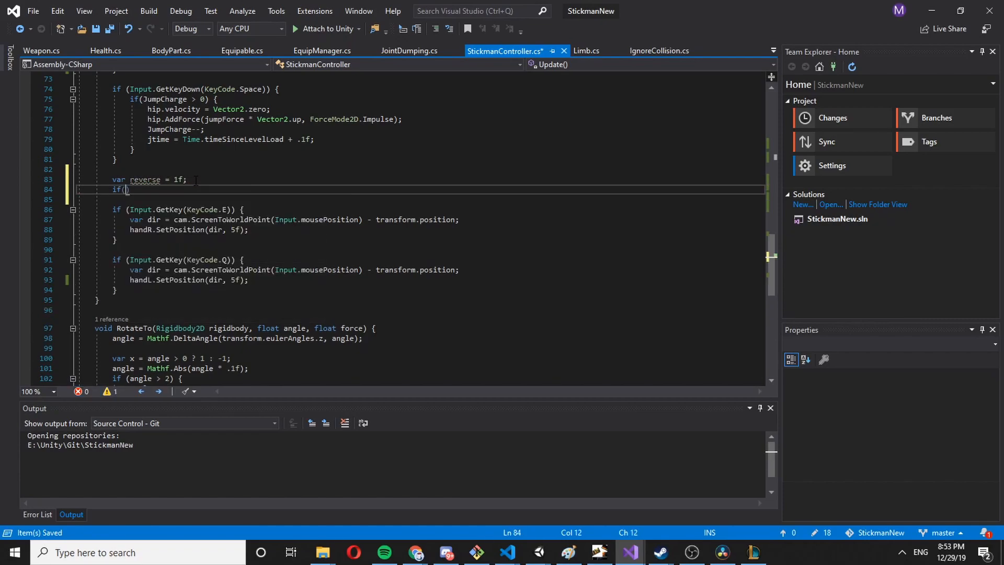
{"action": "type", "text": "Input.getKey"}
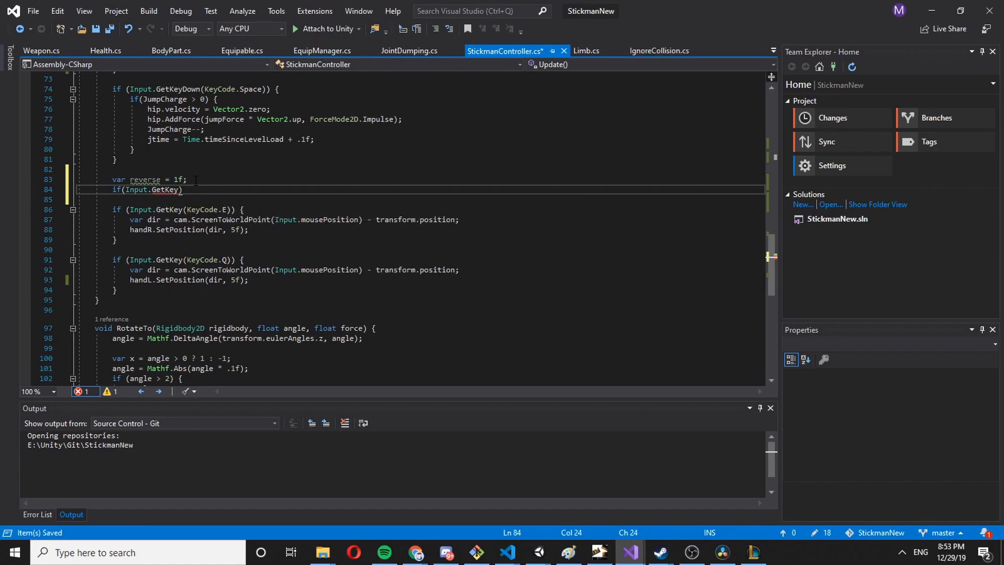
{"action": "type", "text": "(ke"}
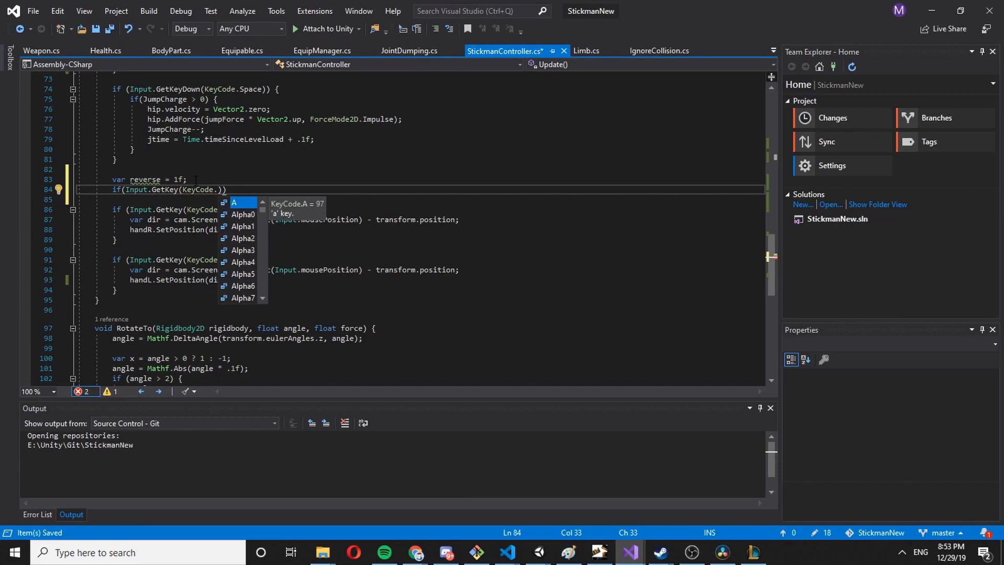
{"action": "type", "text": "R)"}
{"action": "type", "text": "reverse"}
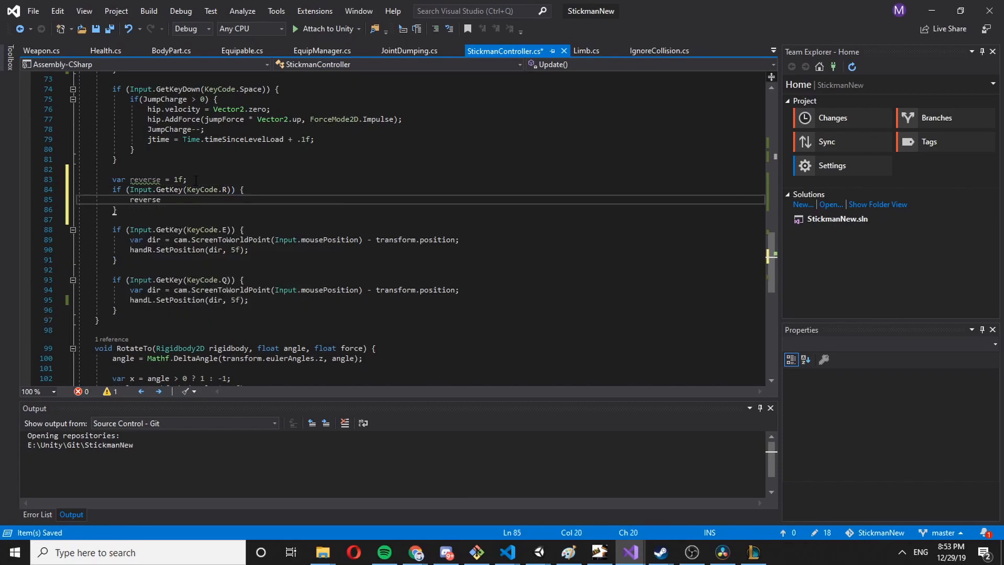
{"action": "type", "text": "= -1f;"}
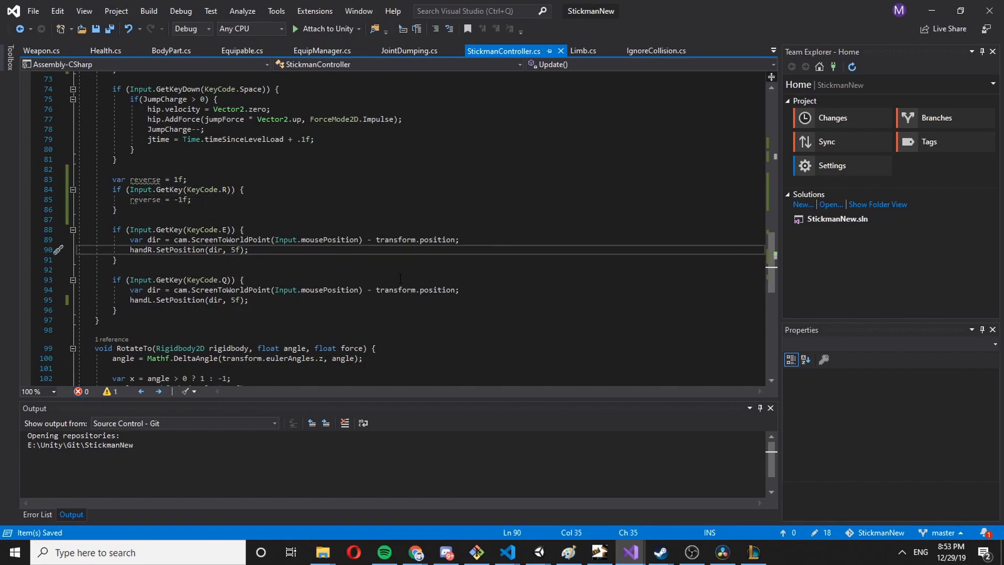
- Multiply dir by reverse in both hand SetPosition calls and test in Unity
{"action": "type", "text": "*"}
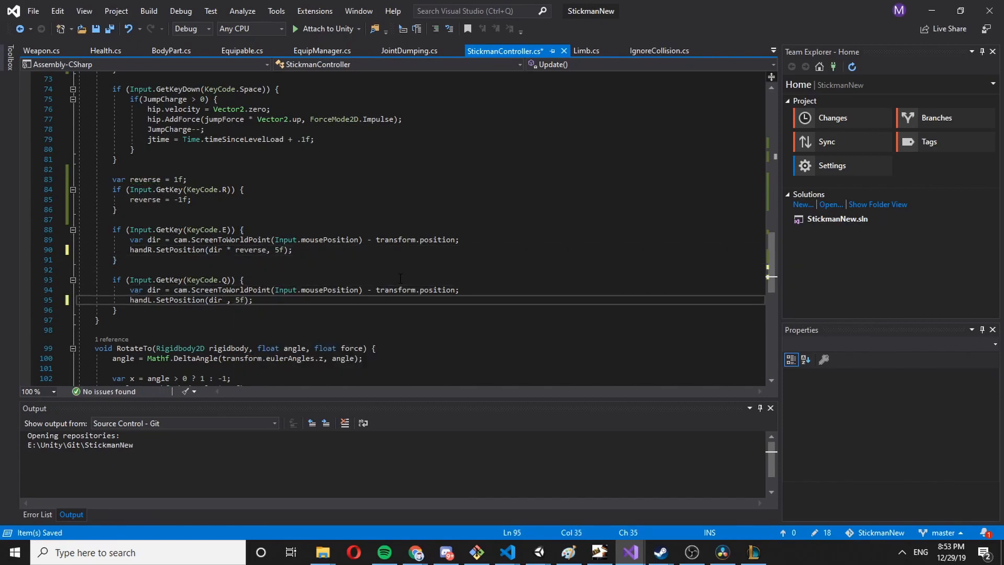
{"action": "type", "text": "* reverse"}
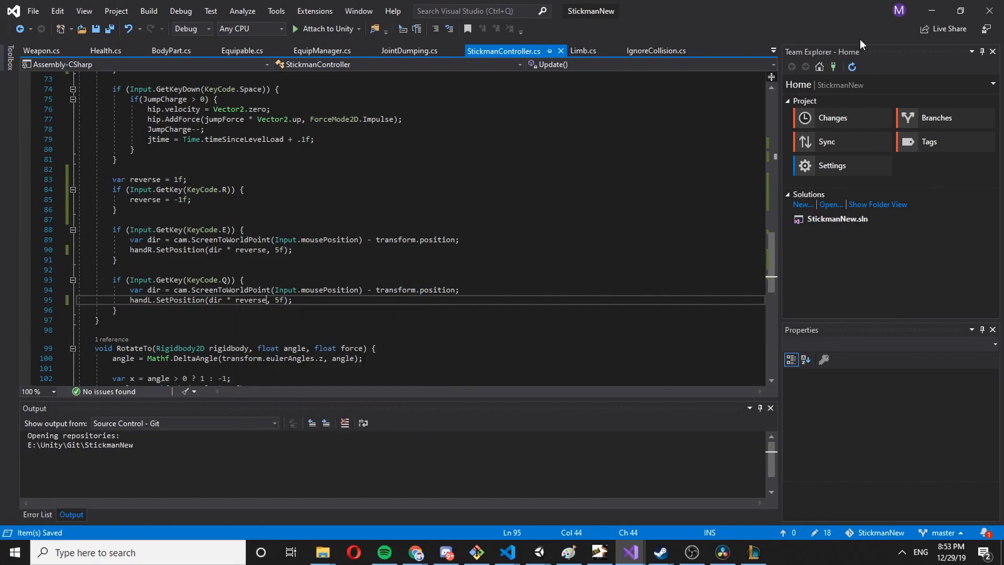
{"action": "left_click", "coordinate": [537, 552]}
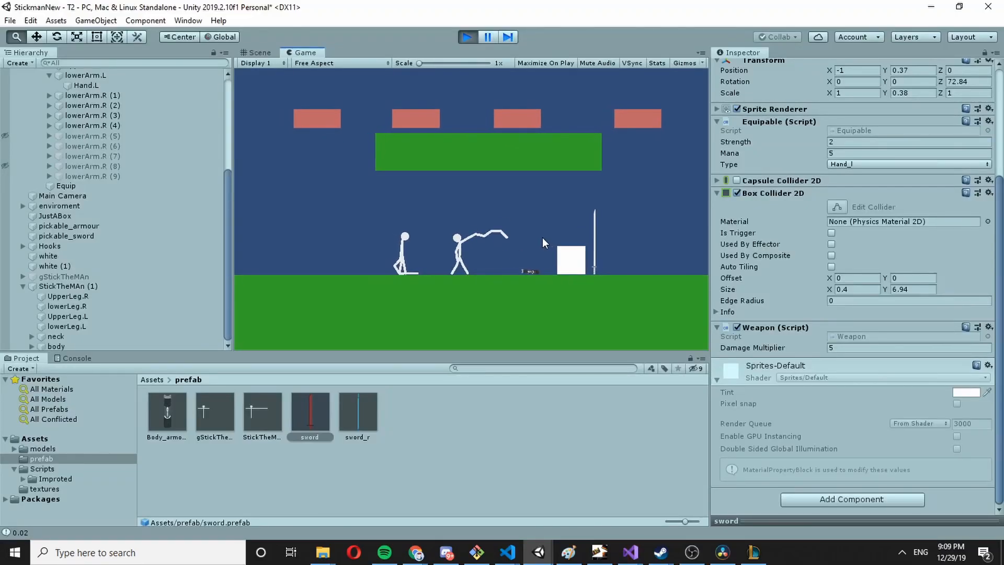